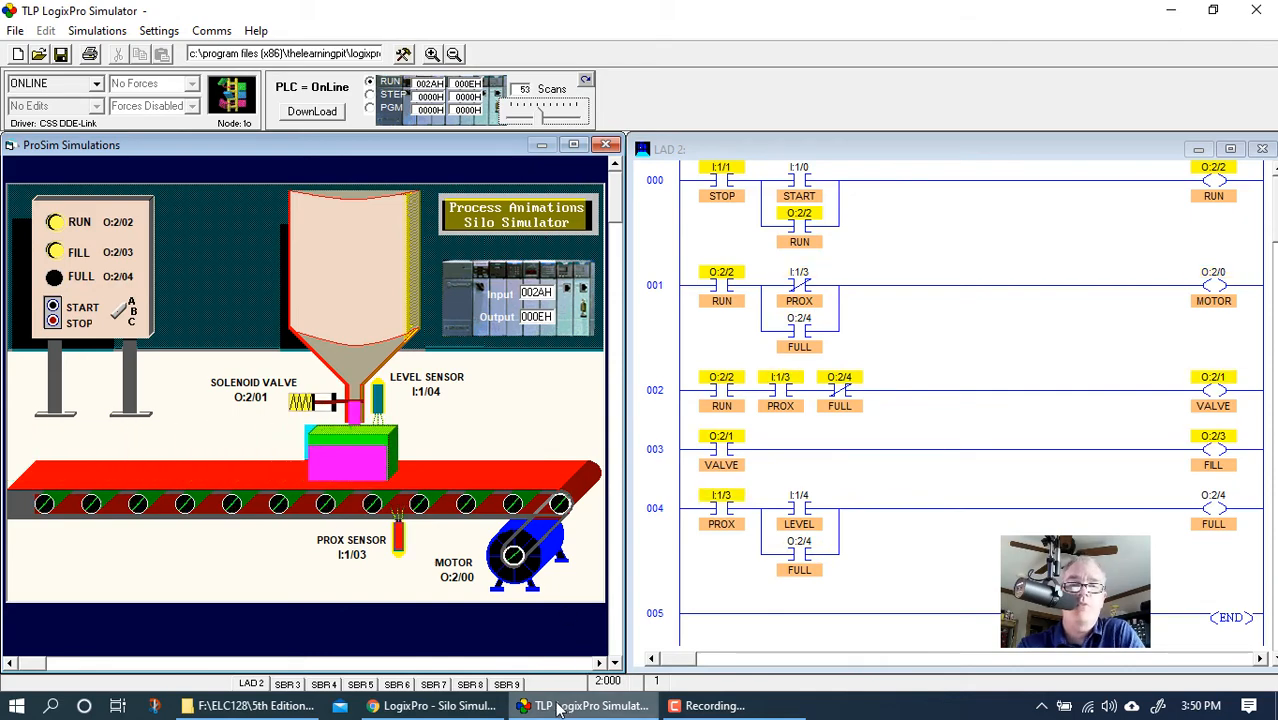
Step: Review the silo lab instructions in the browser, then return to the simulator's Simulations menu
left_click(434, 704)
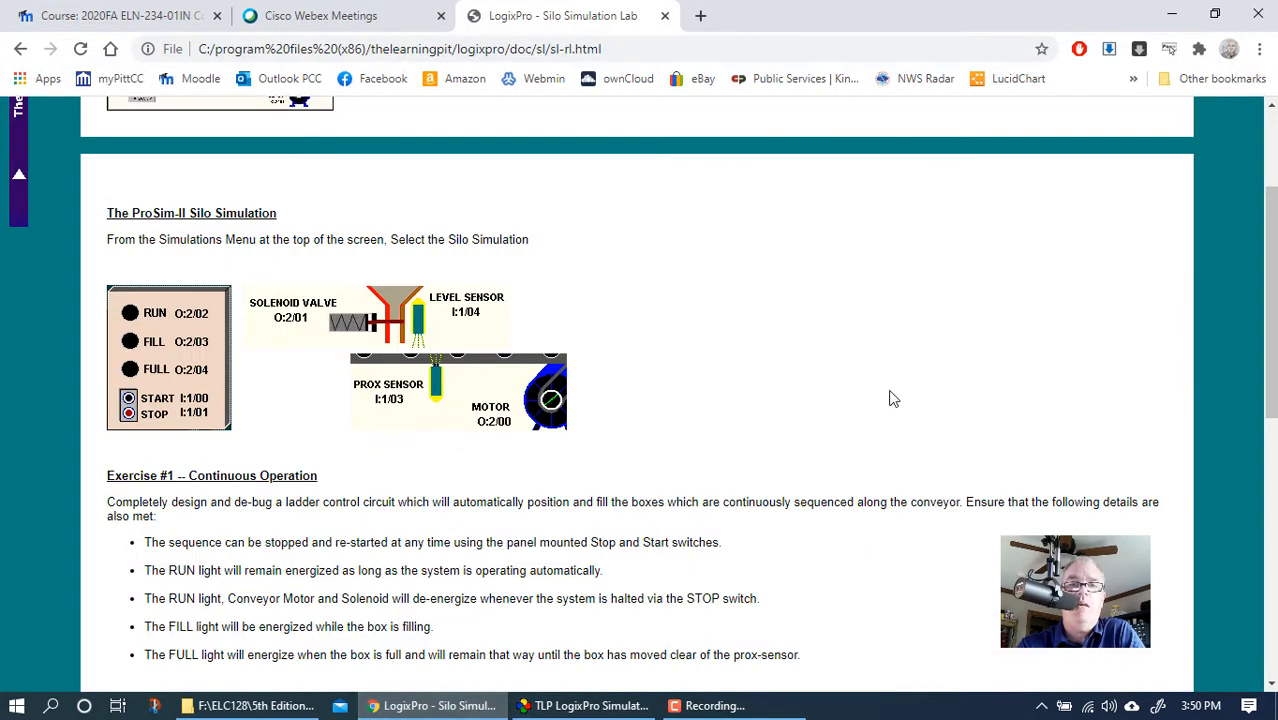
scroll("down", 3)
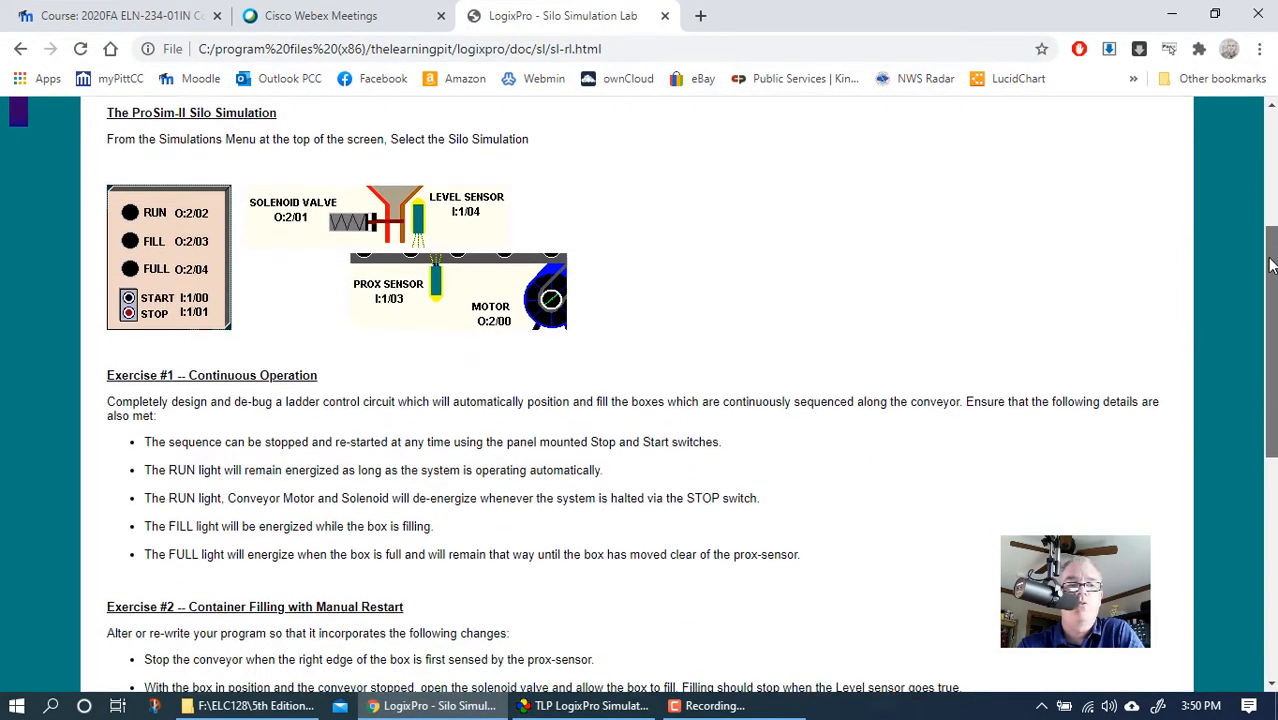
scroll("down", 3)
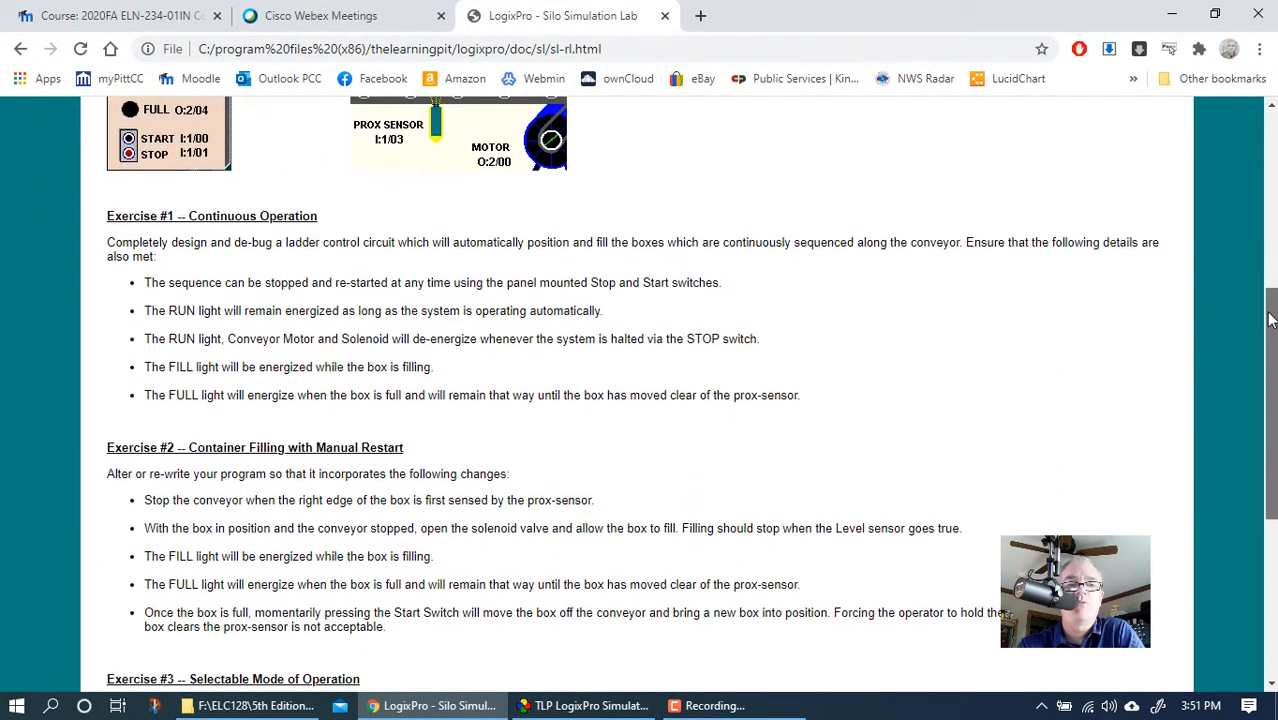
scroll("up", 3)
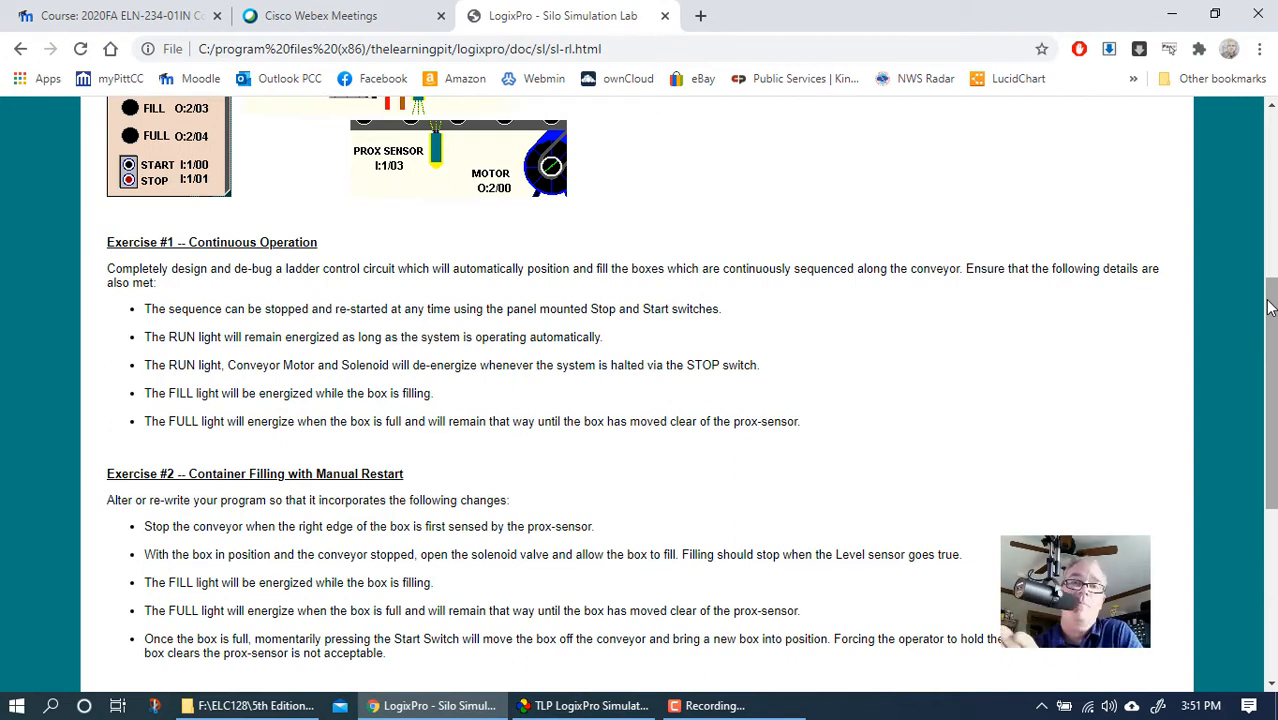
mouse_move(1164, 24)
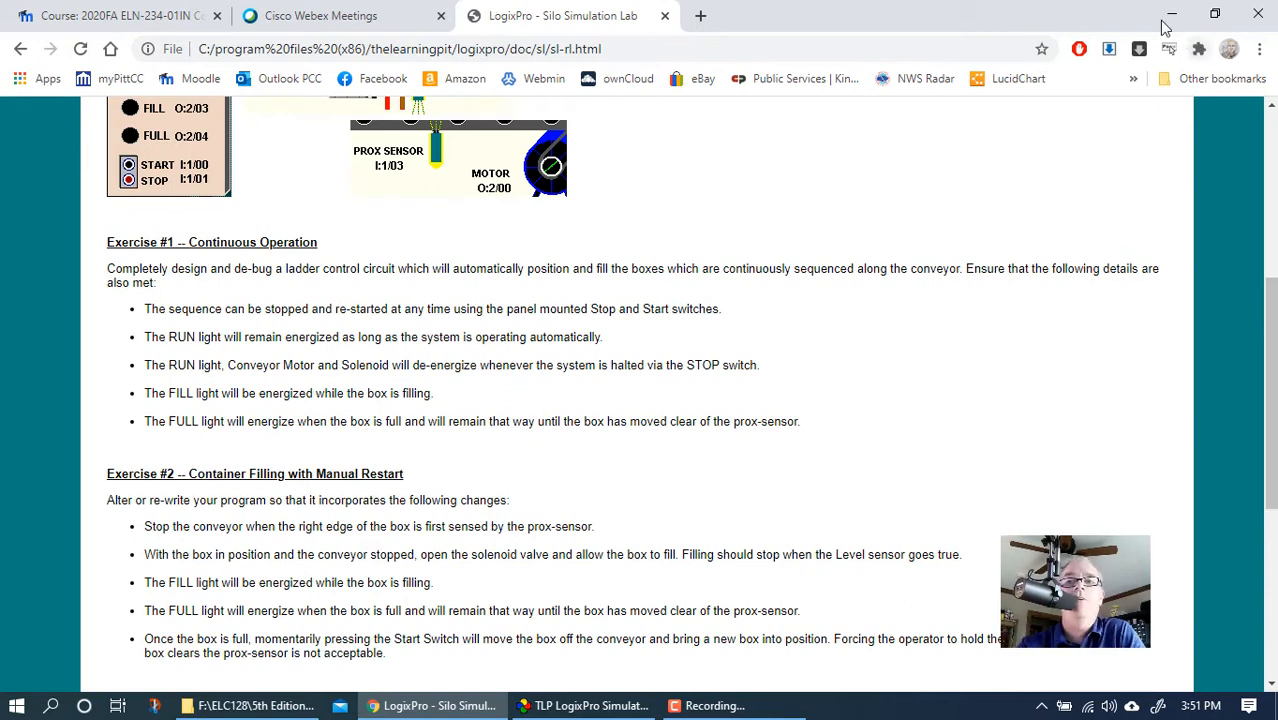
left_click(582, 704)
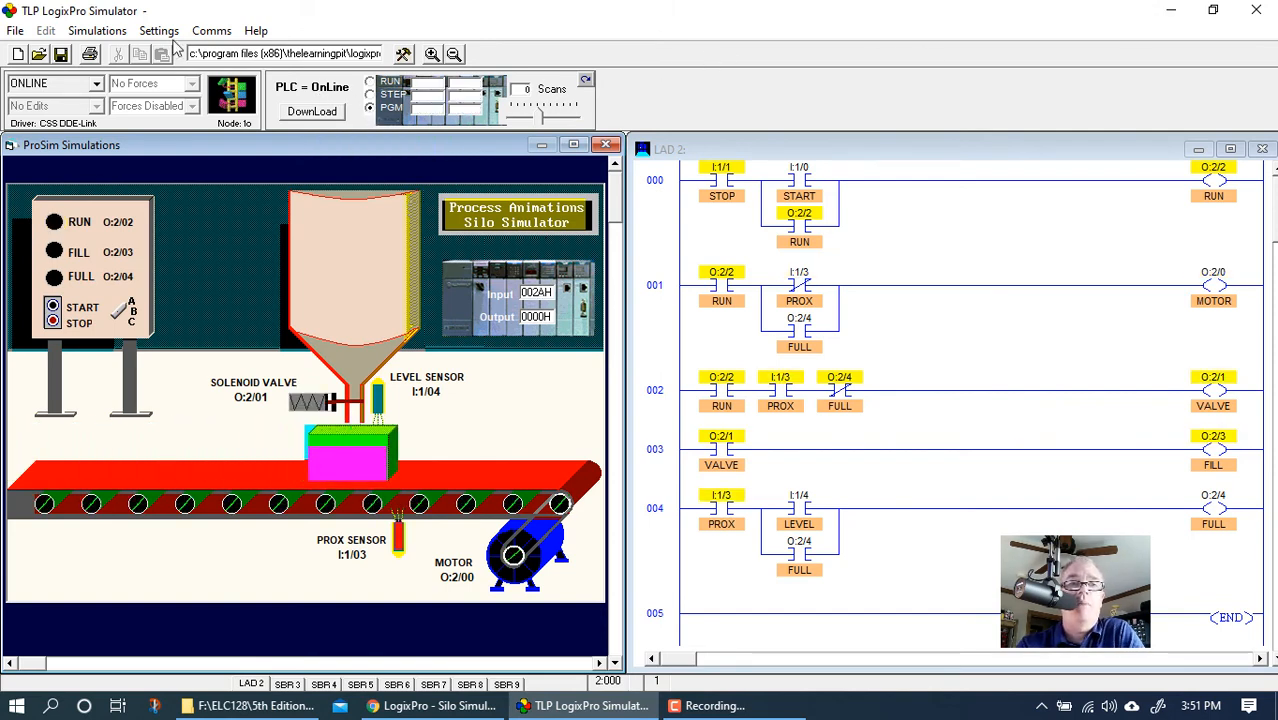
left_click(96, 30)
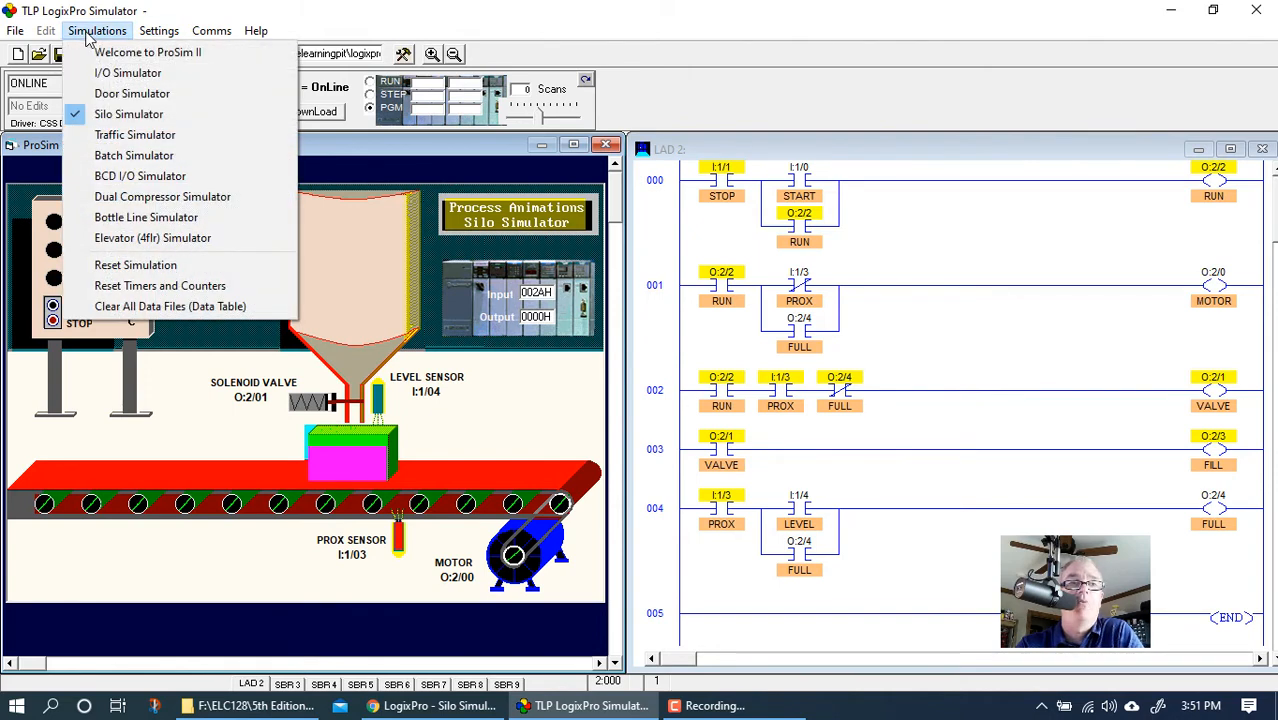
mouse_move(152, 238)
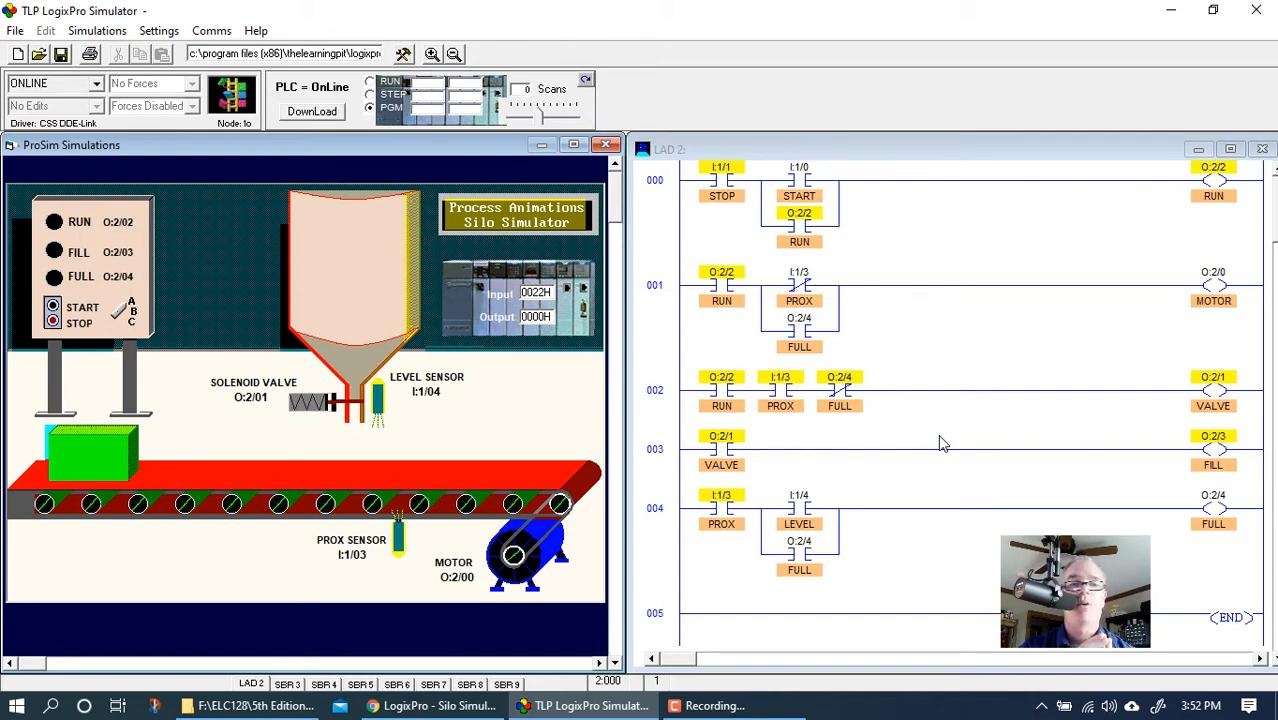
mouse_move(950, 324)
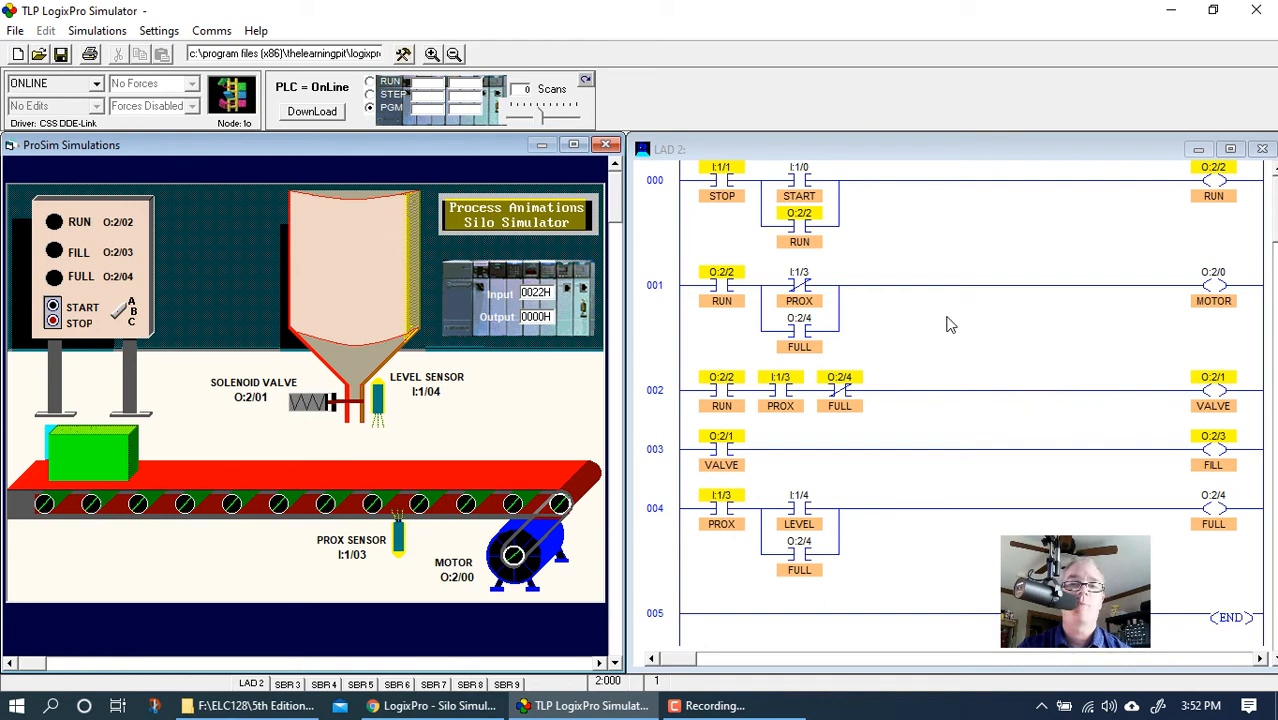
mouse_move(884, 320)
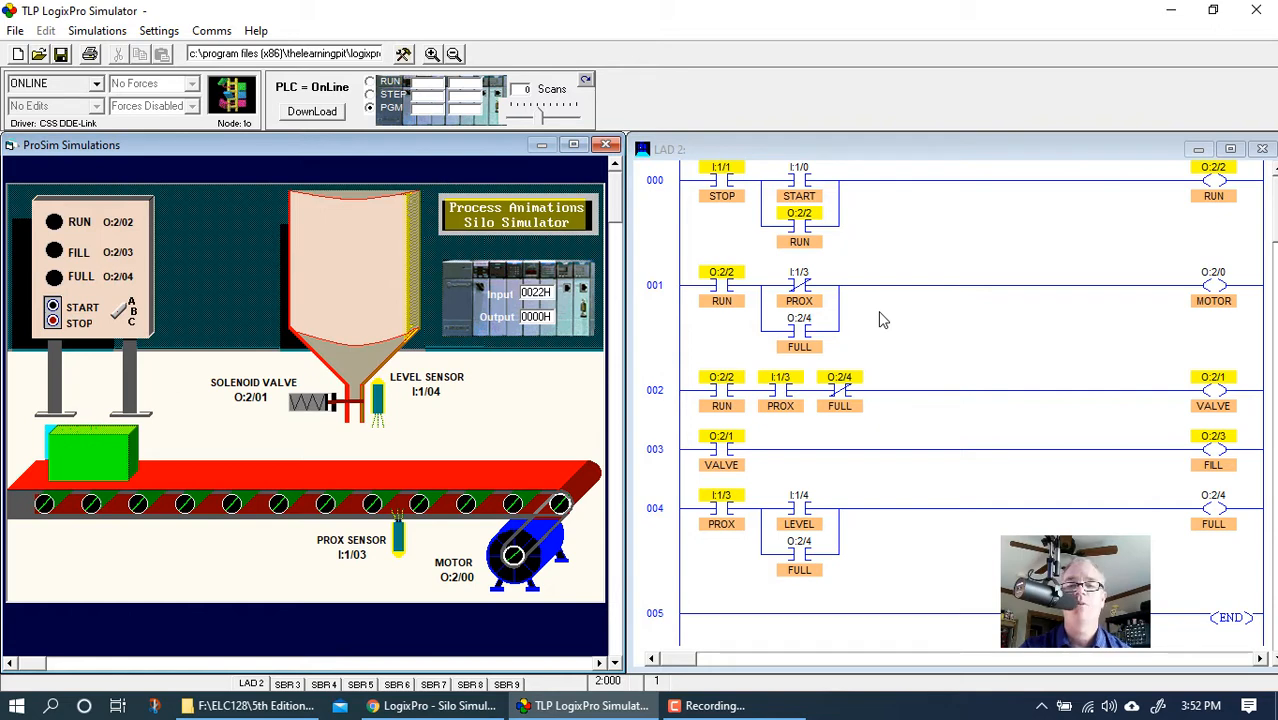
mouse_move(440, 456)
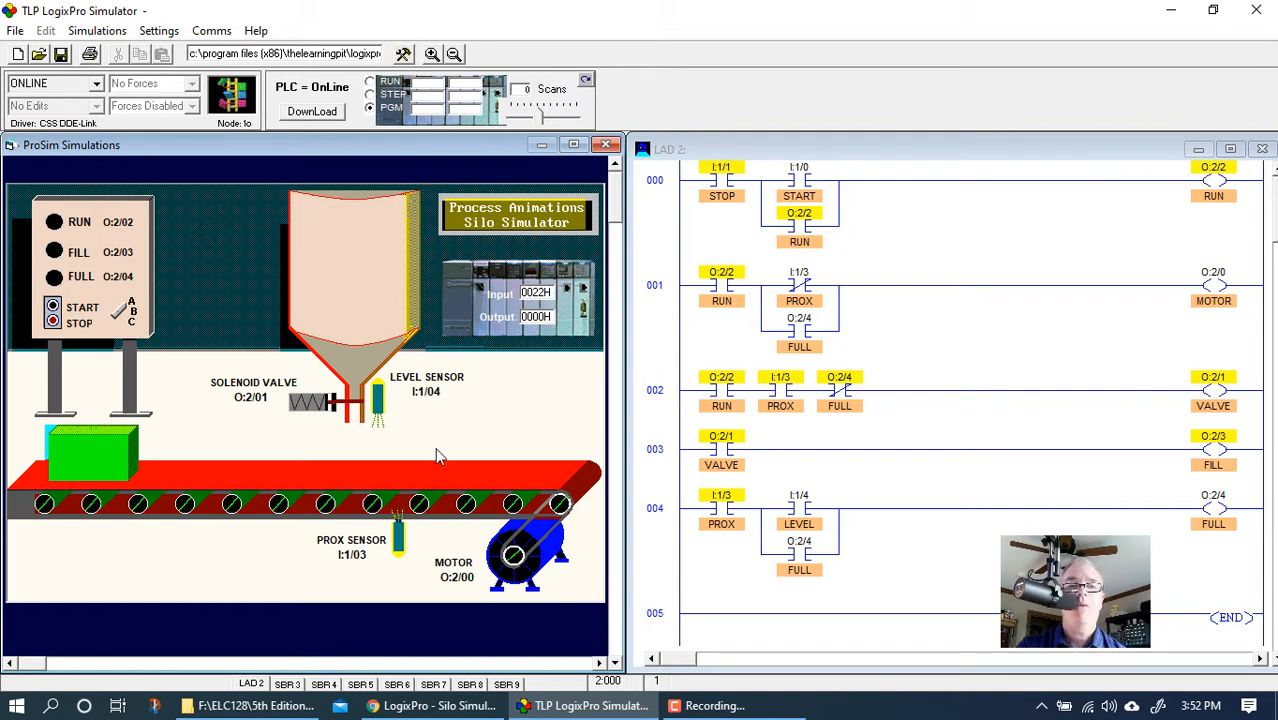
mouse_move(940, 308)
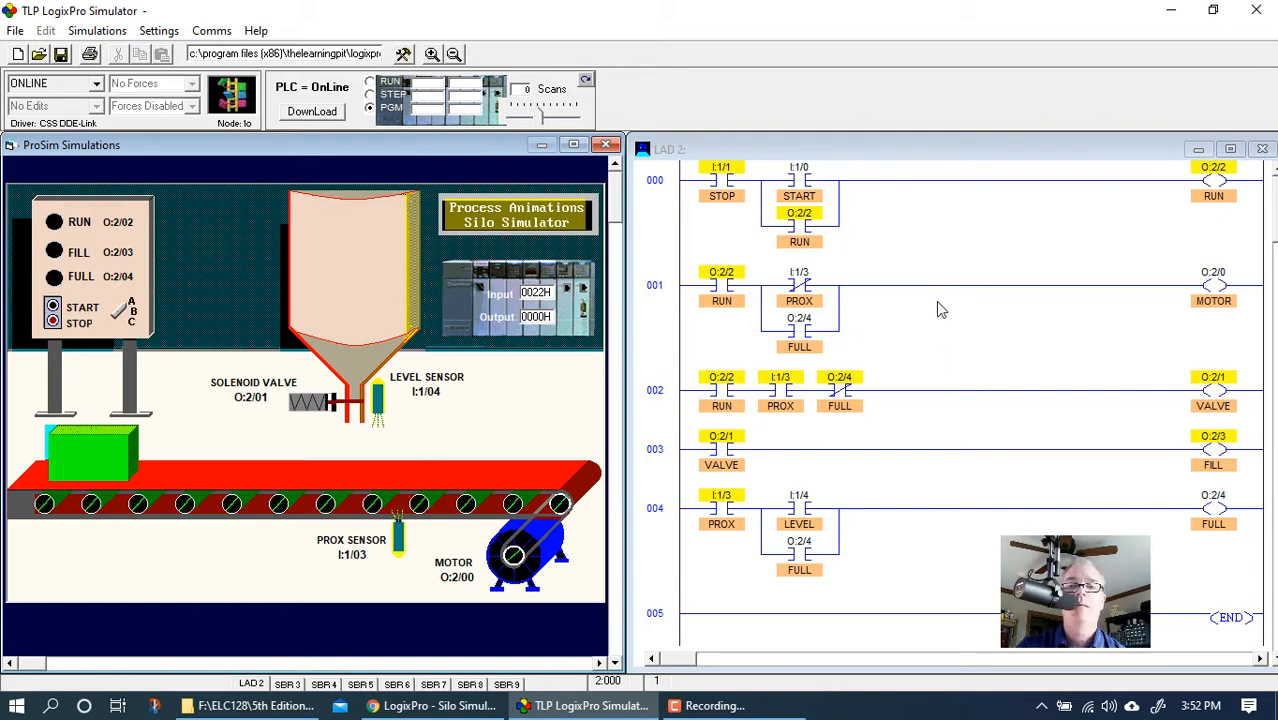
mouse_move(570, 434)
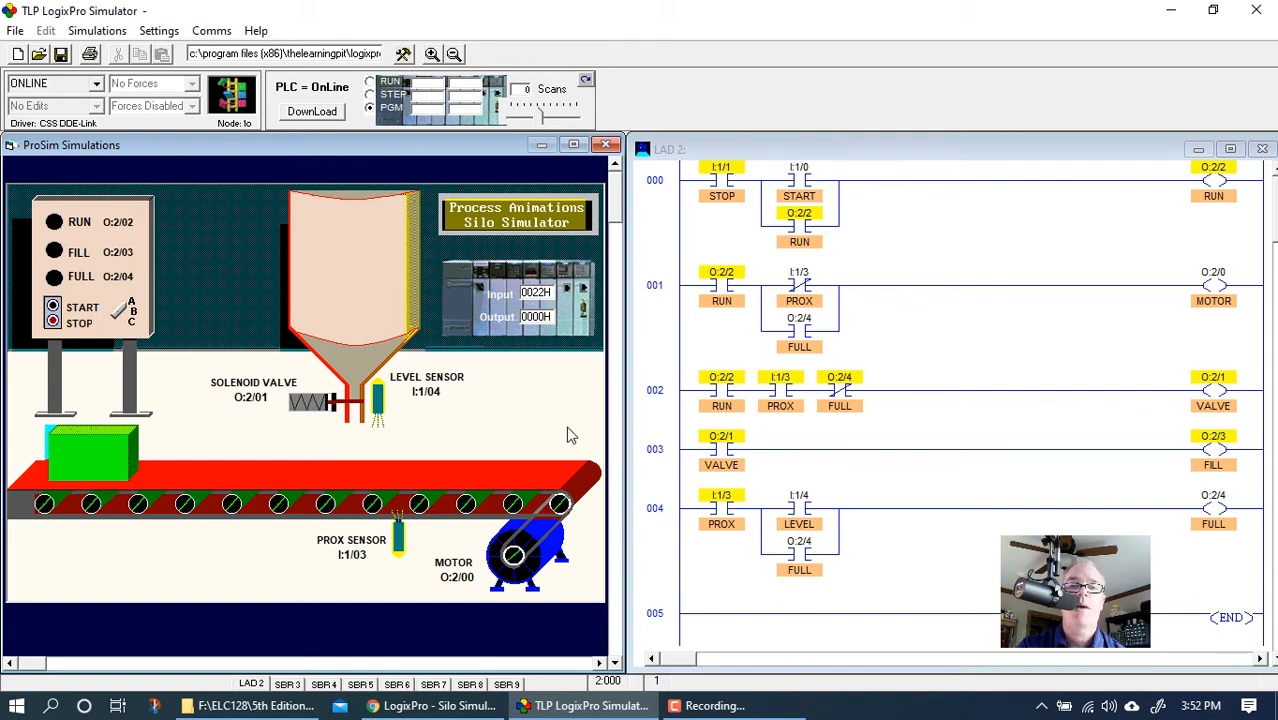
mouse_move(382, 418)
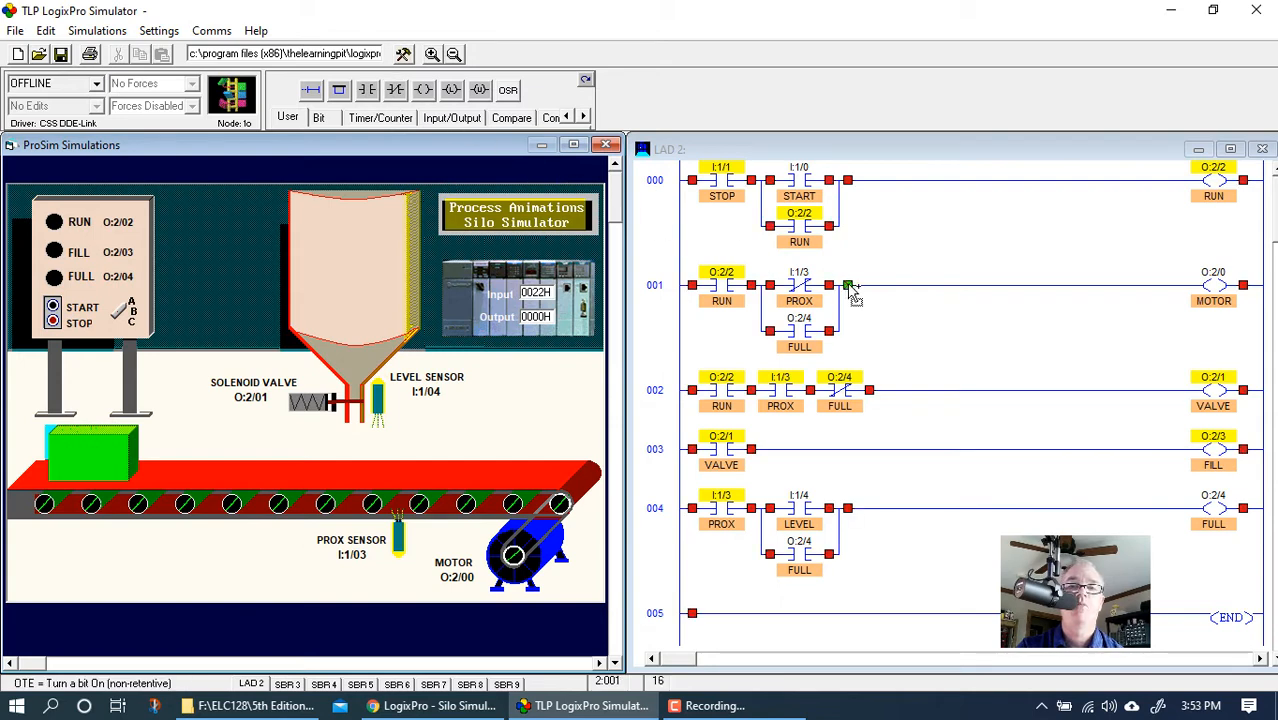
Step: Insert a LEVEL contact addressed I:1/4 into the MOTOR rung 001
left_click(848, 284)
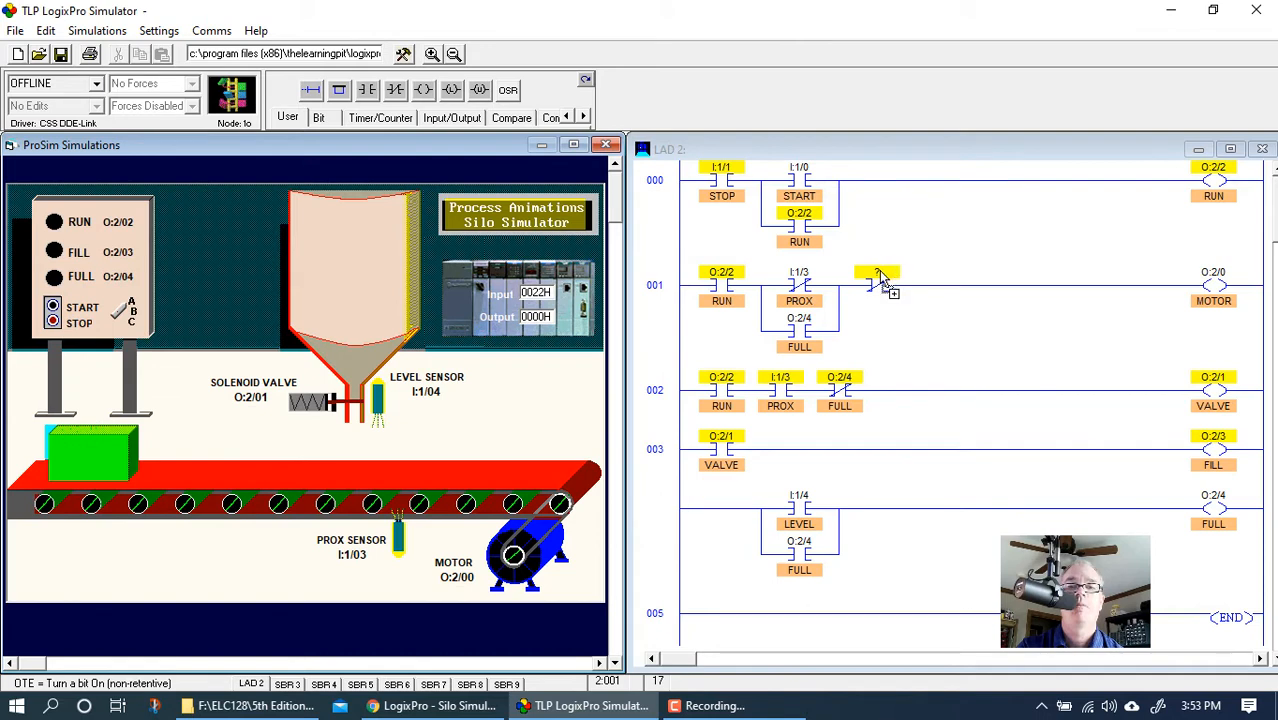
left_click(876, 284)
type("I:1/4")
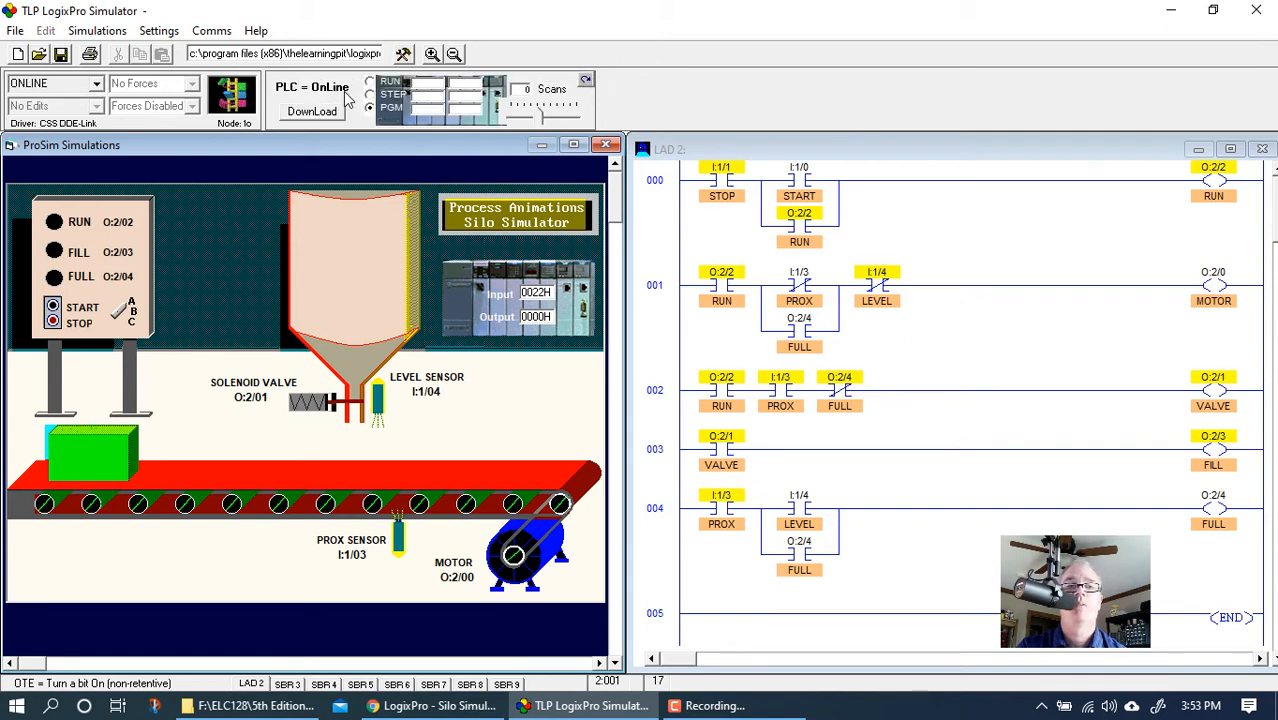
Step: Download the edited program, run it, and press START so a box moves under the silo
left_click(312, 112)
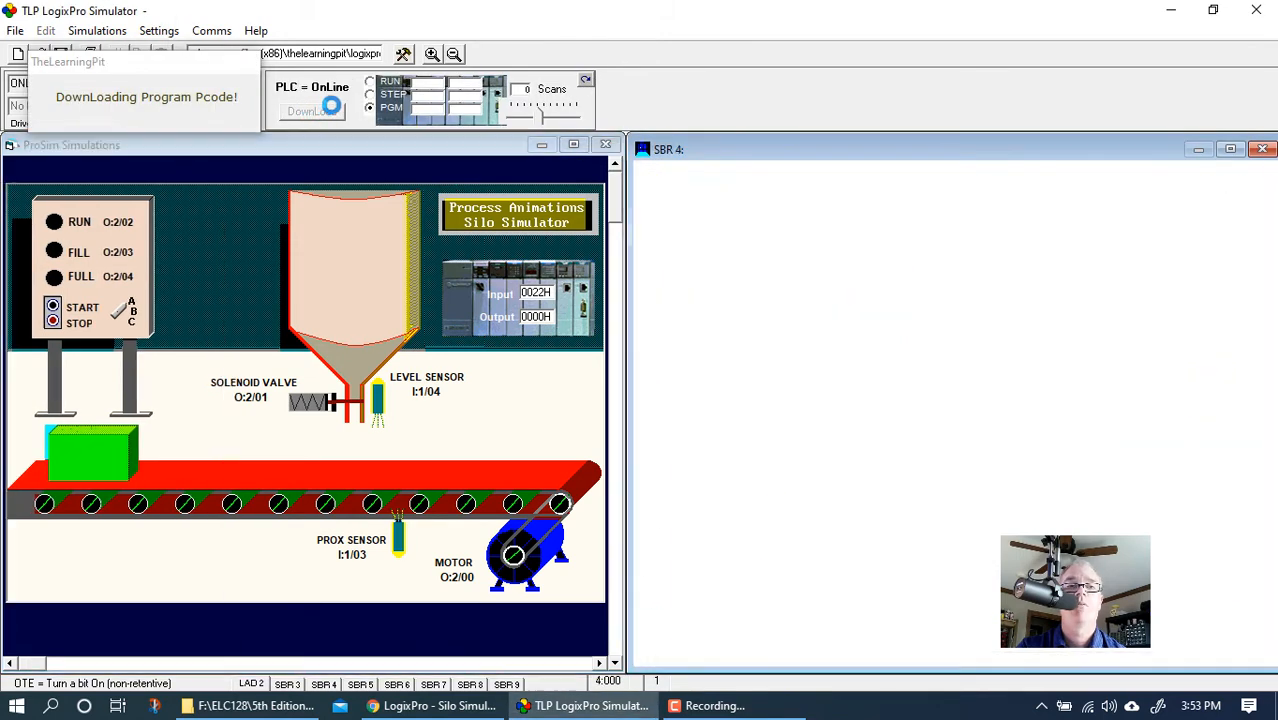
left_click(372, 80)
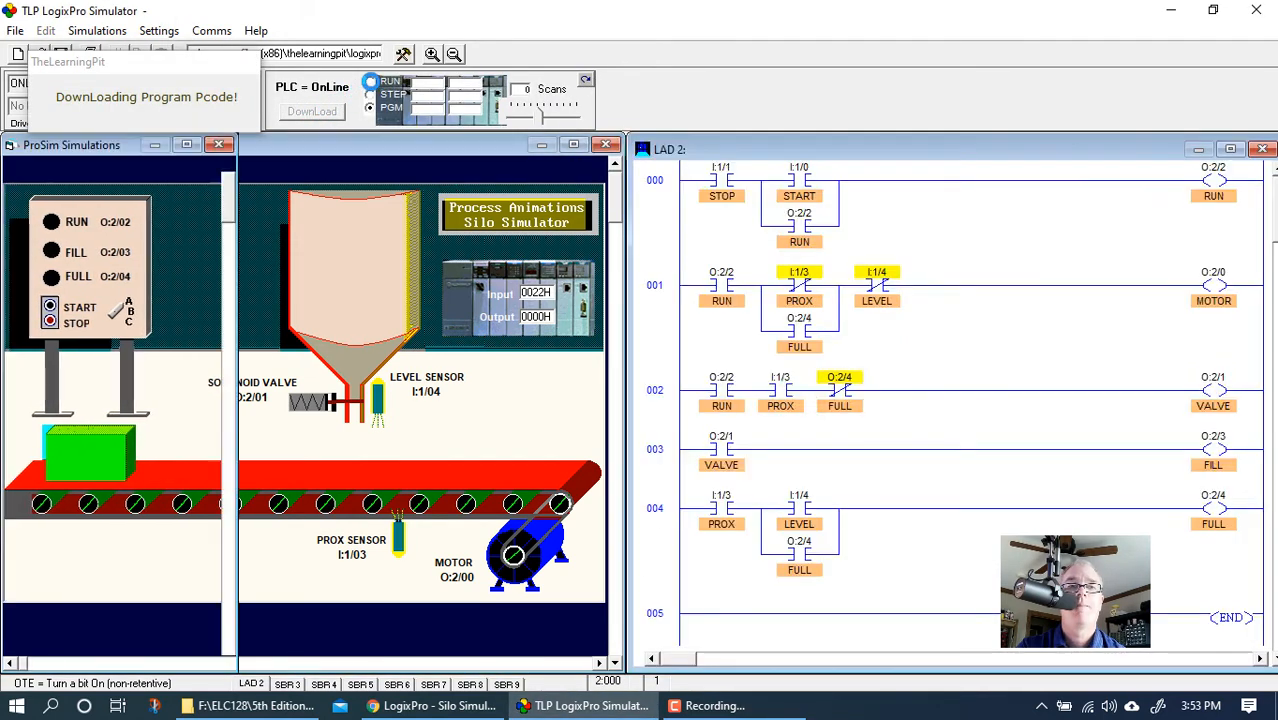
left_click(312, 112)
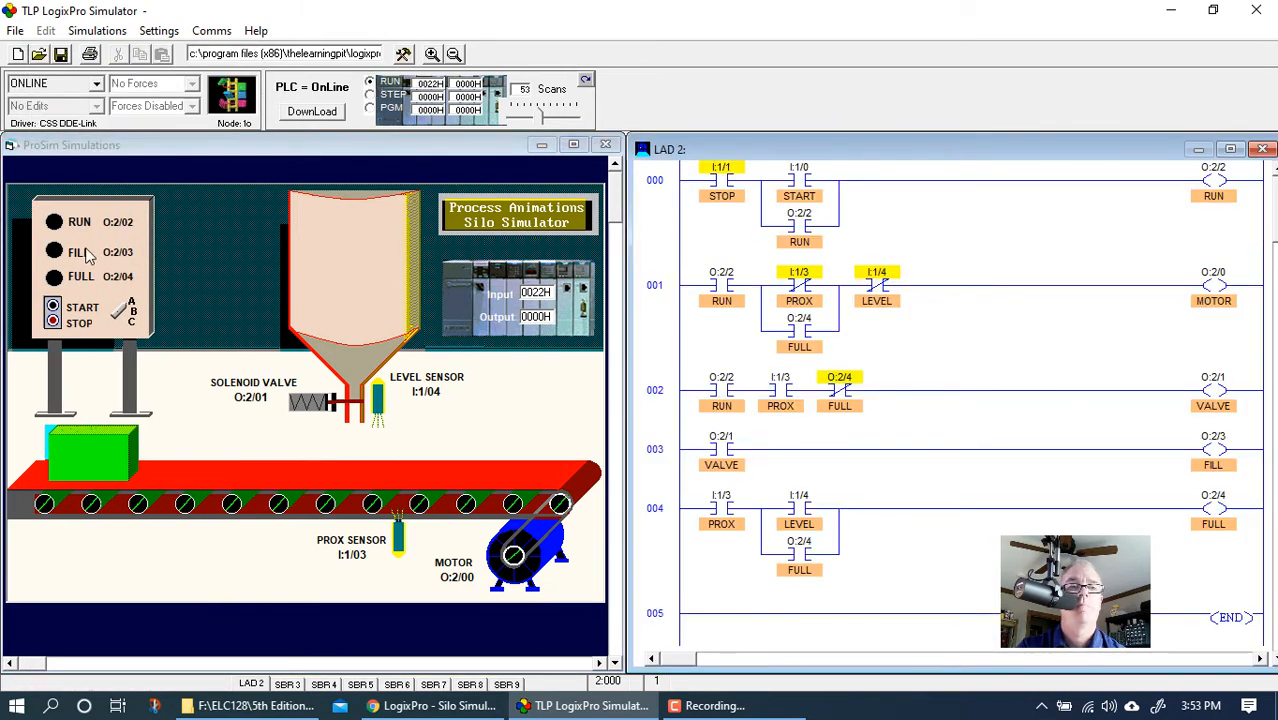
left_click(52, 310)
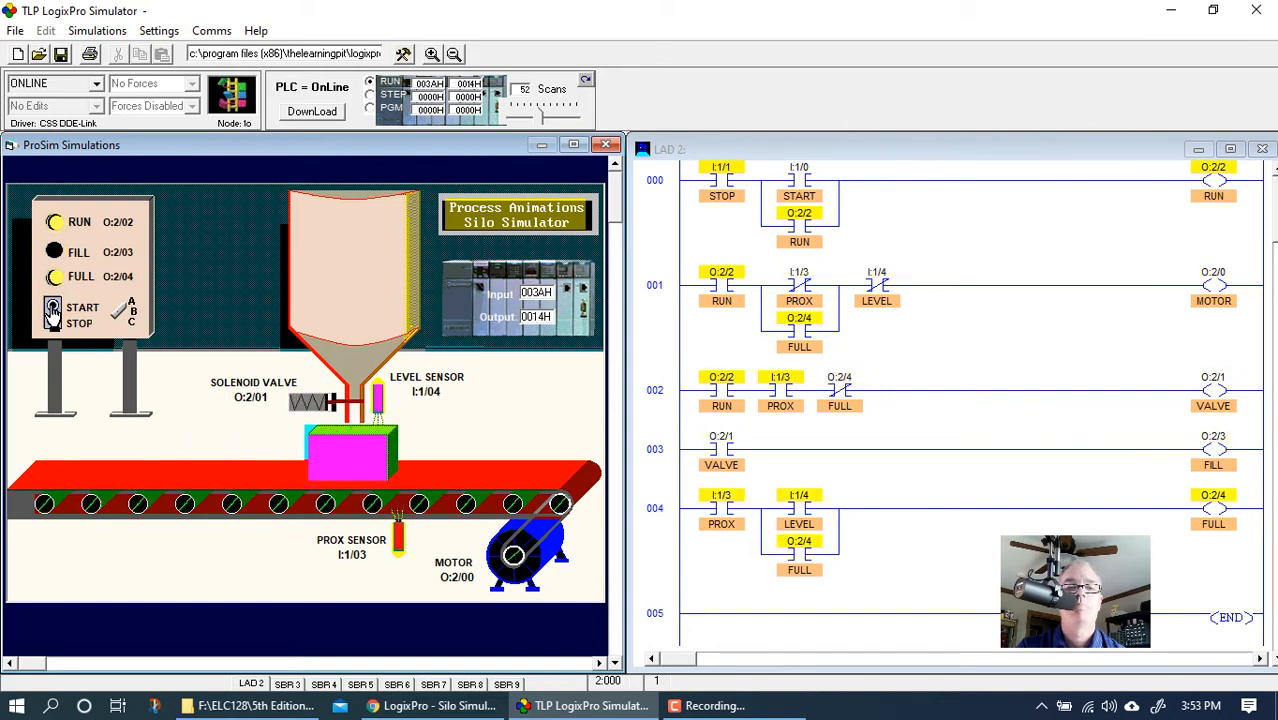
left_click(52, 308)
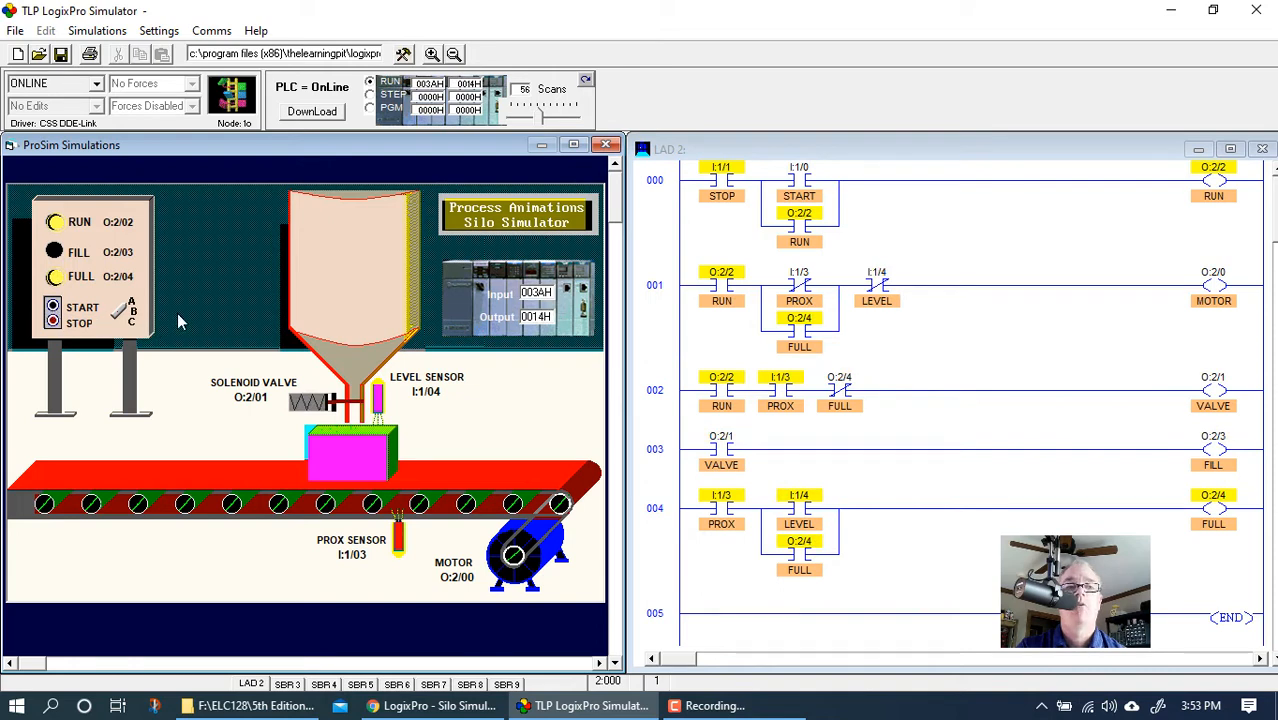
mouse_move(884, 356)
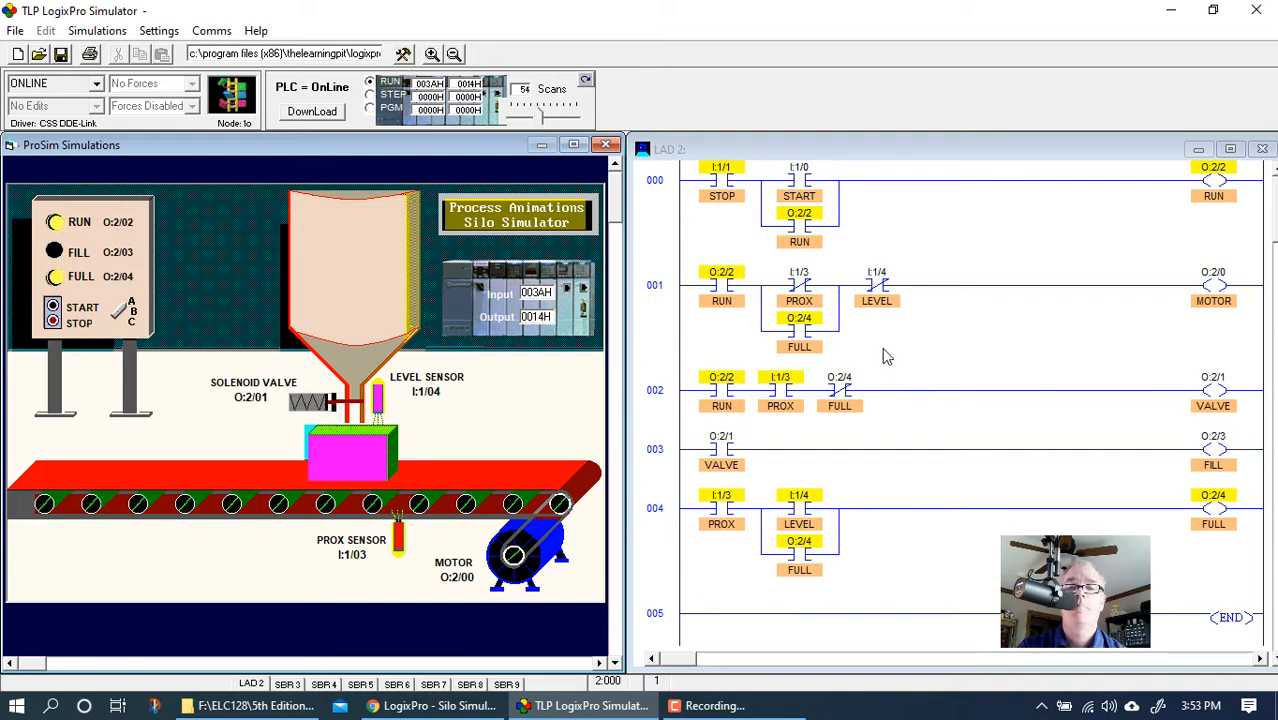
mouse_move(856, 352)
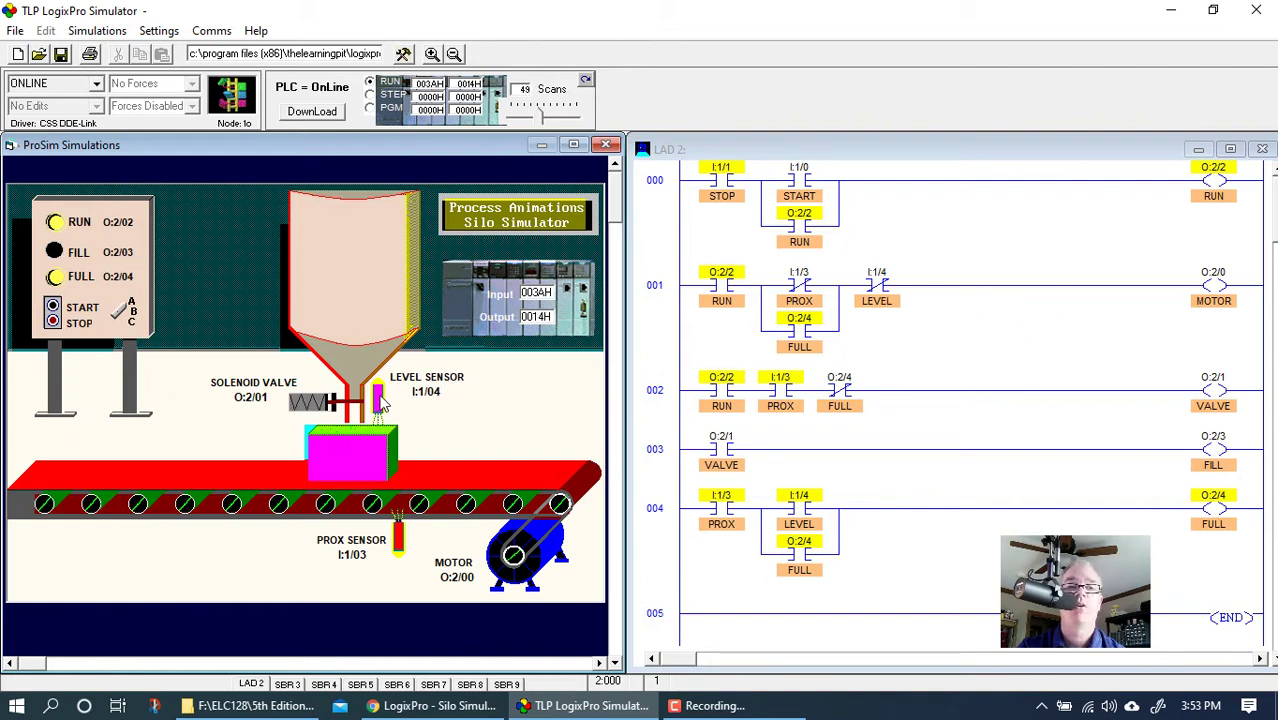
mouse_move(924, 344)
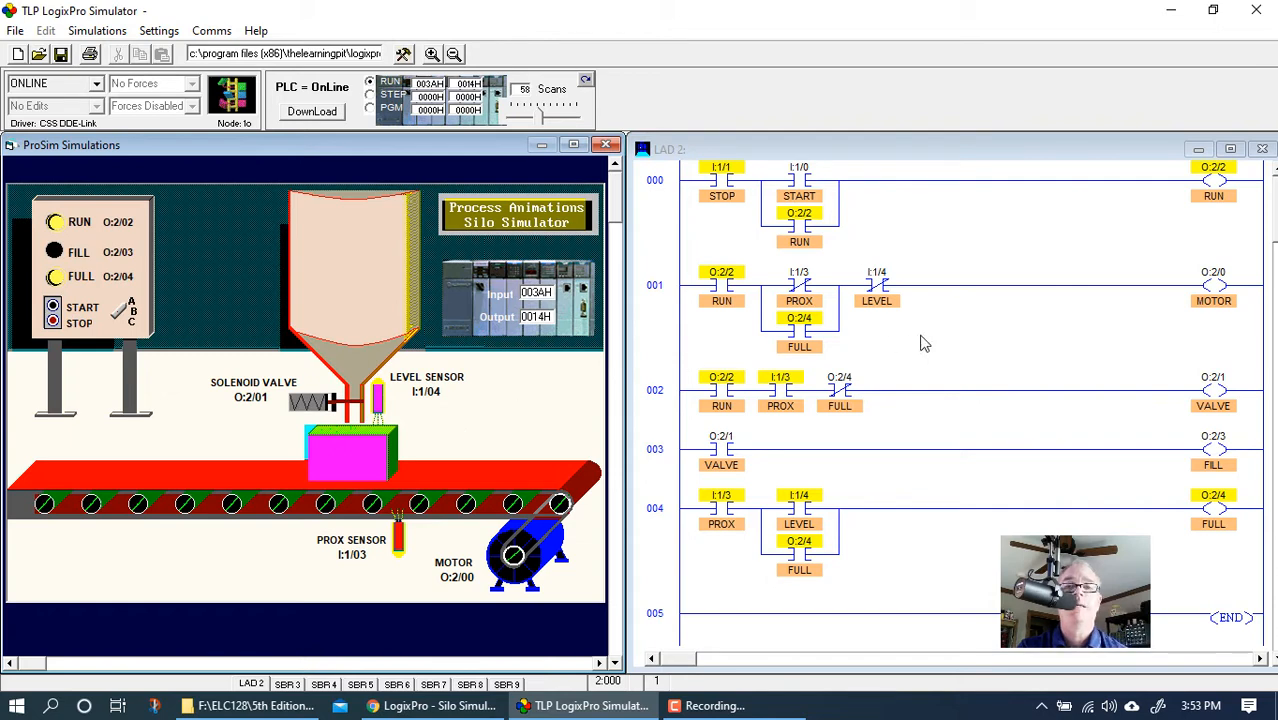
mouse_move(1208, 290)
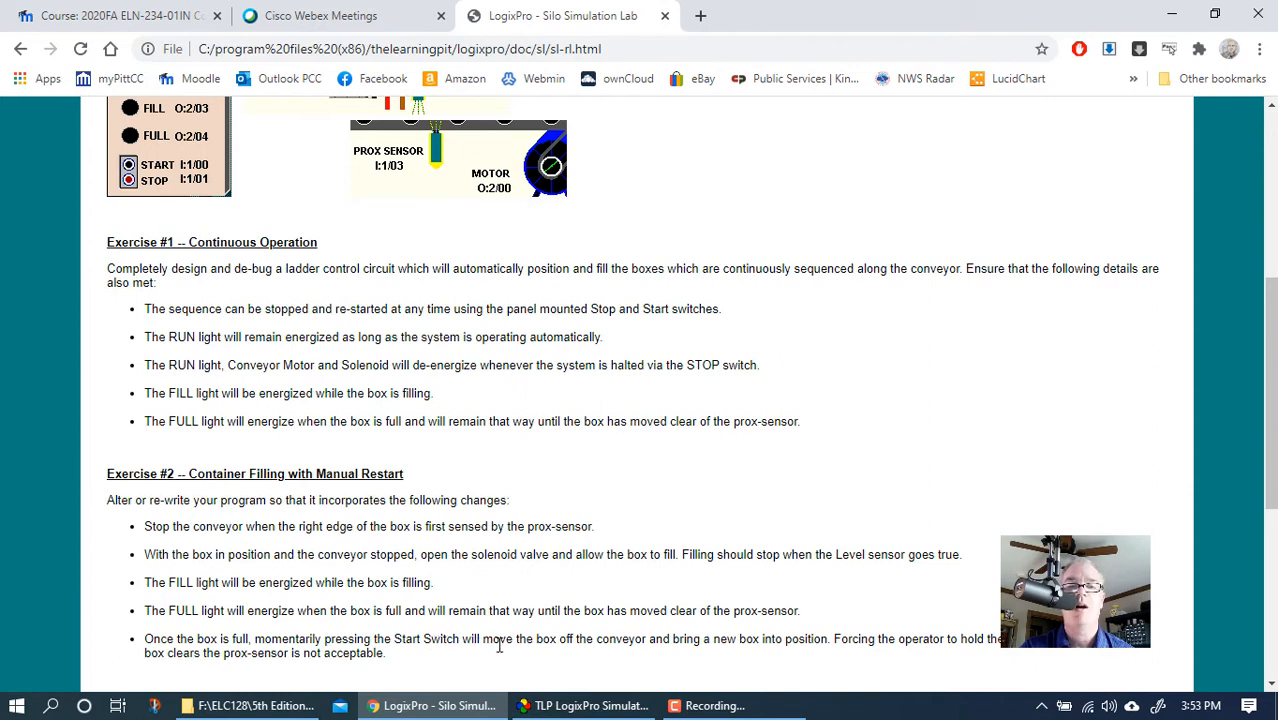
mouse_move(696, 656)
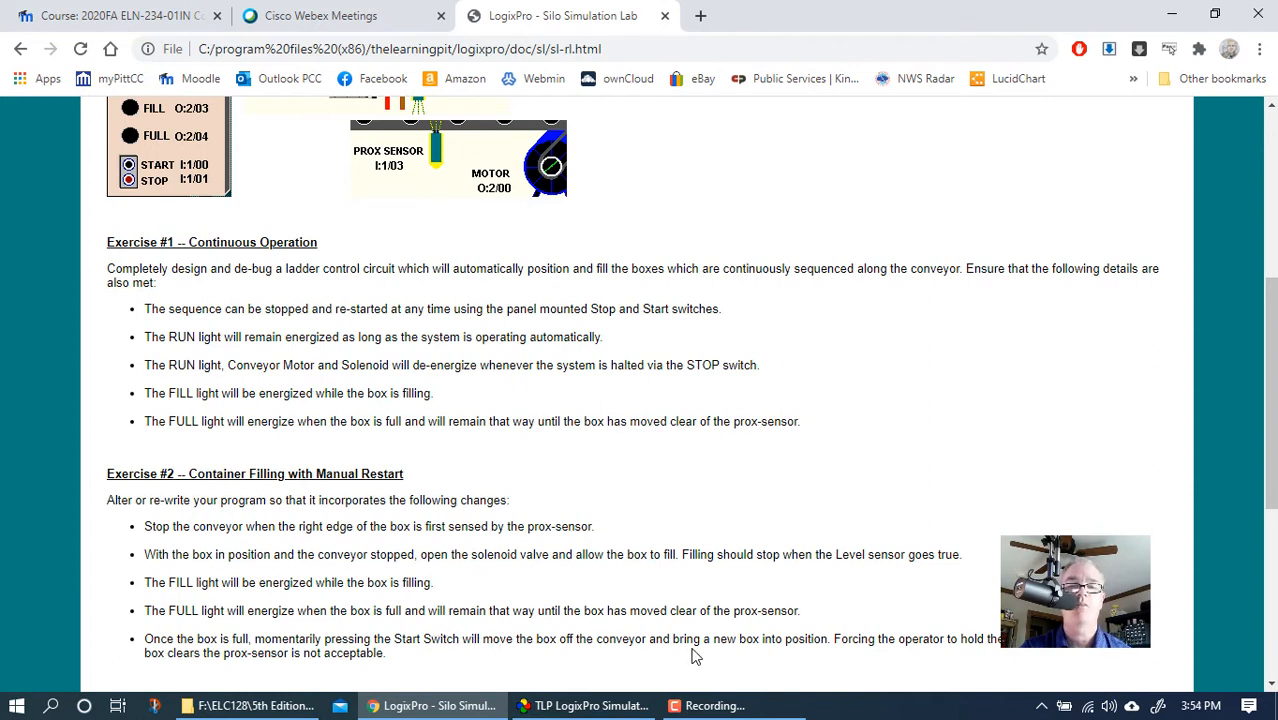
mouse_move(920, 654)
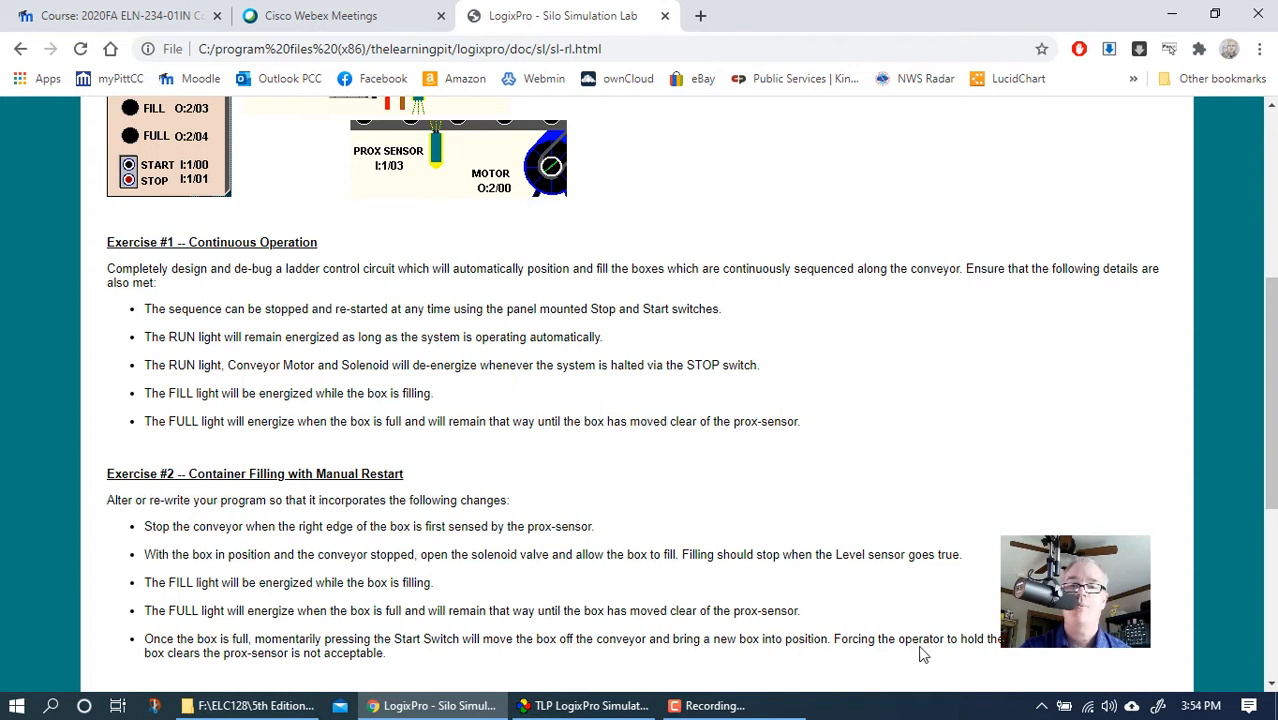
mouse_move(936, 654)
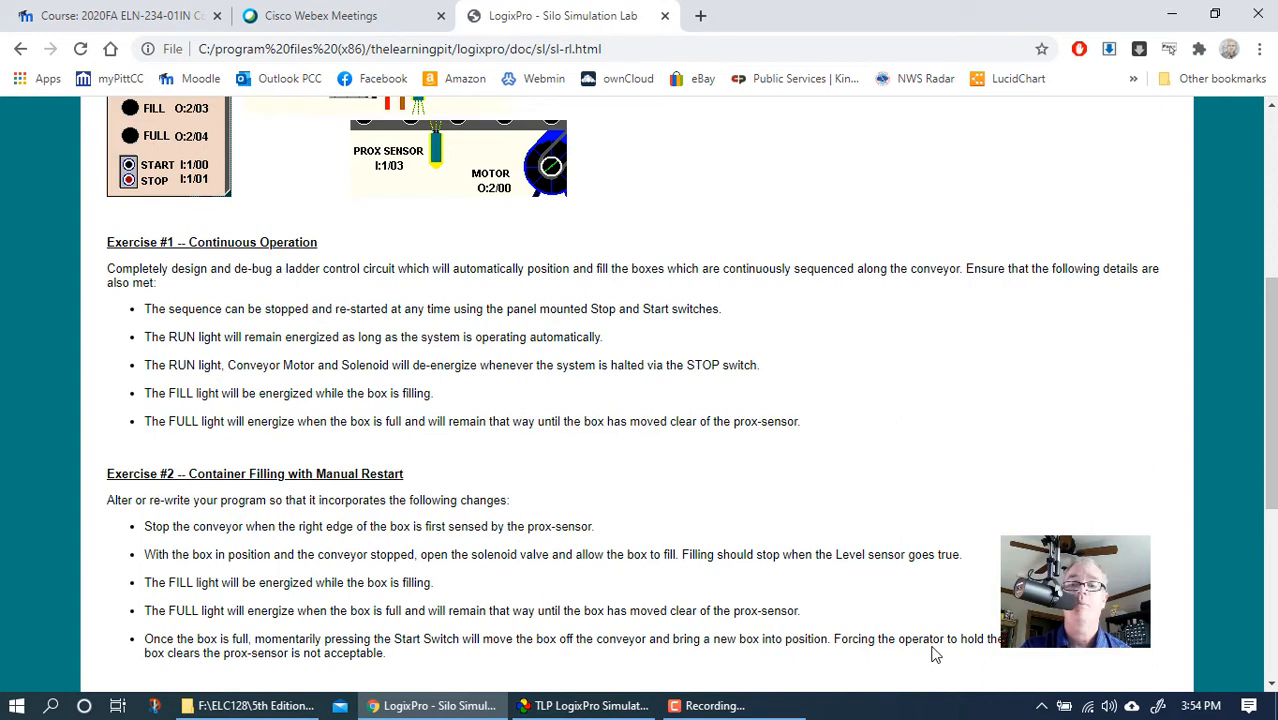
mouse_move(588, 676)
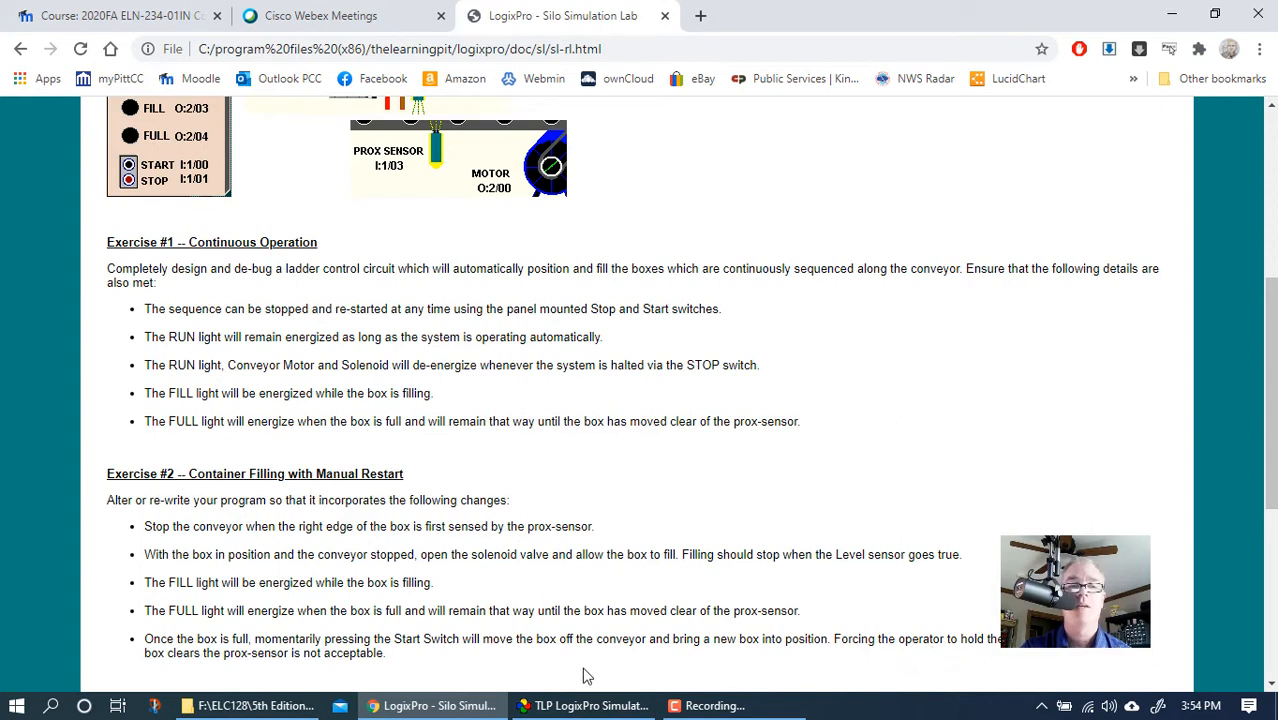
mouse_move(636, 360)
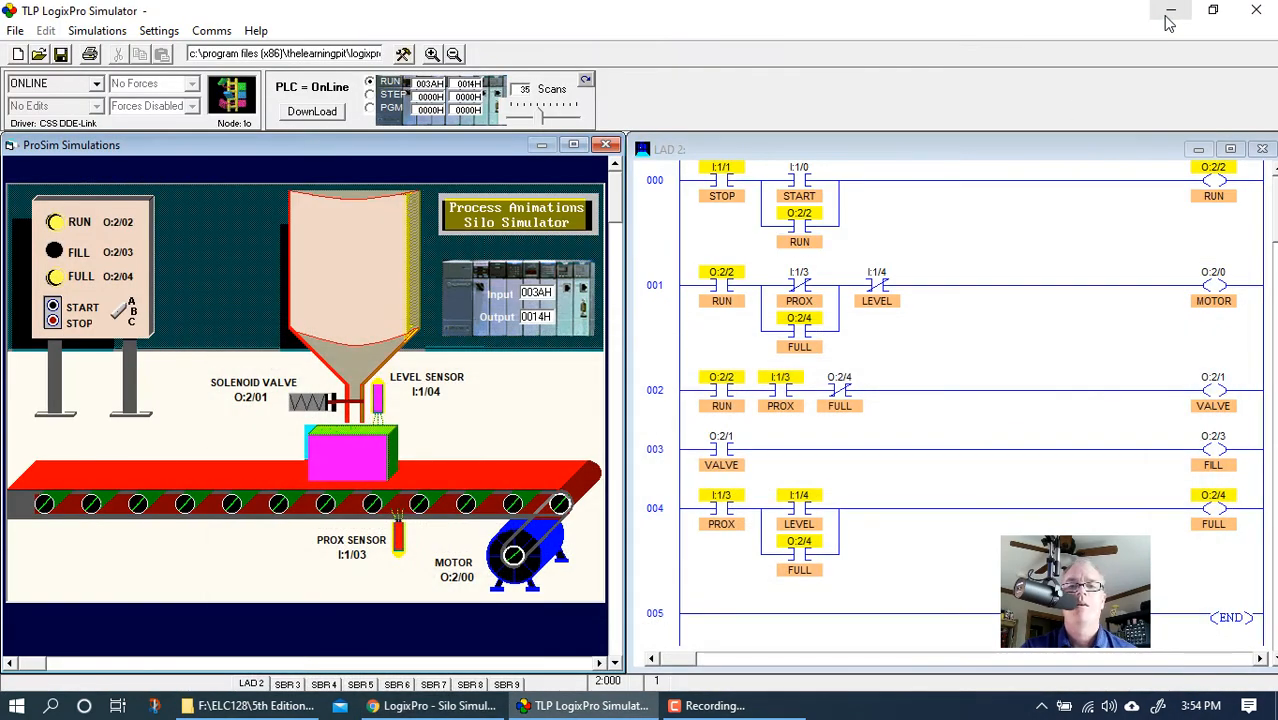
mouse_move(910, 290)
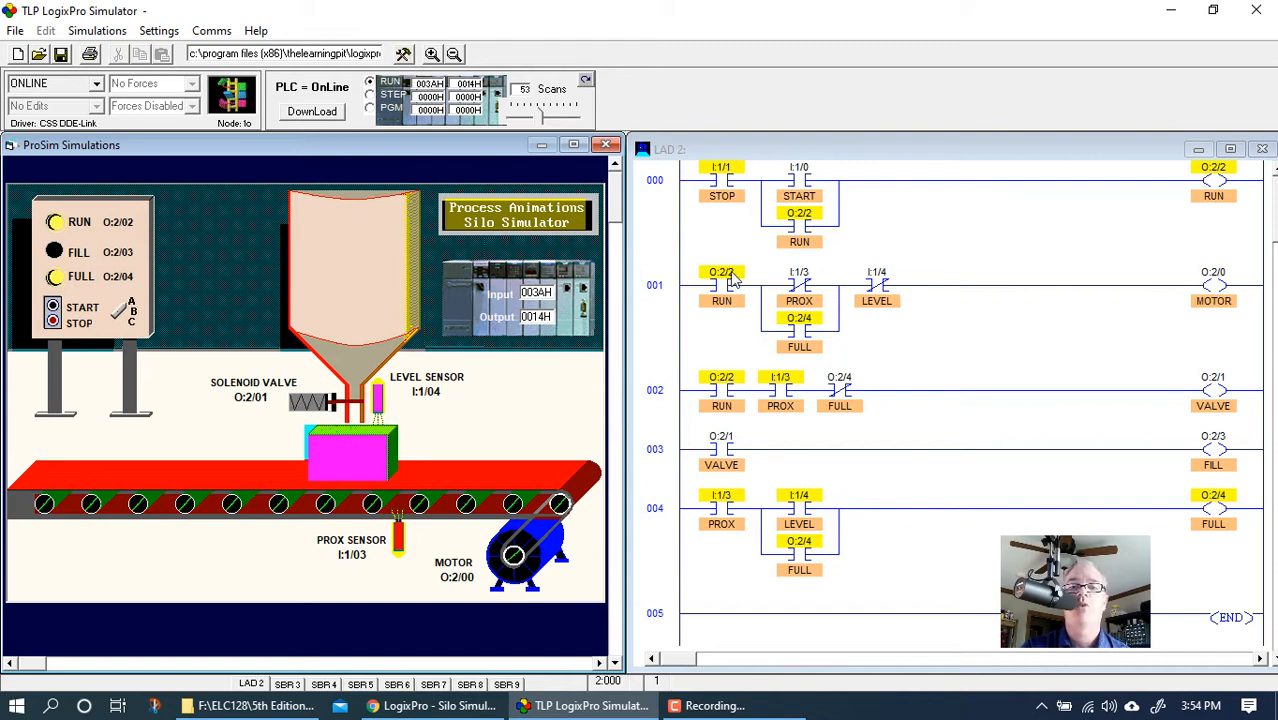
Step: Stop the running PLC program so all outputs read zero
left_click(372, 108)
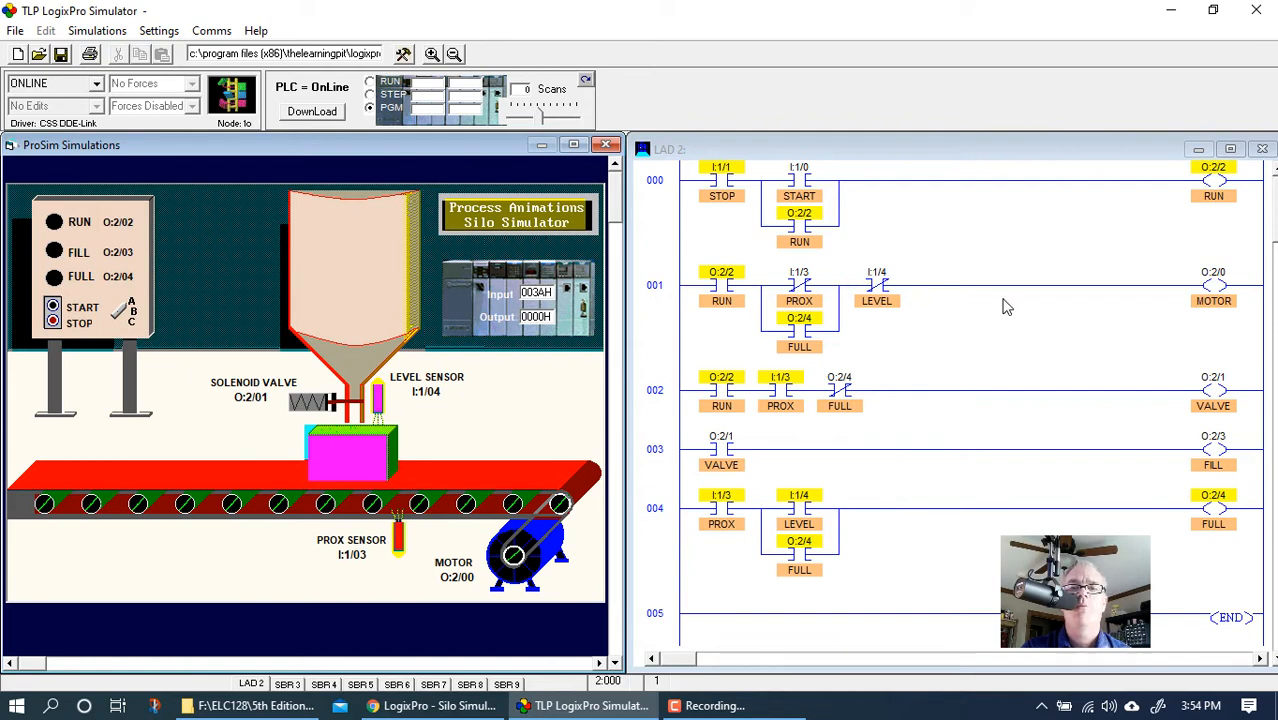
mouse_move(880, 296)
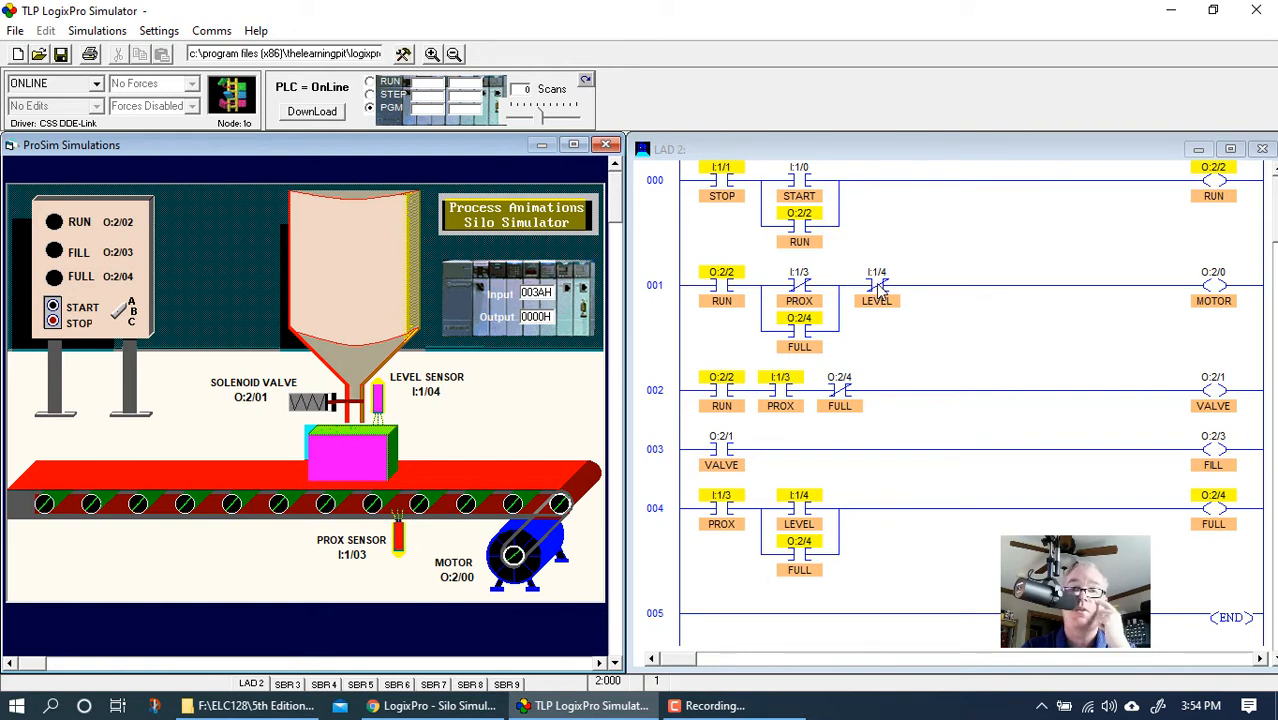
mouse_move(812, 264)
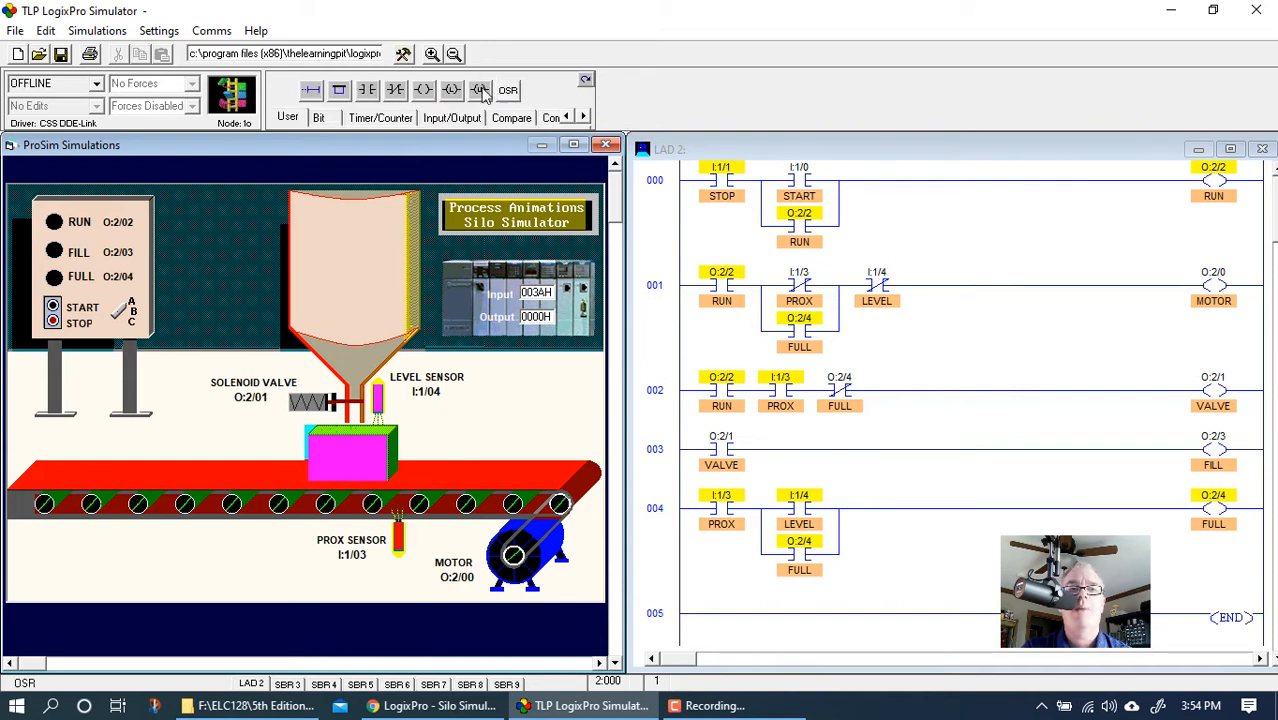
Step: Branch a START contact I:1/5 in parallel with LEVEL on rung 001 and send it to the PLC
left_click(480, 90)
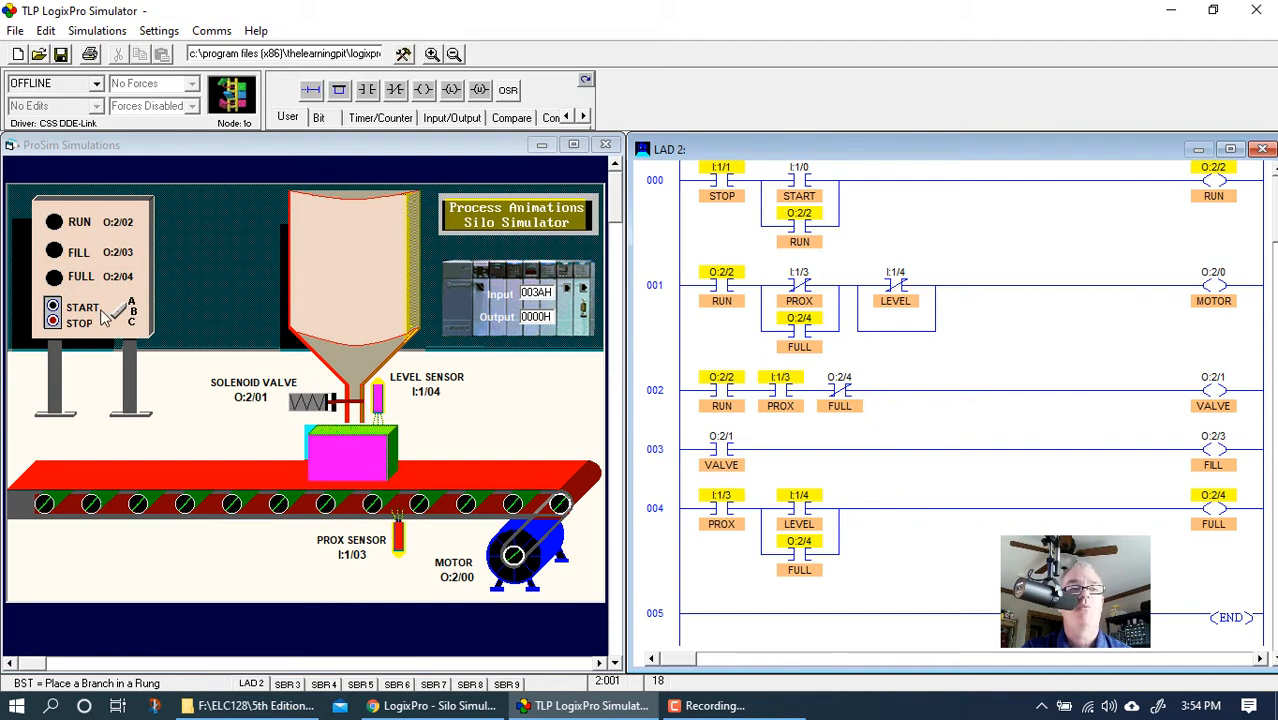
mouse_move(368, 90)
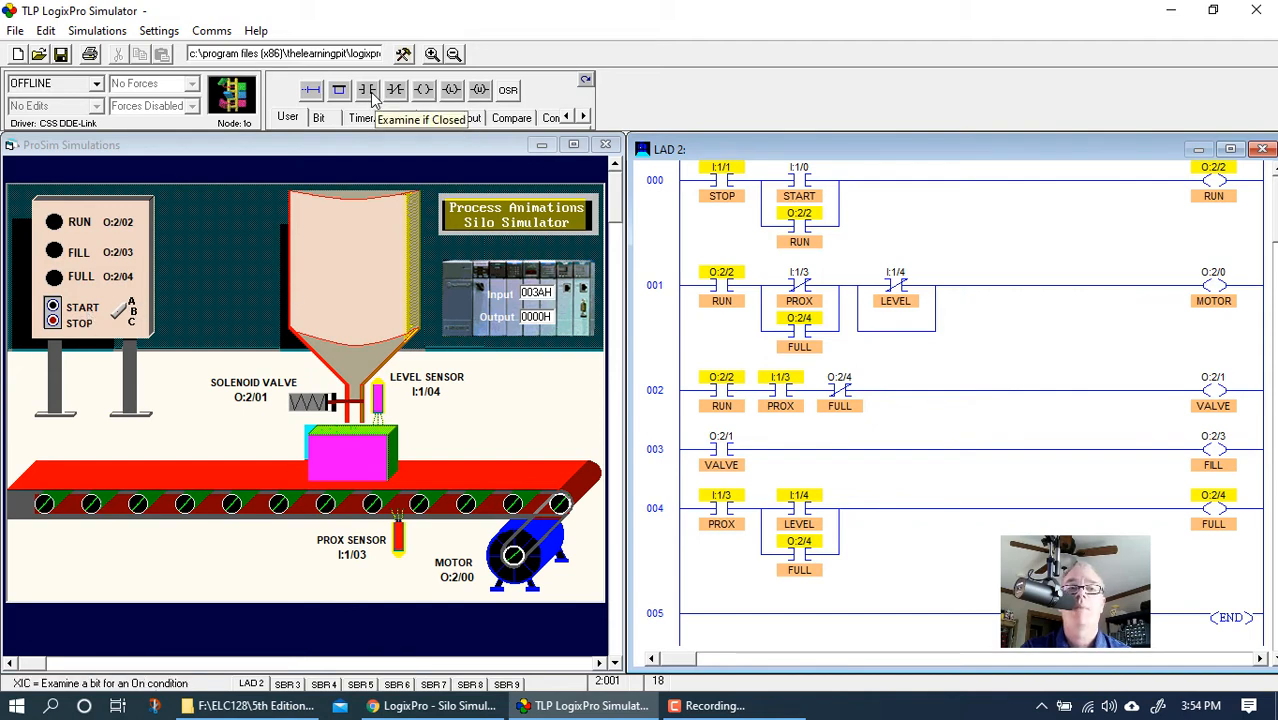
left_click(366, 90)
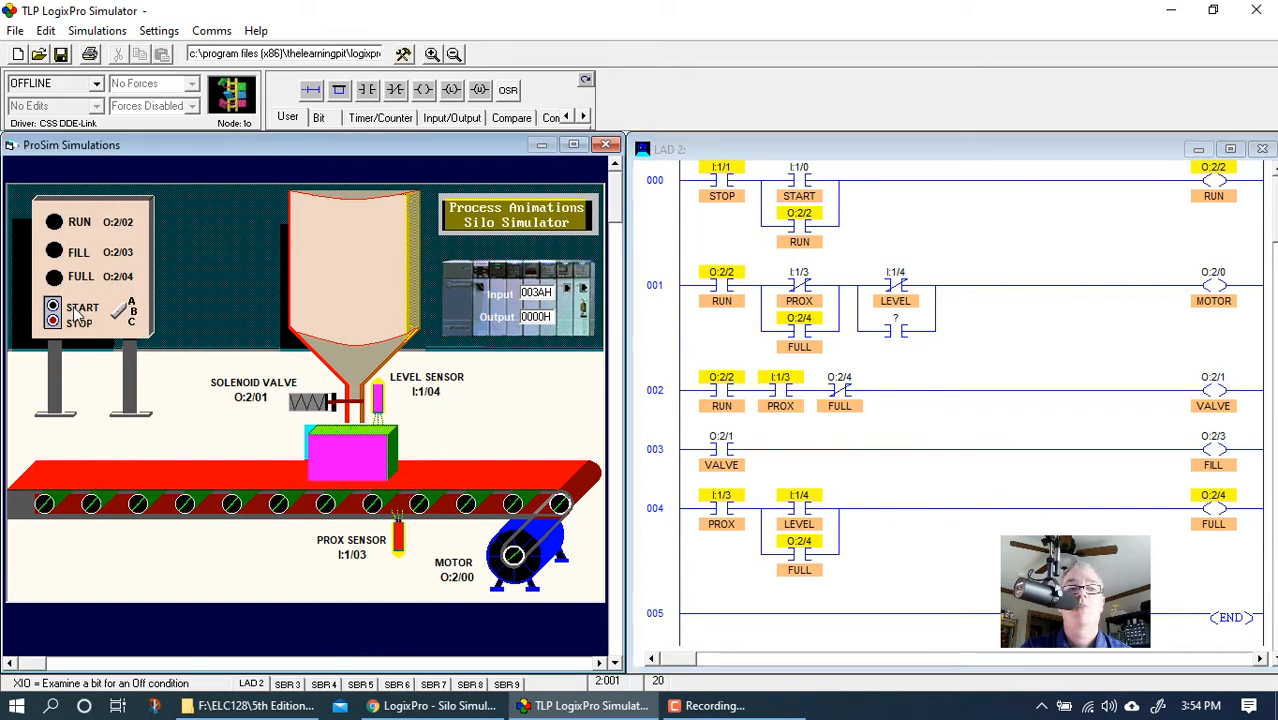
mouse_move(896, 330)
type("I:1/0")
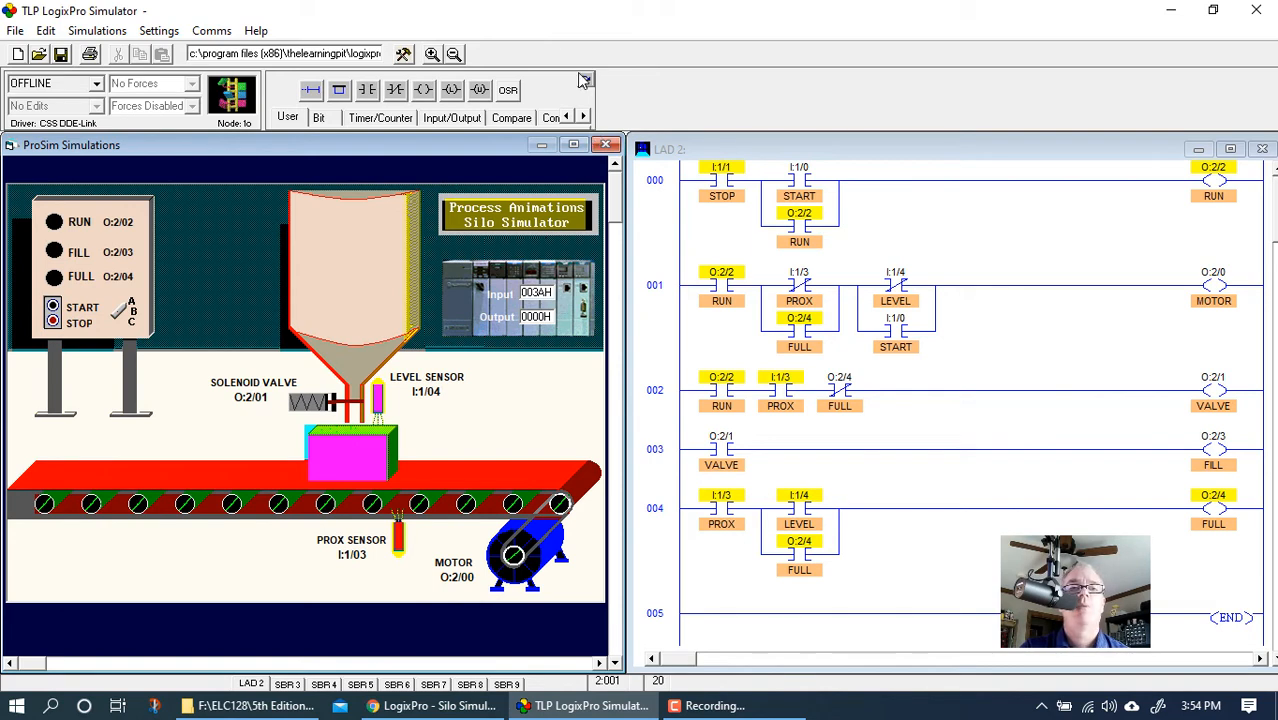
left_click(312, 112)
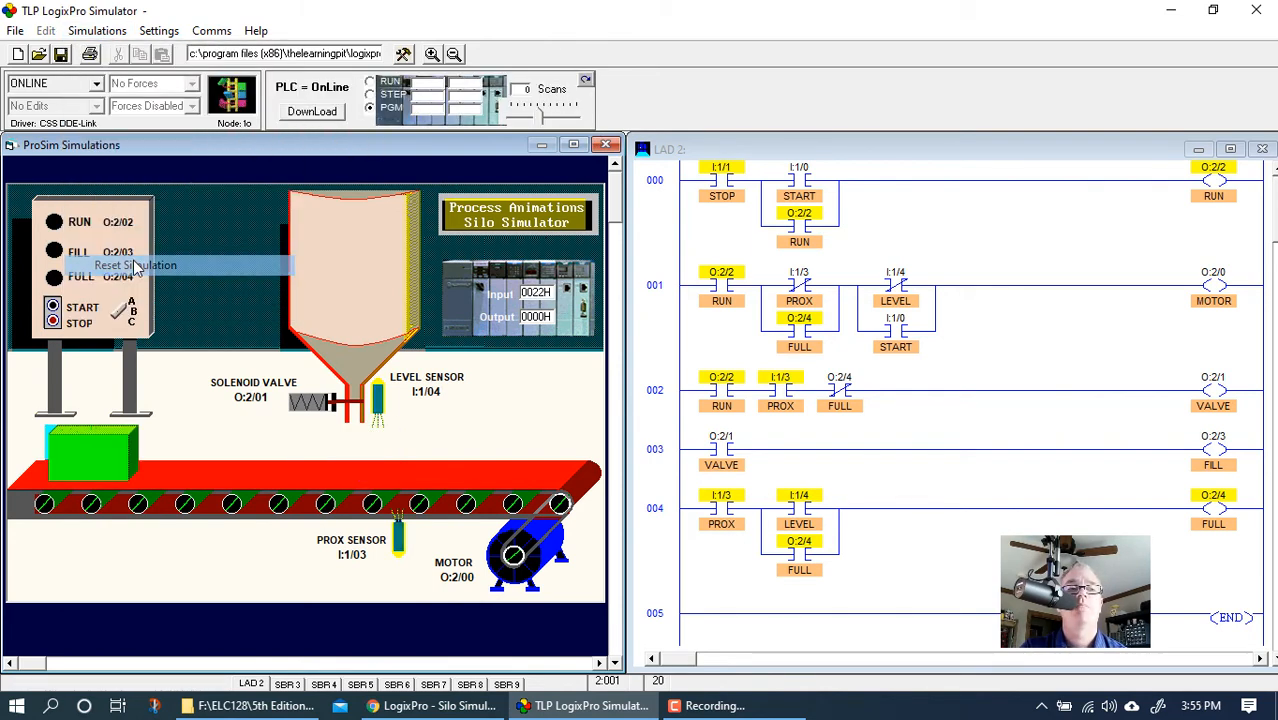
Step: Reset the silo simulation and press START so a new box fills under the silo
left_click(312, 112)
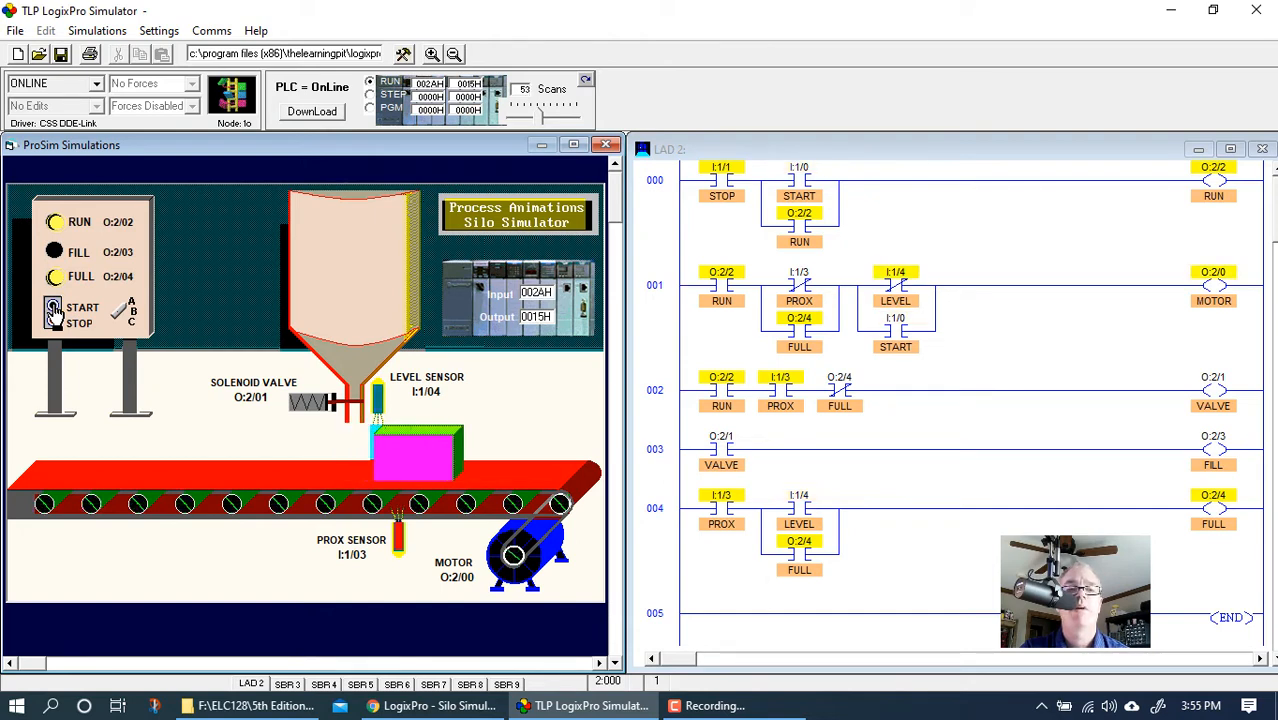
left_click(52, 310)
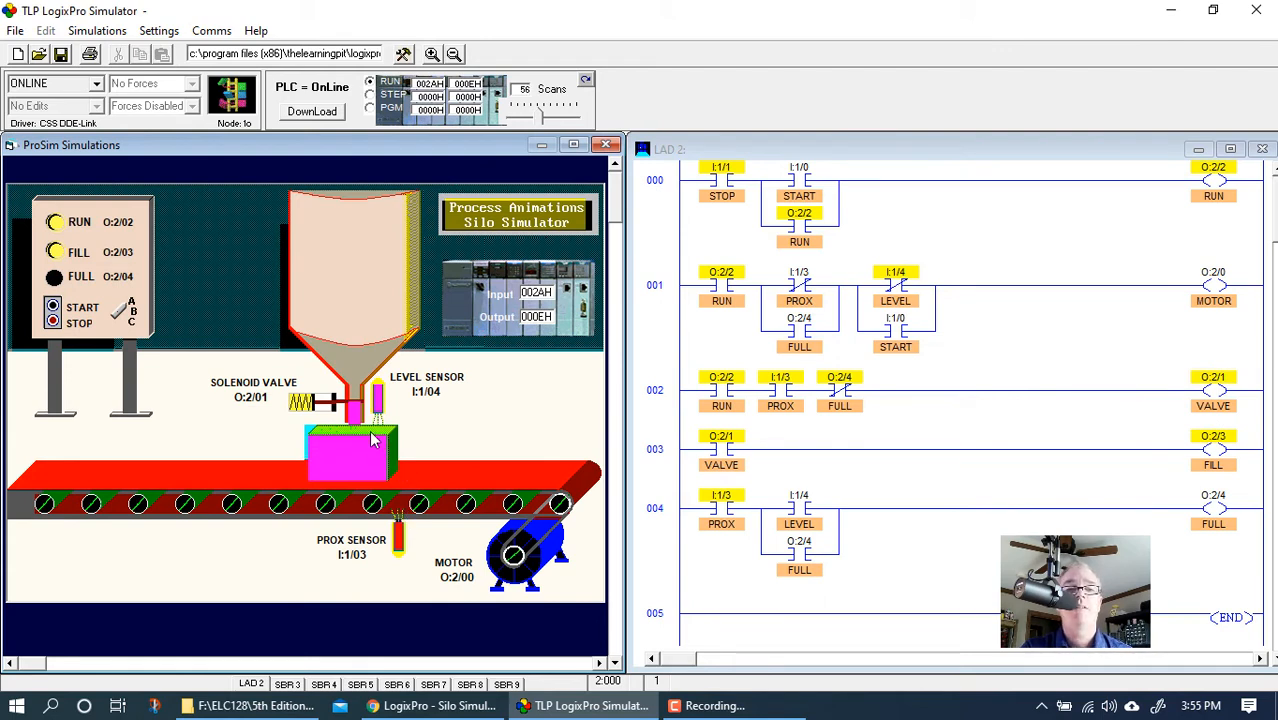
left_click(52, 310)
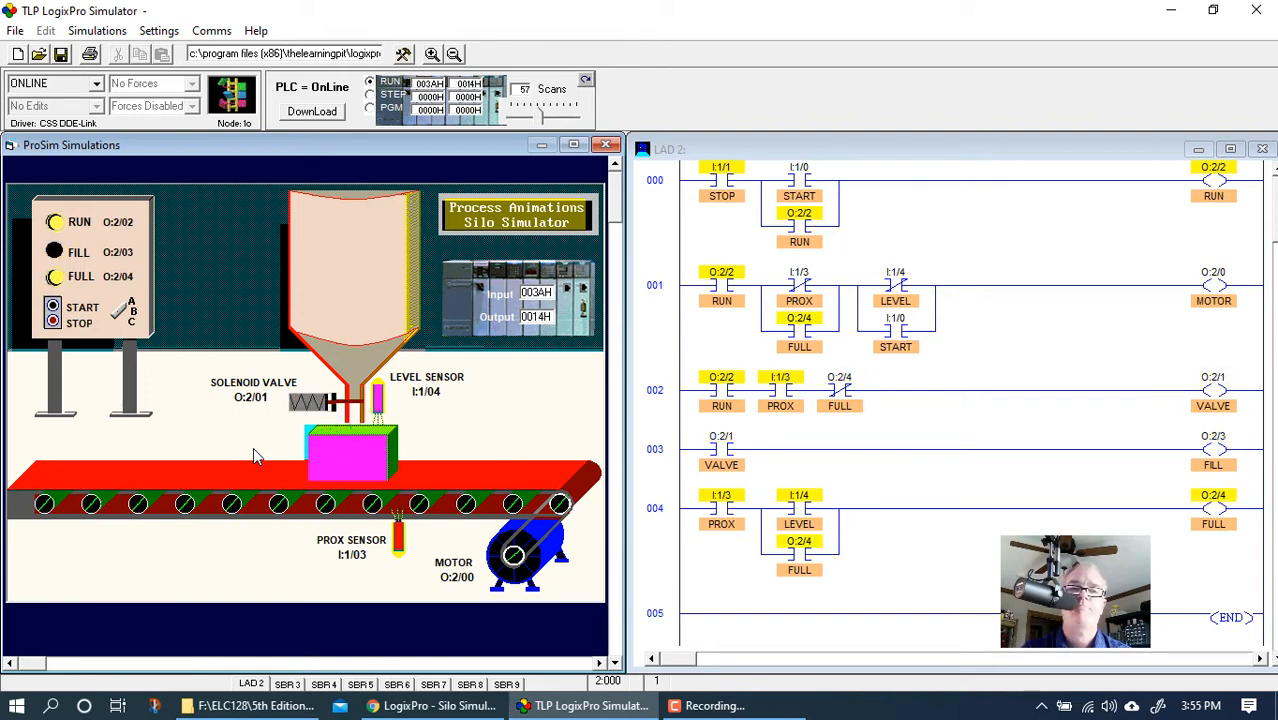
mouse_move(62, 360)
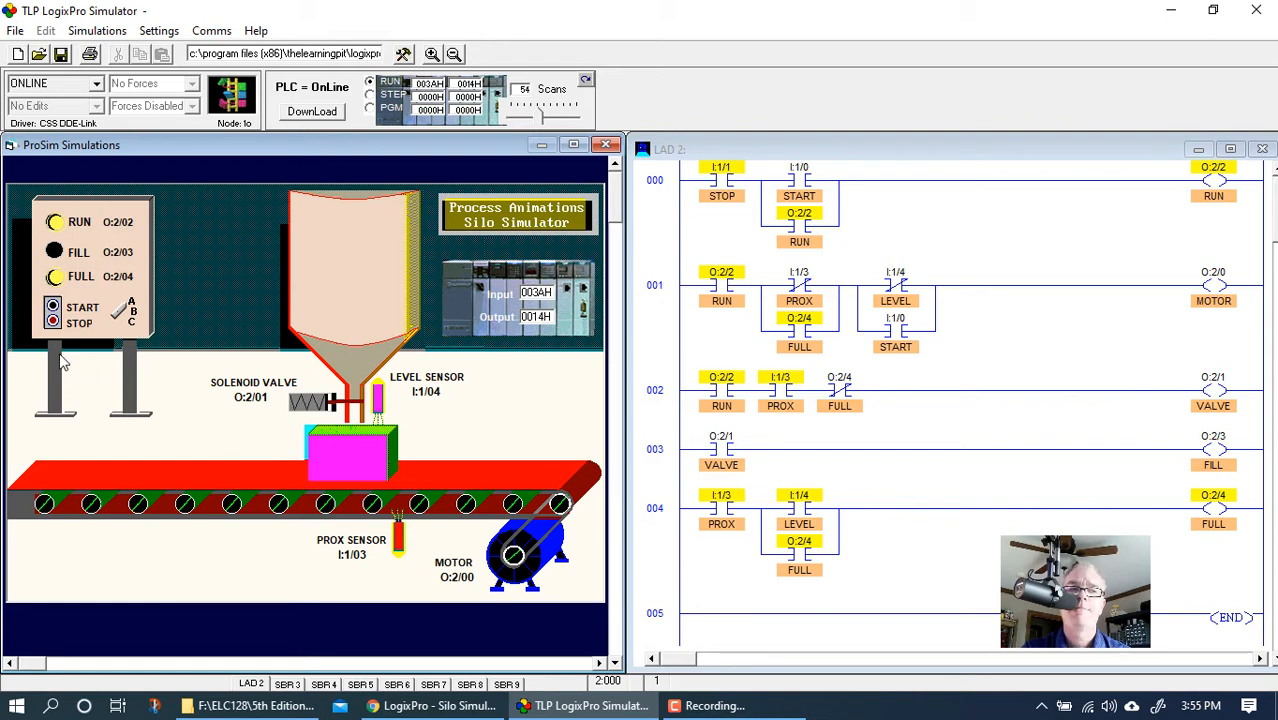
Step: Send the full box onward with Start, then reset the simulation to an empty box at the conveyor start
left_click(52, 310)
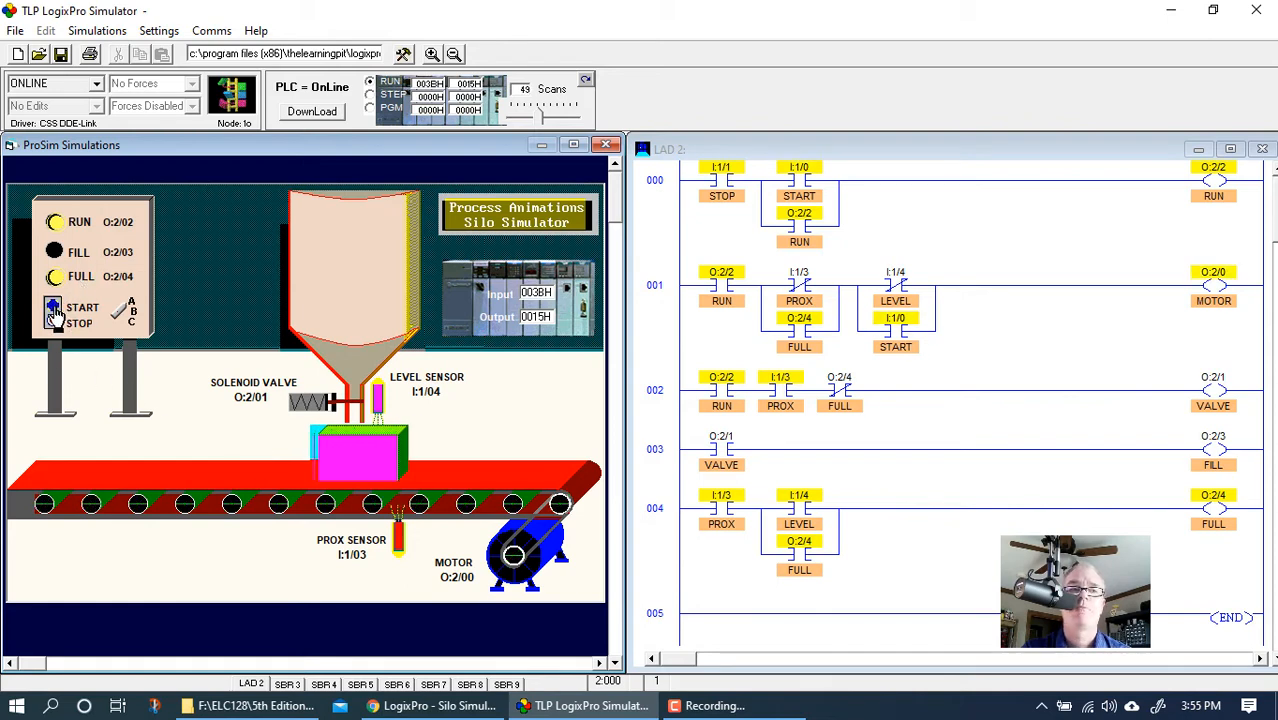
left_click(52, 308)
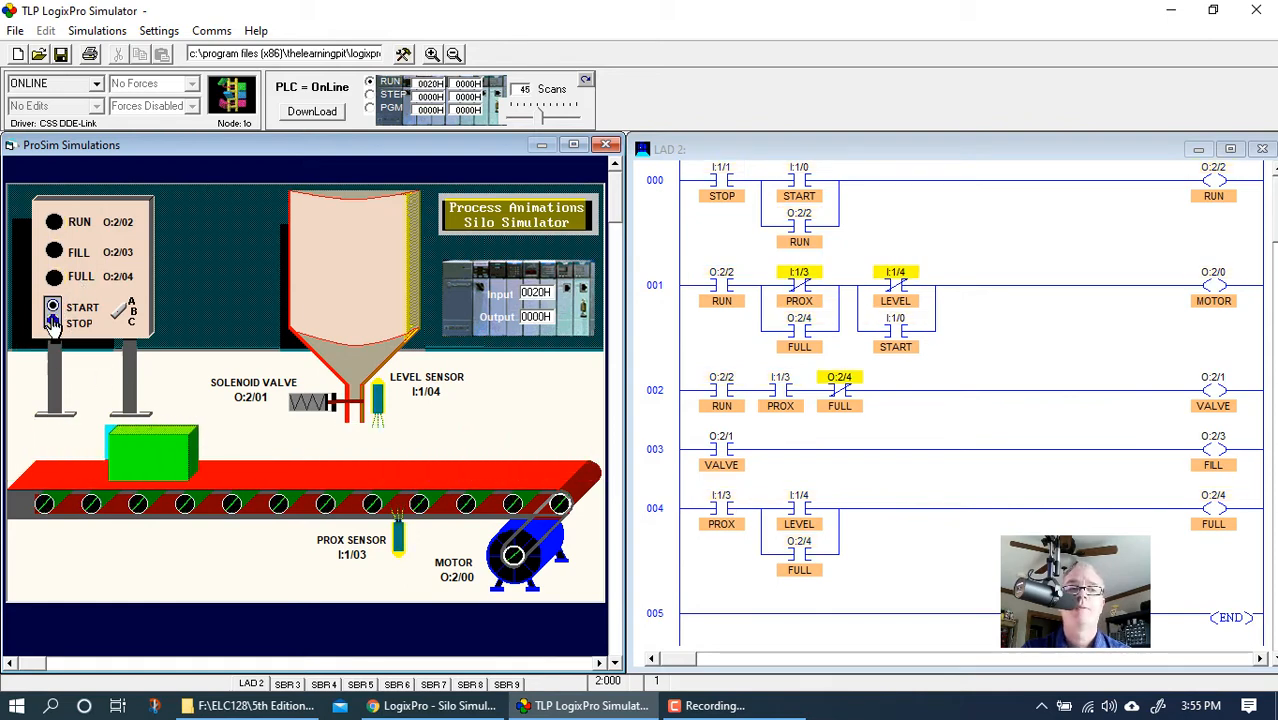
left_click(52, 308)
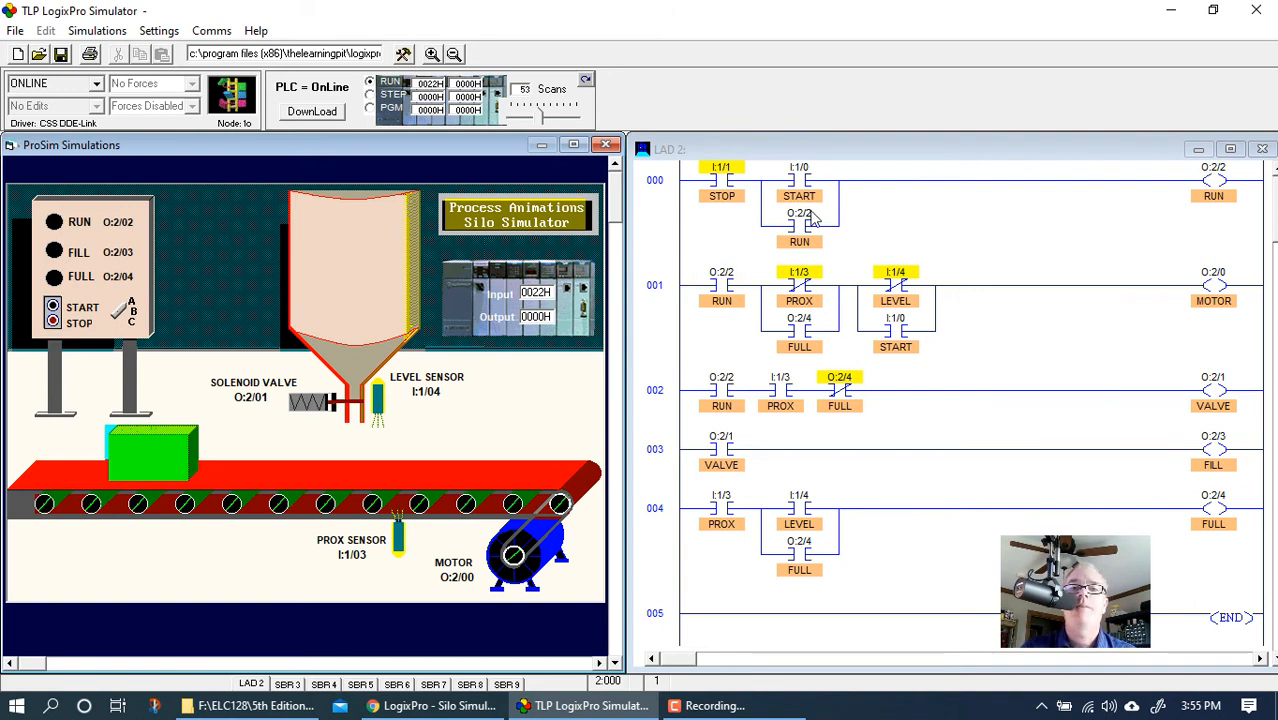
mouse_move(884, 238)
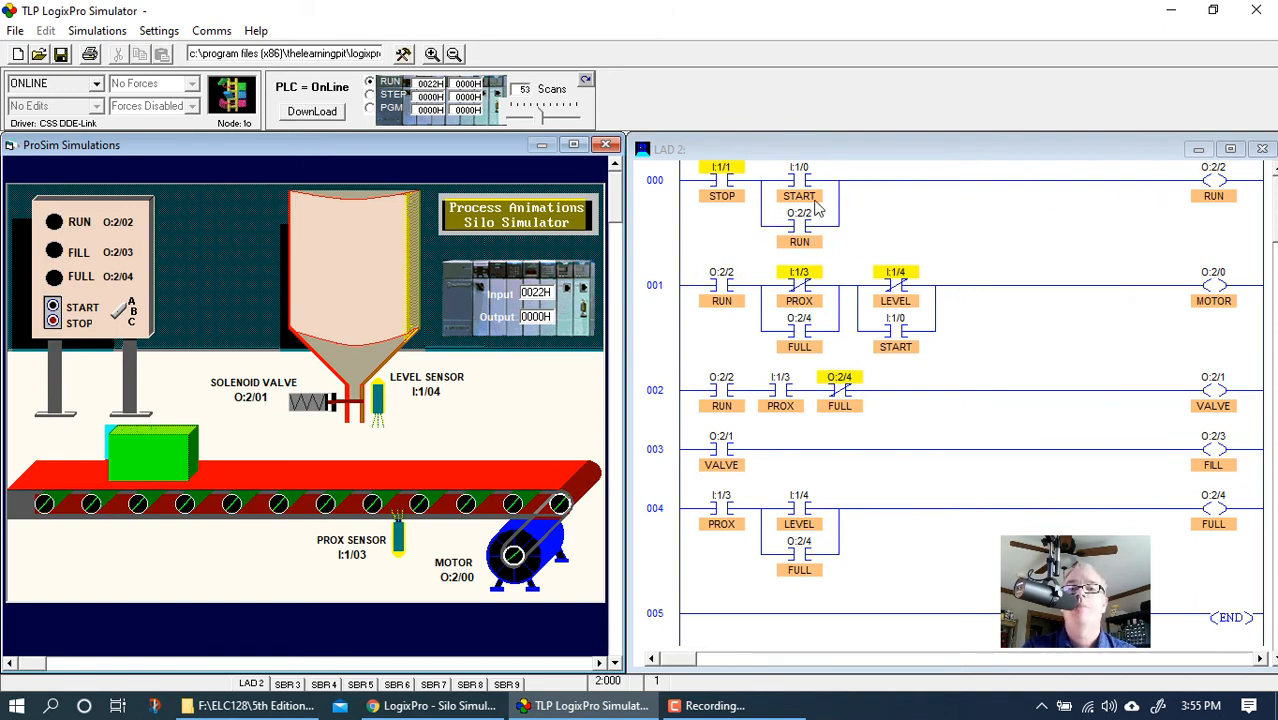
mouse_move(1194, 224)
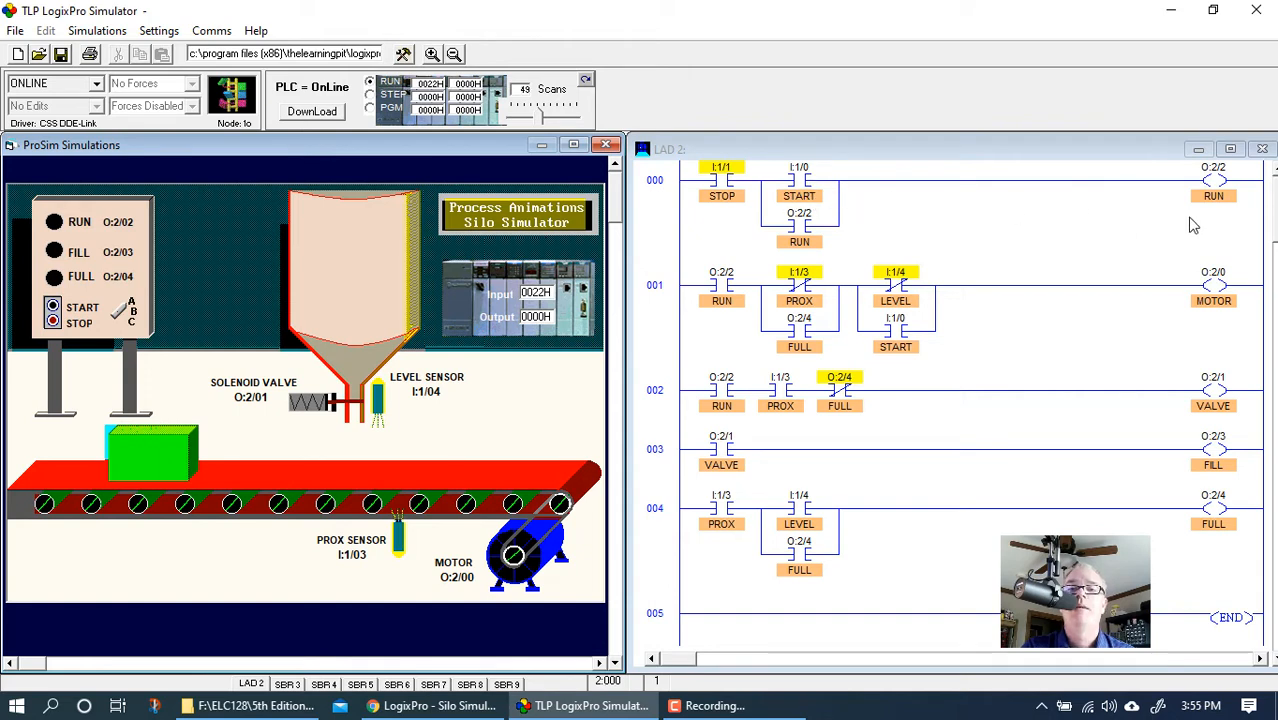
mouse_move(810, 192)
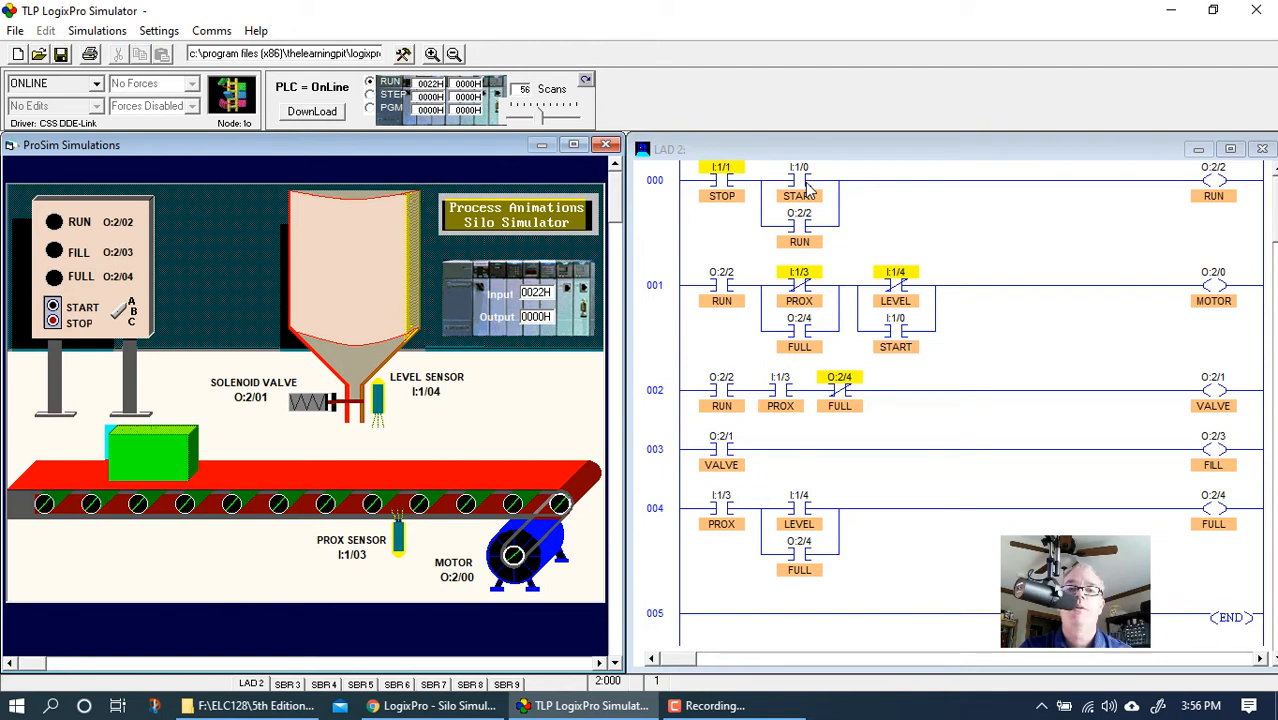
mouse_move(822, 196)
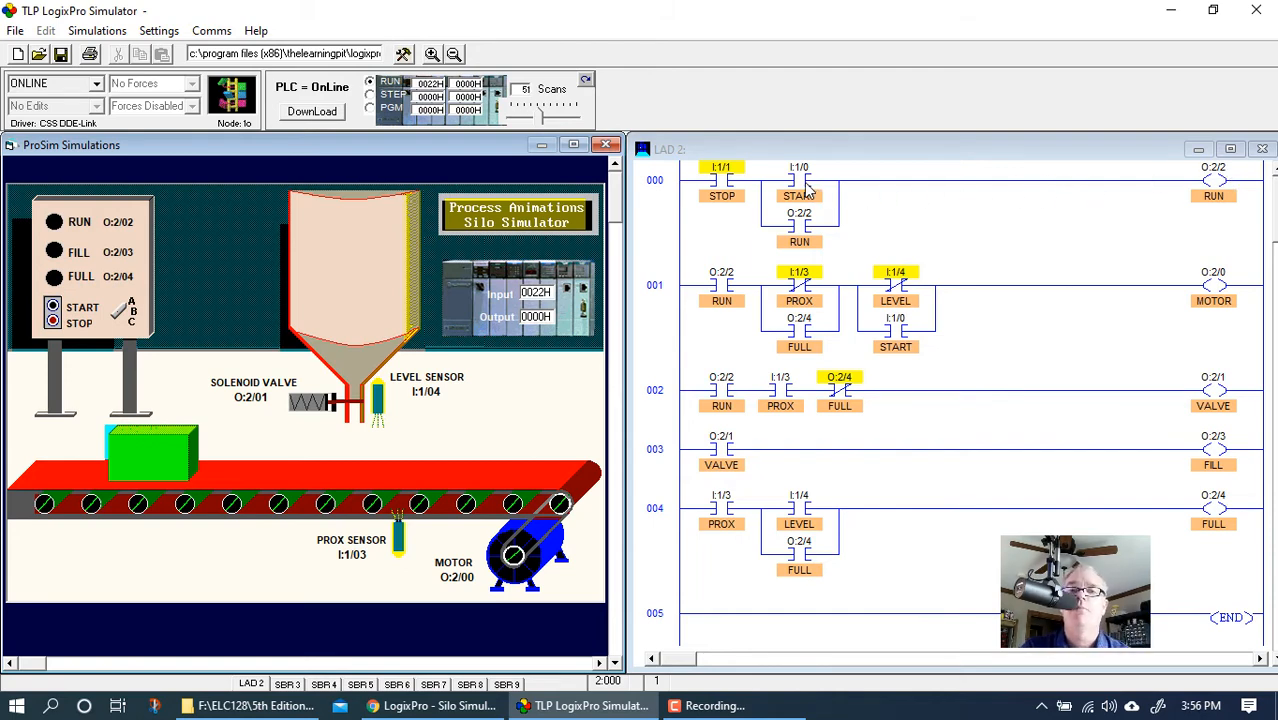
mouse_move(1204, 296)
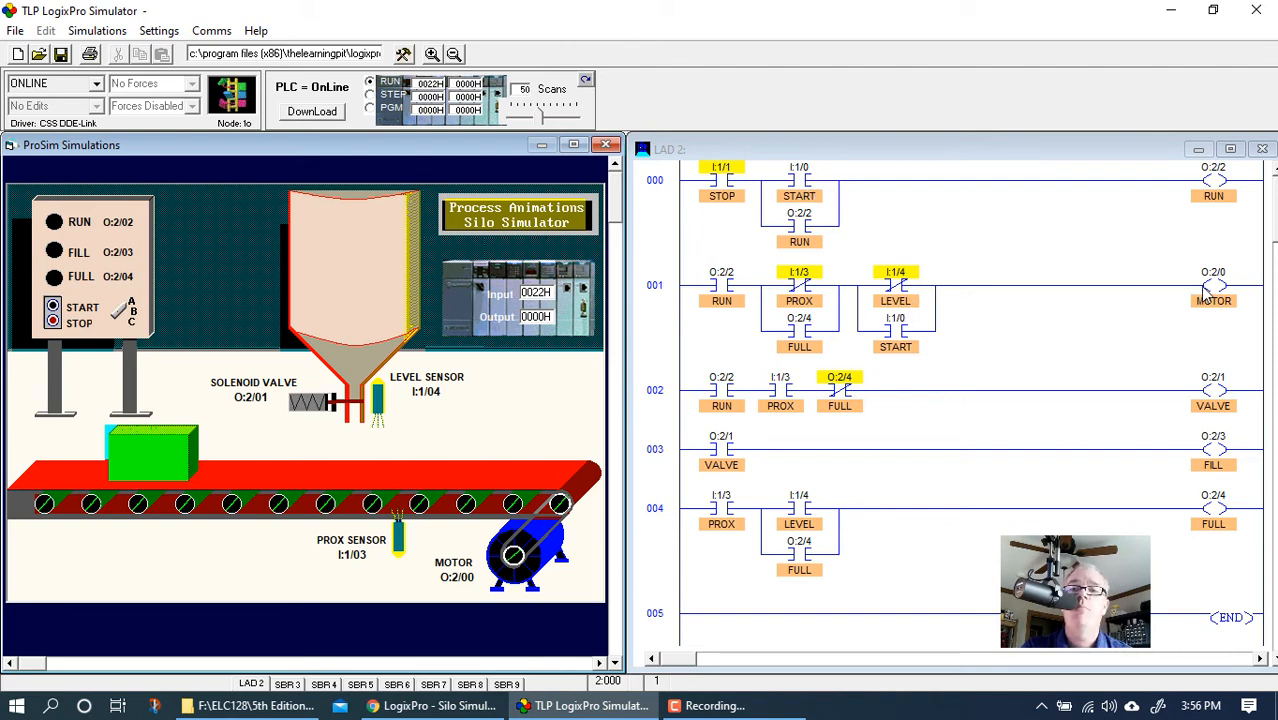
mouse_move(872, 348)
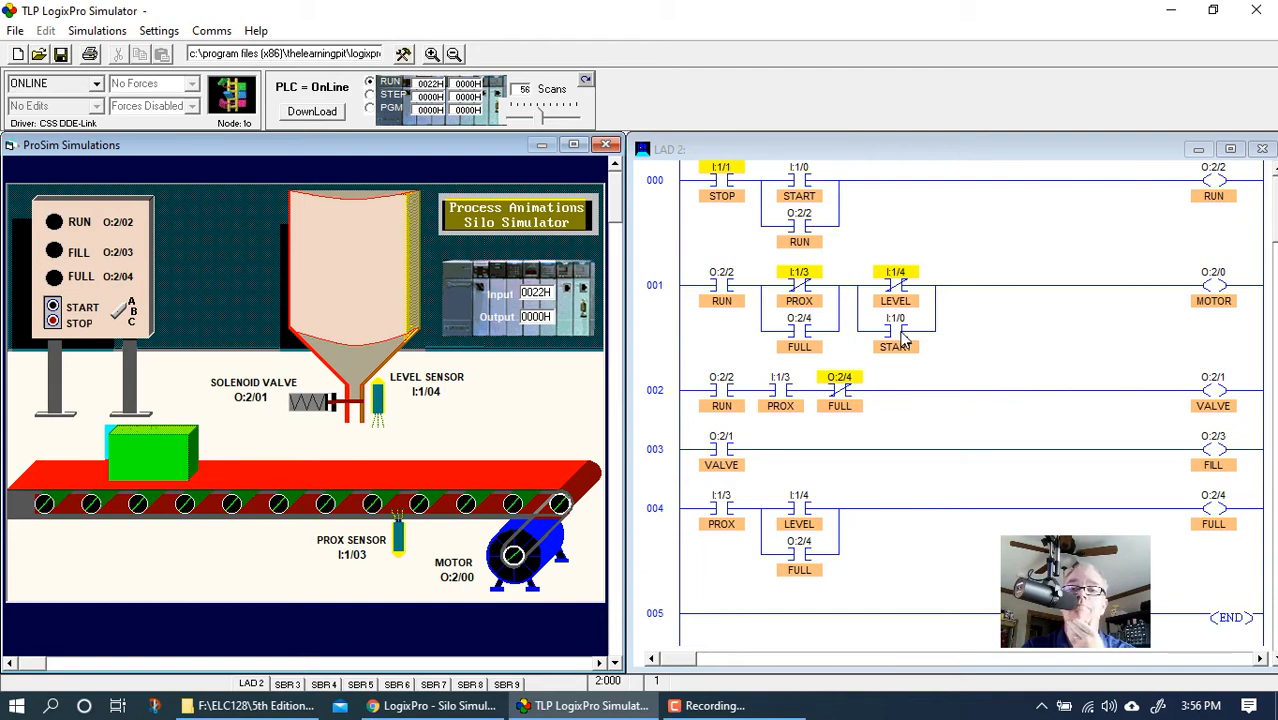
mouse_move(788, 218)
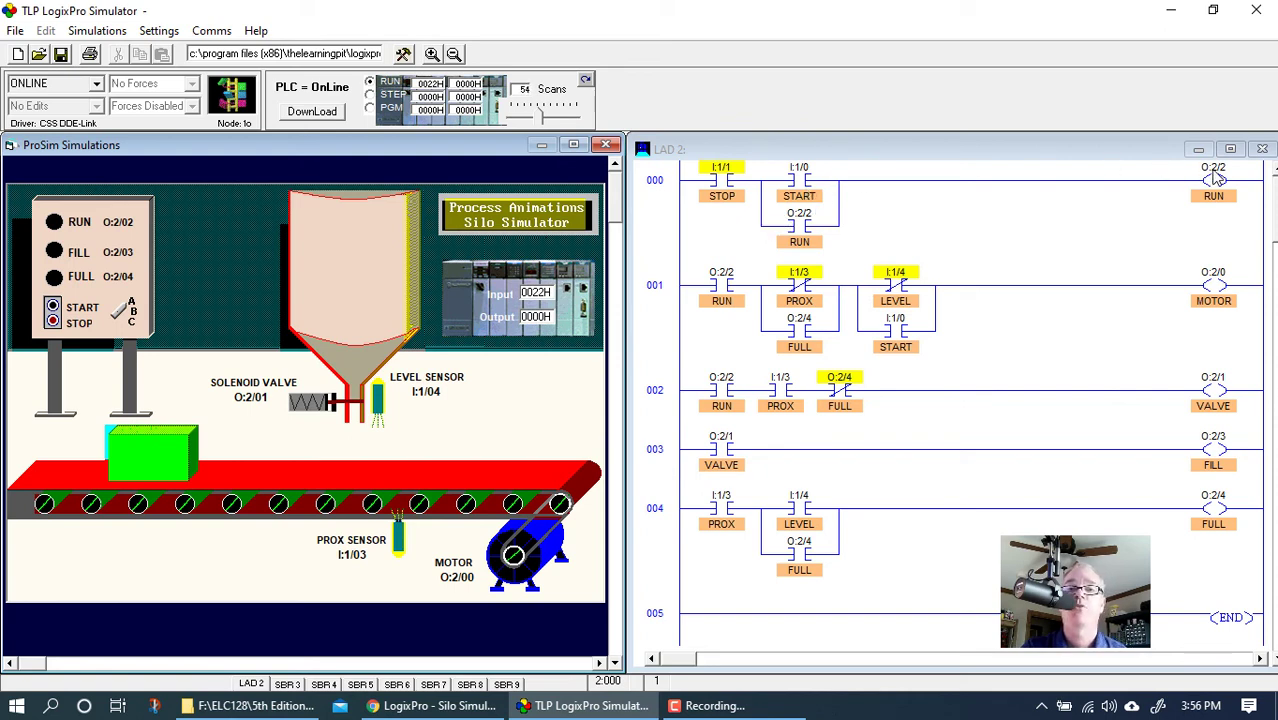
mouse_move(1084, 238)
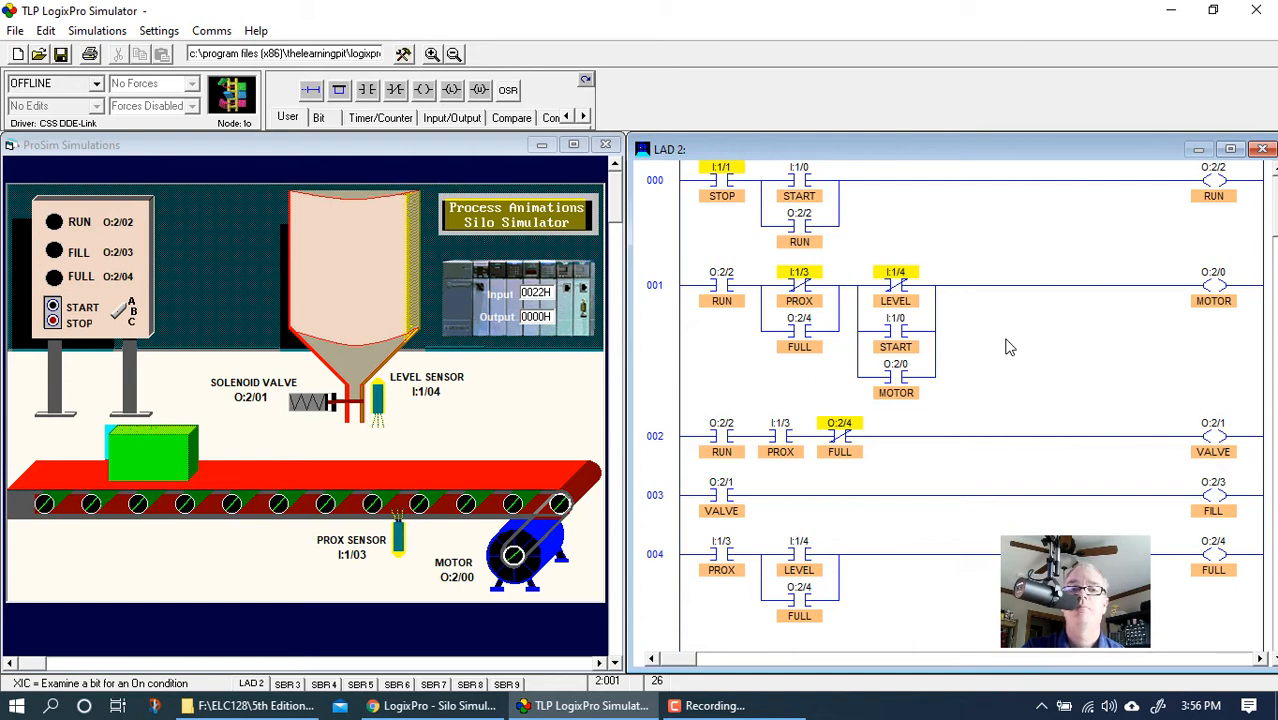
mouse_move(1156, 344)
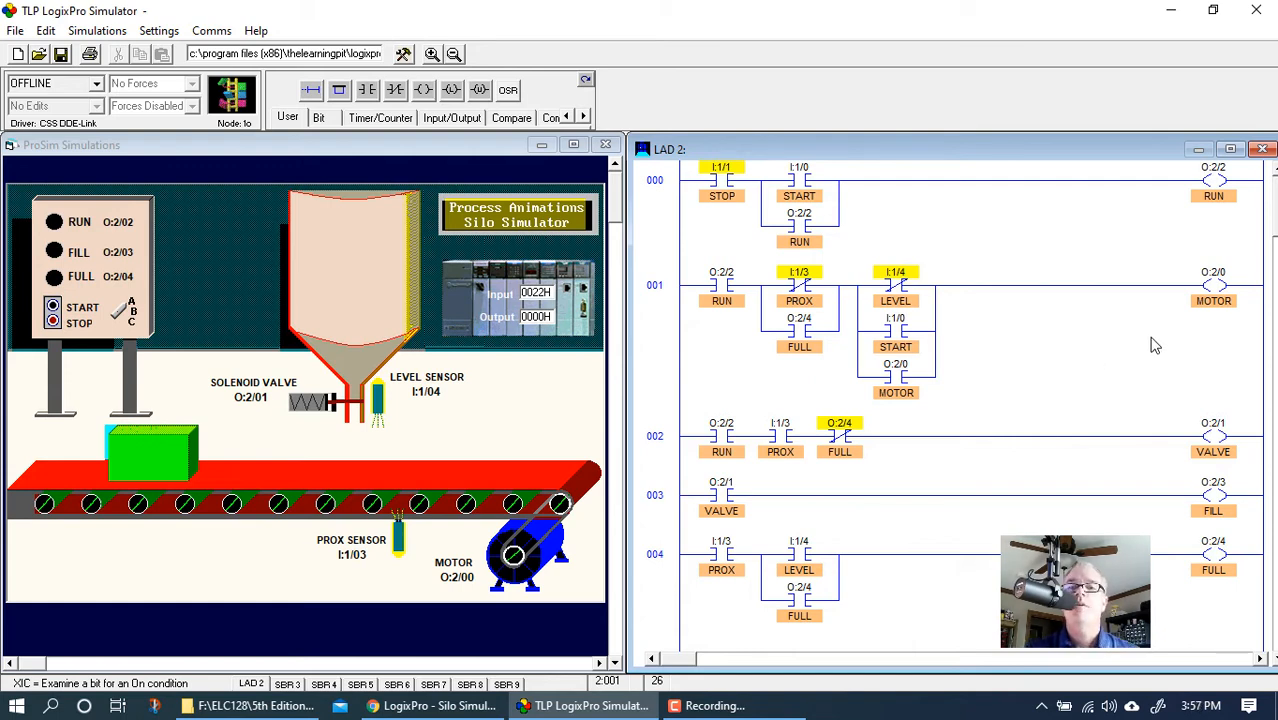
mouse_move(900, 318)
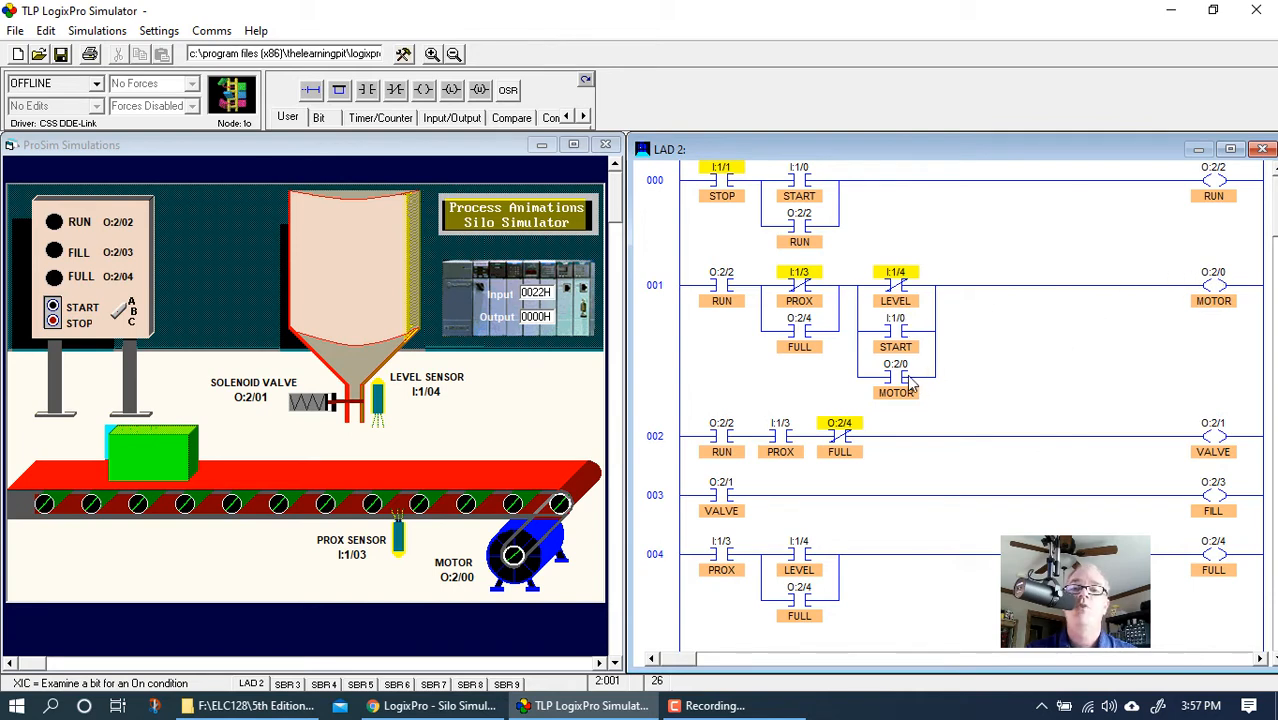
mouse_move(904, 336)
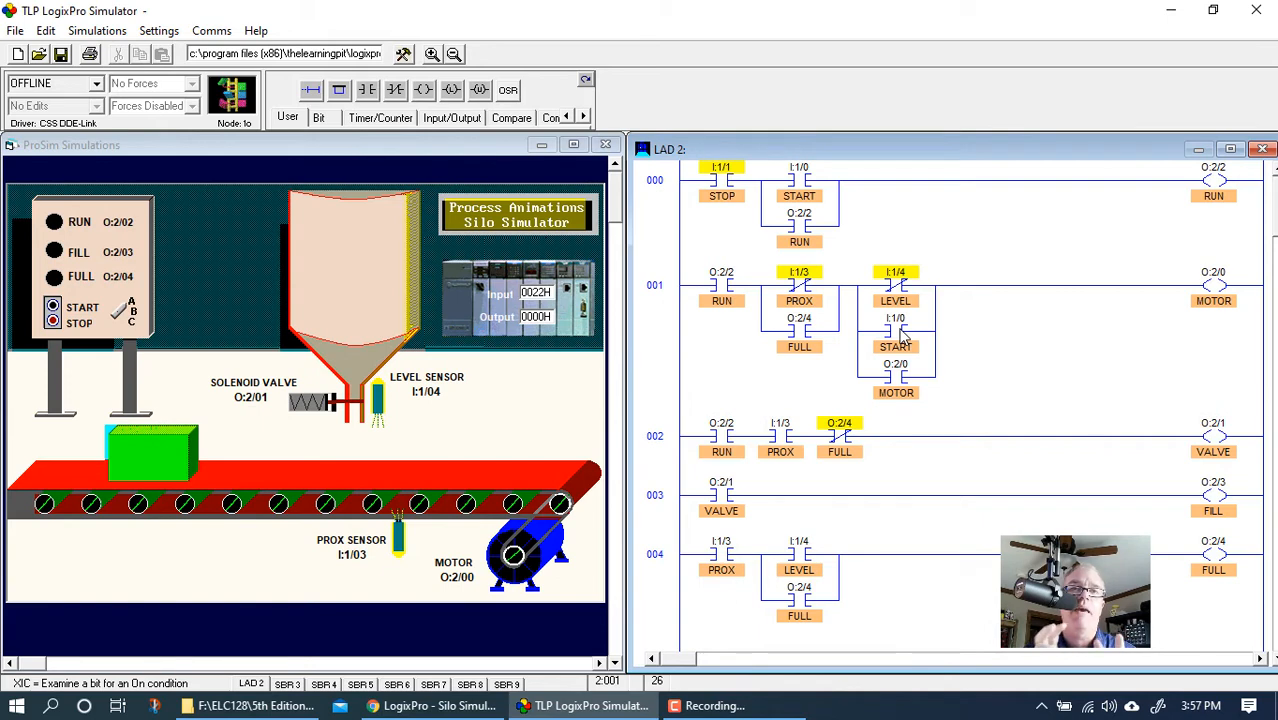
mouse_move(628, 110)
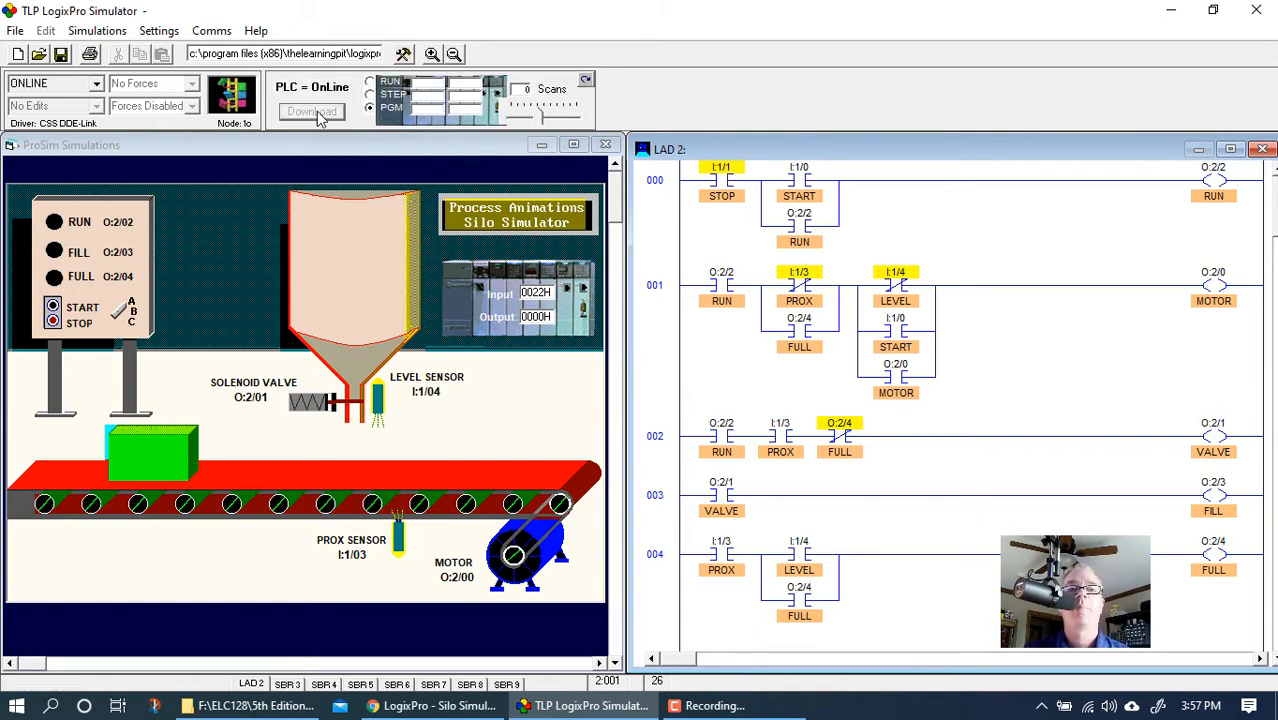
Step: Run the seal-in program, start the fill sequence, and manually restart the conveyor twice after filling
left_click(312, 112)
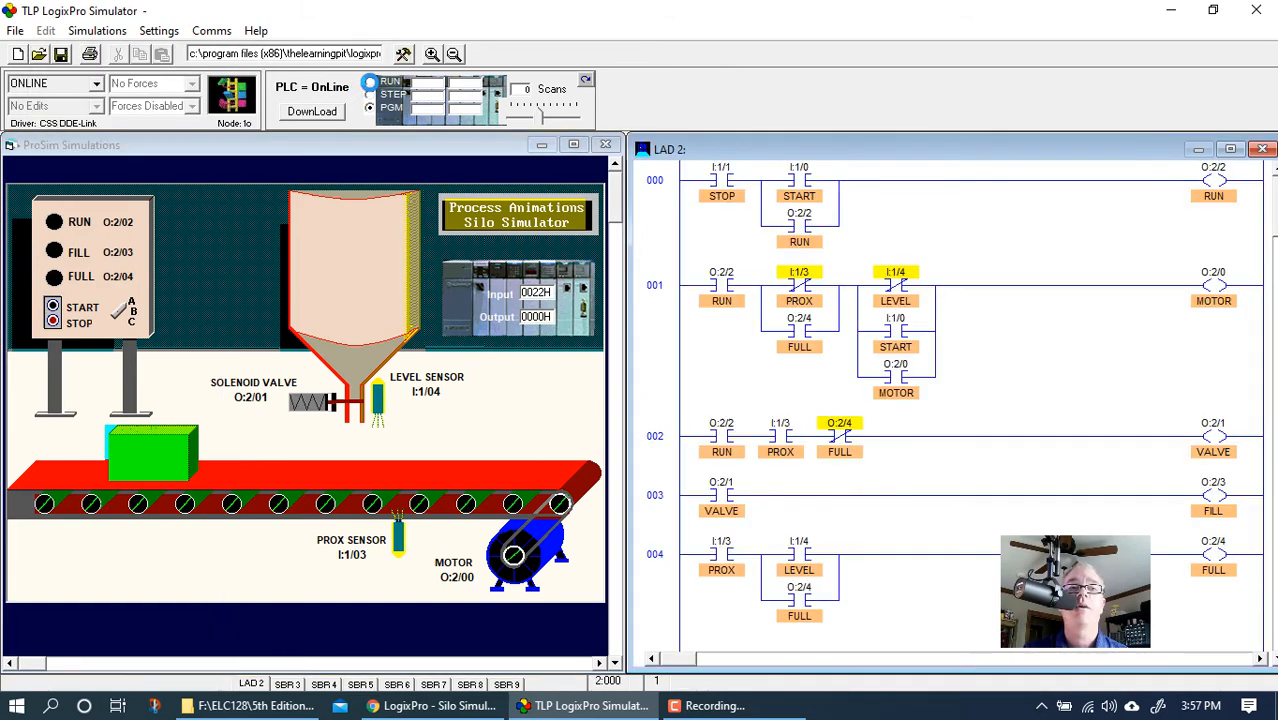
left_click(52, 310)
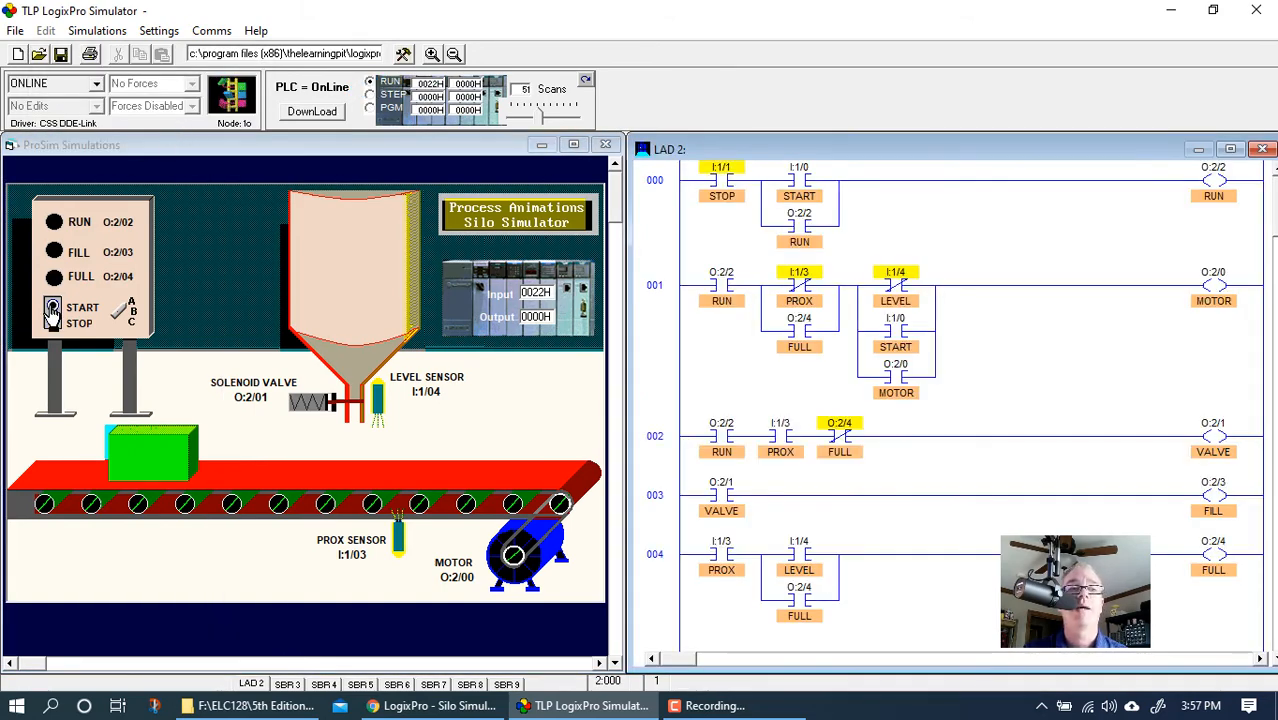
left_click(52, 308)
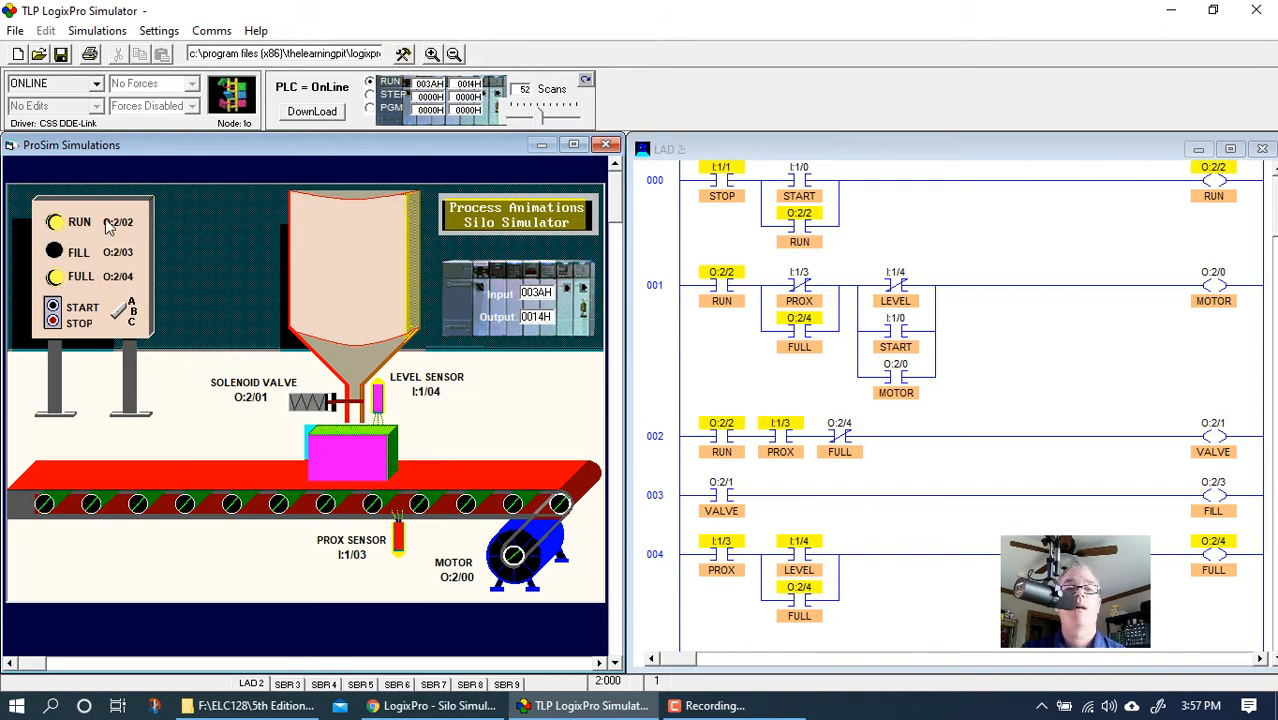
mouse_move(164, 268)
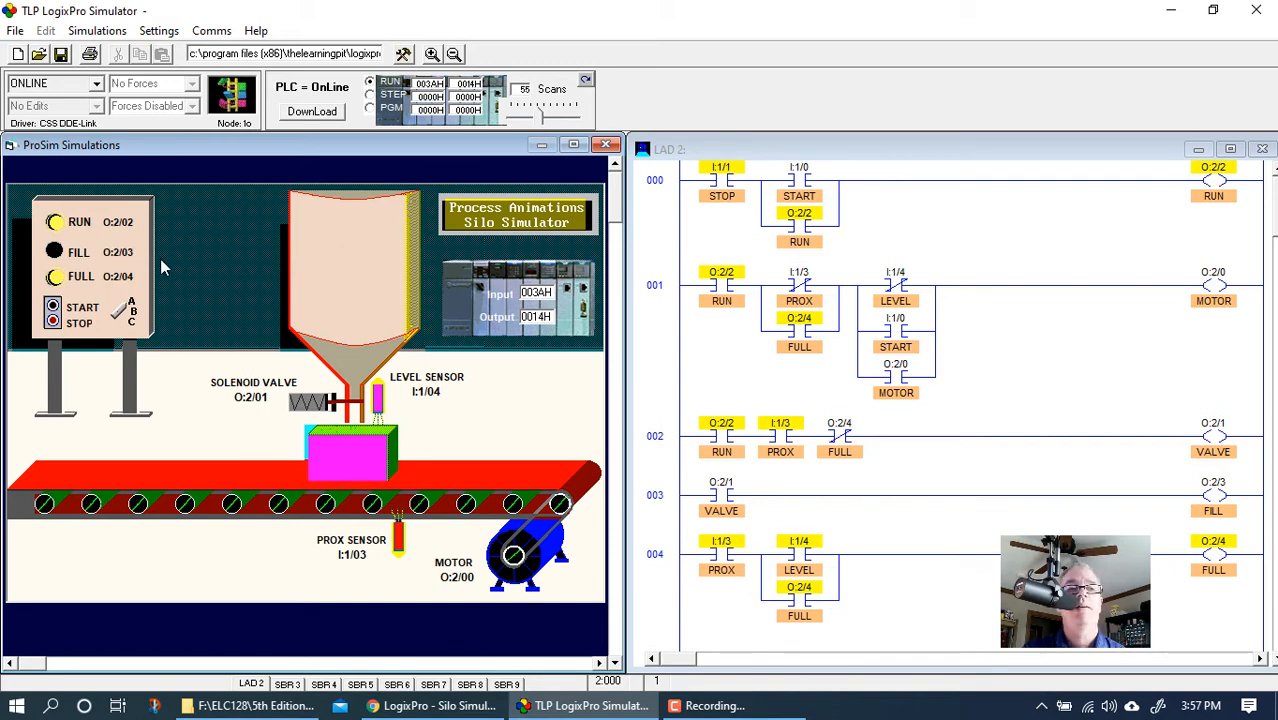
mouse_move(128, 282)
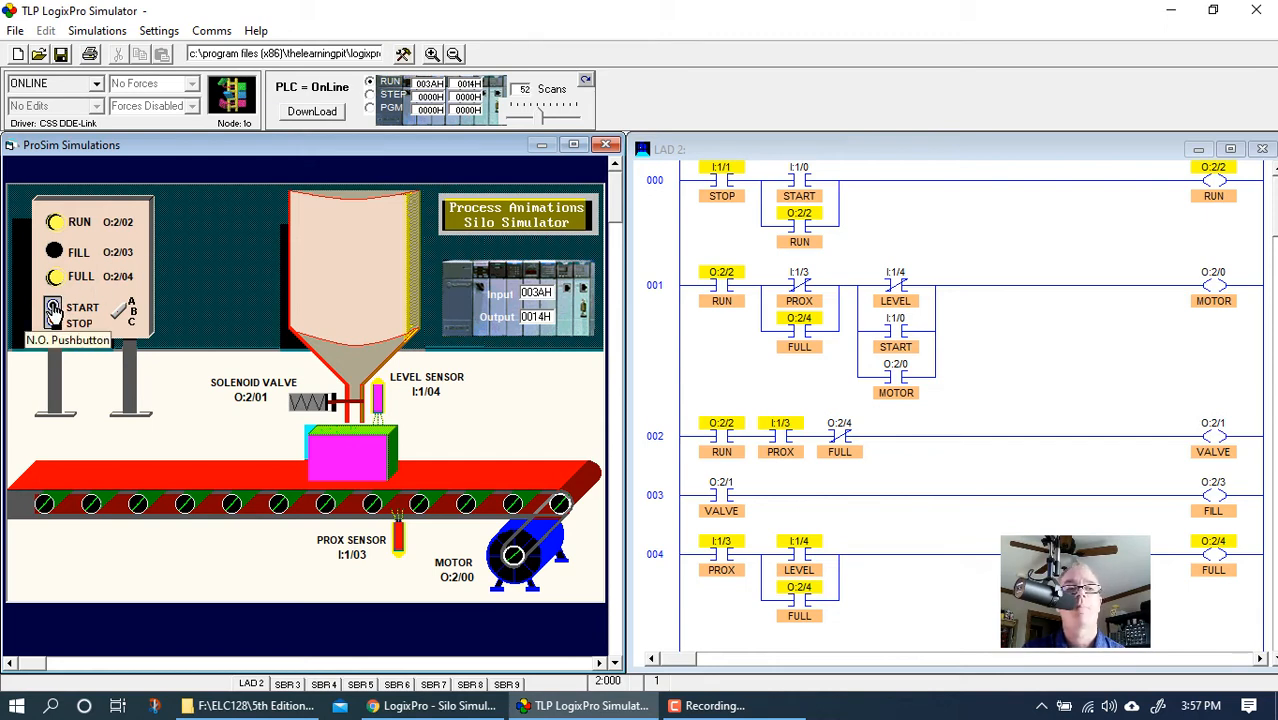
left_click(54, 308)
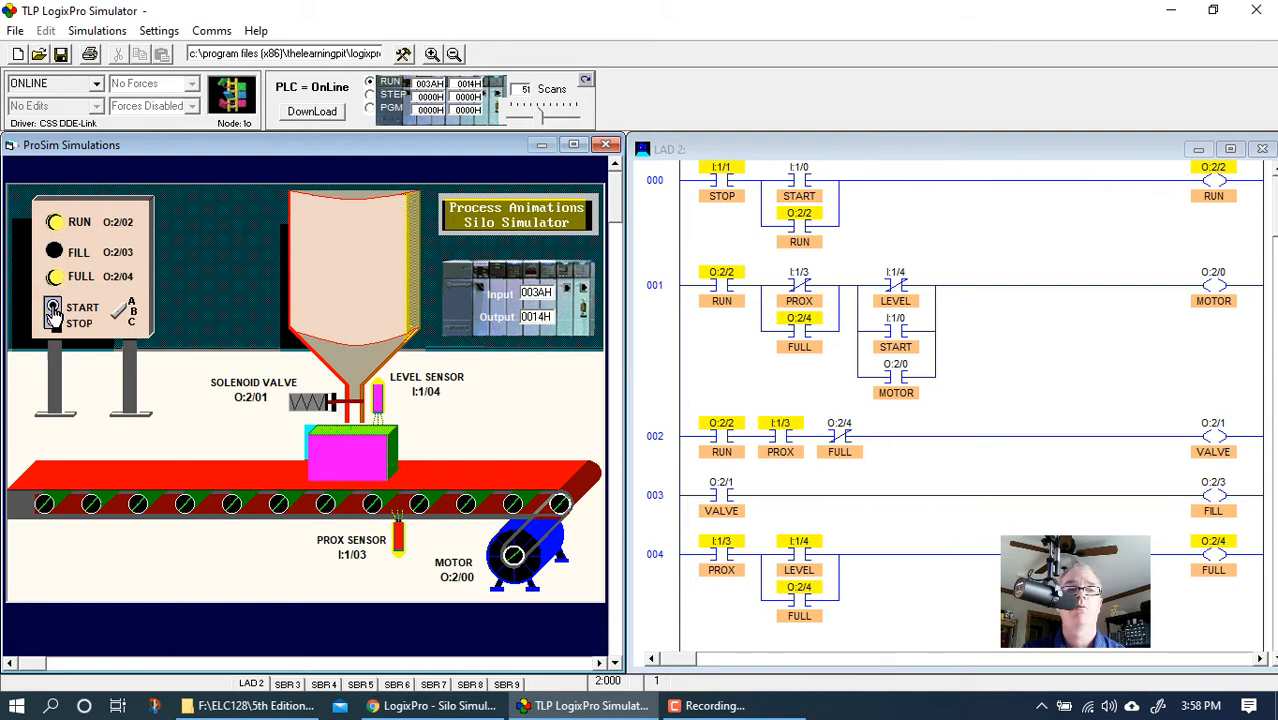
left_click(52, 310)
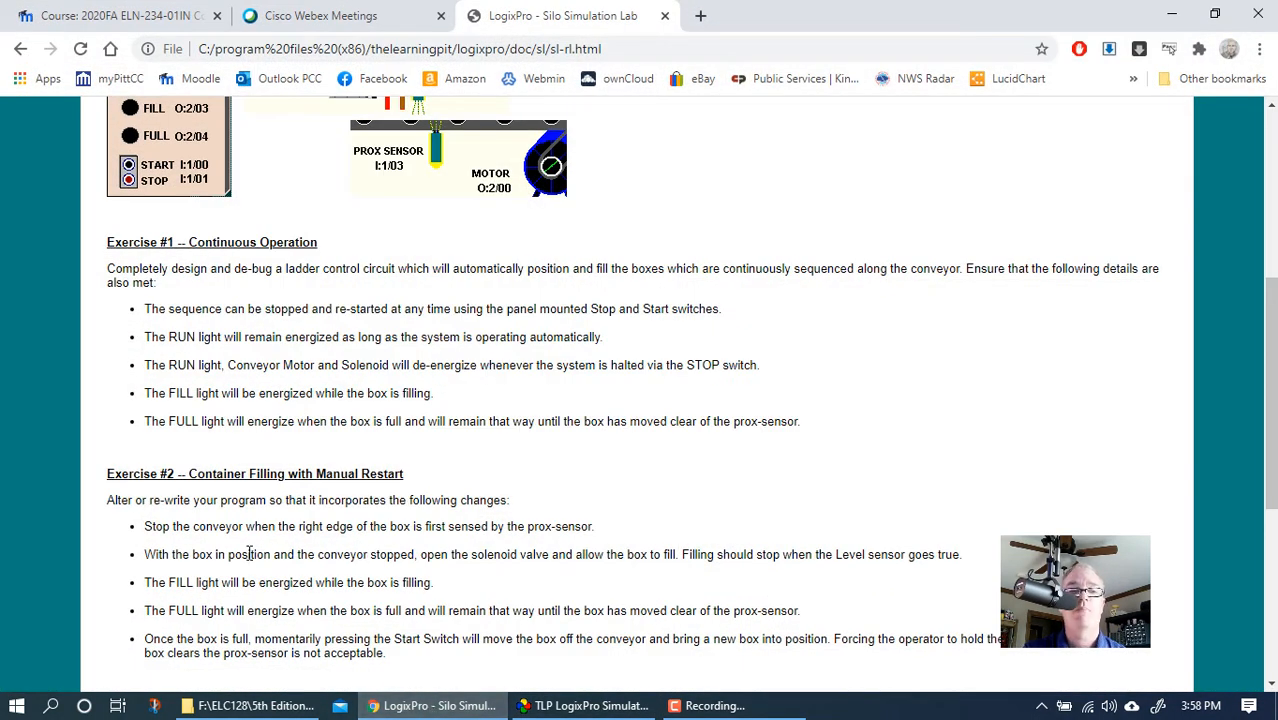
mouse_move(500, 576)
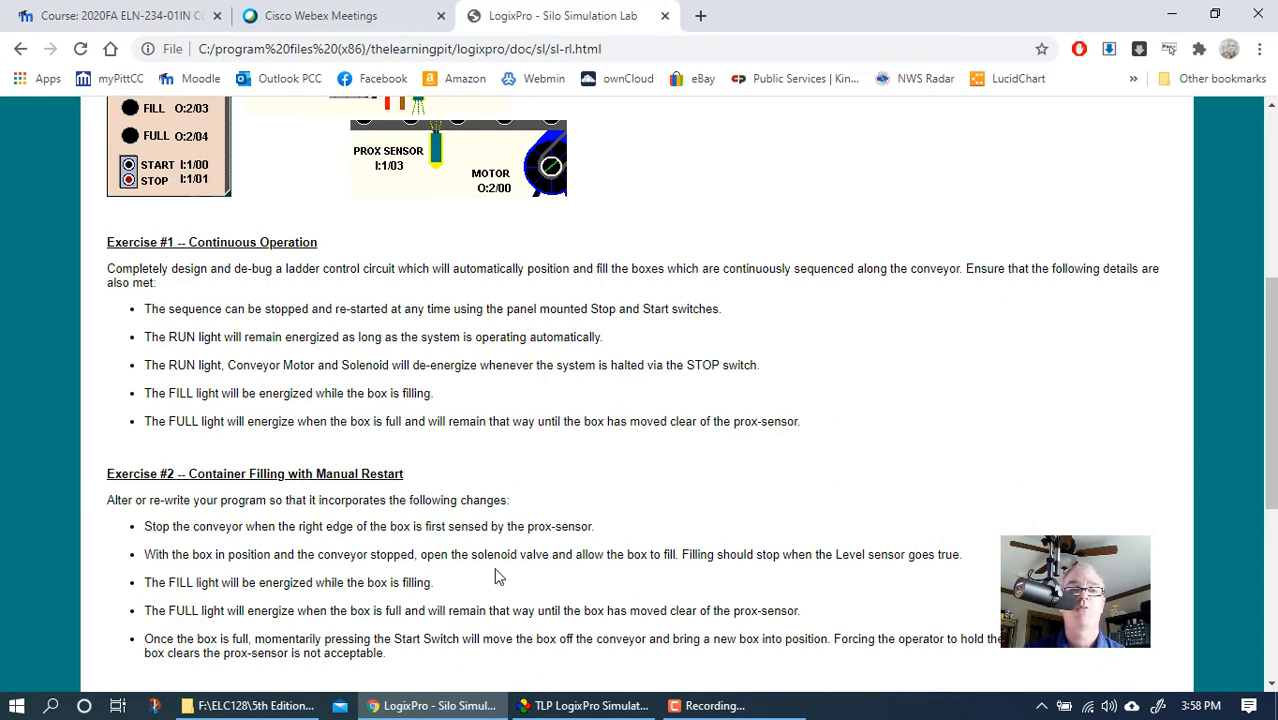
mouse_move(660, 388)
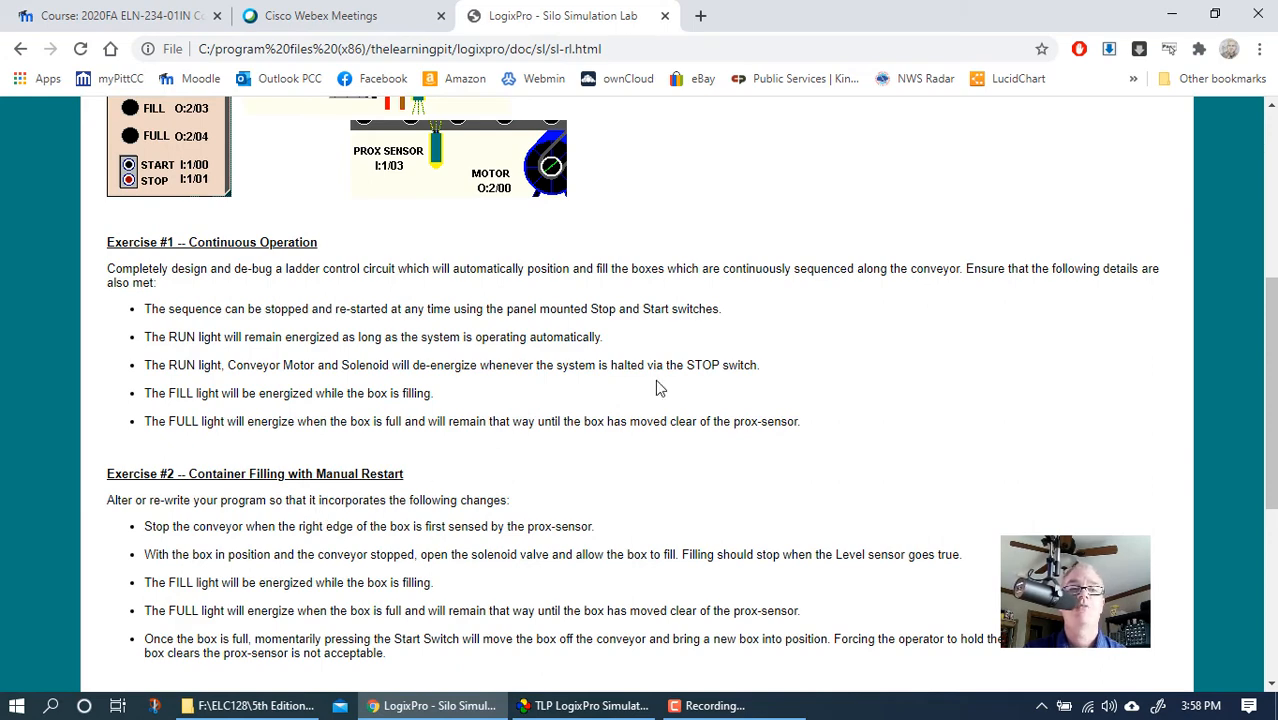
mouse_move(1174, 16)
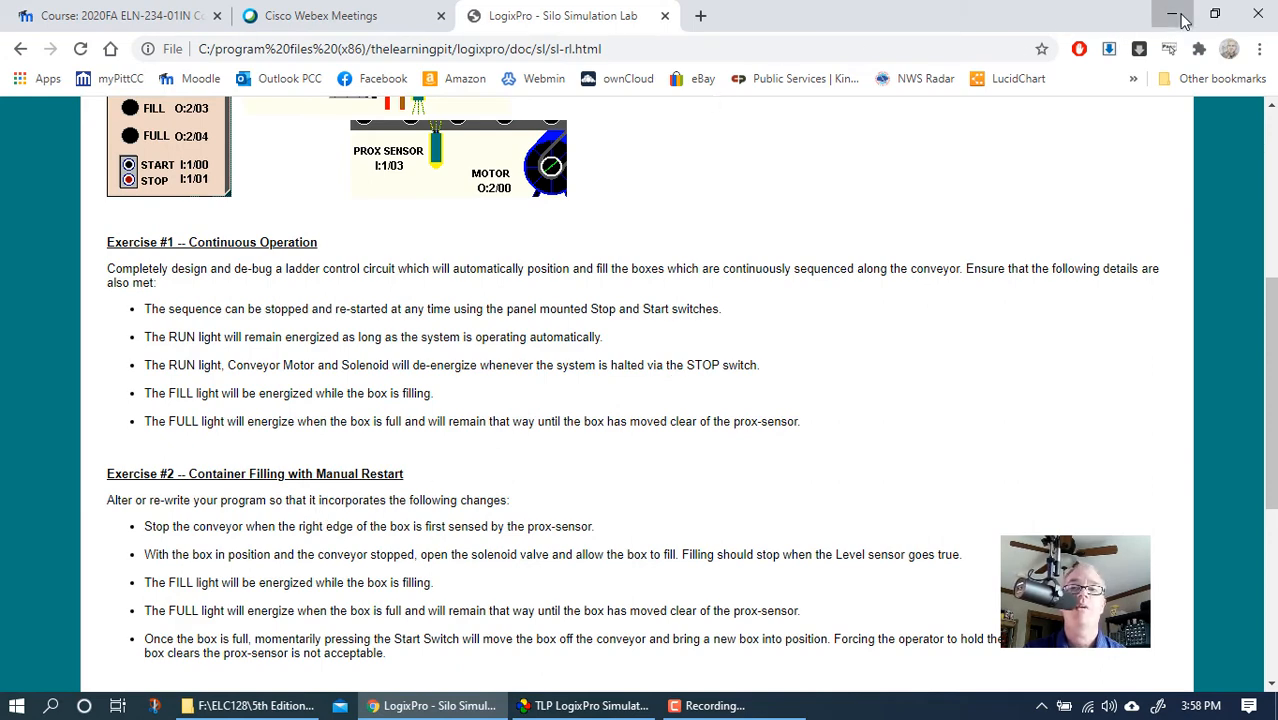
Step: Return from the browser to the silo simulator with the program still online
left_click(1176, 14)
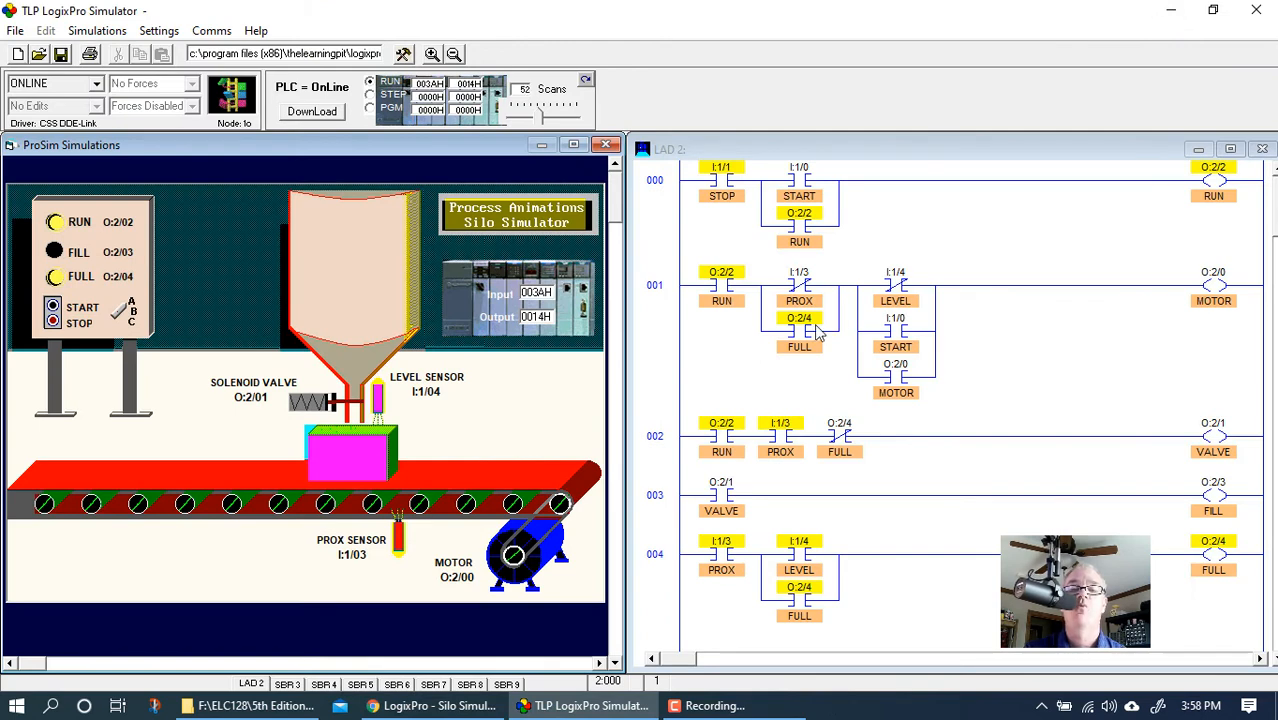
mouse_move(916, 368)
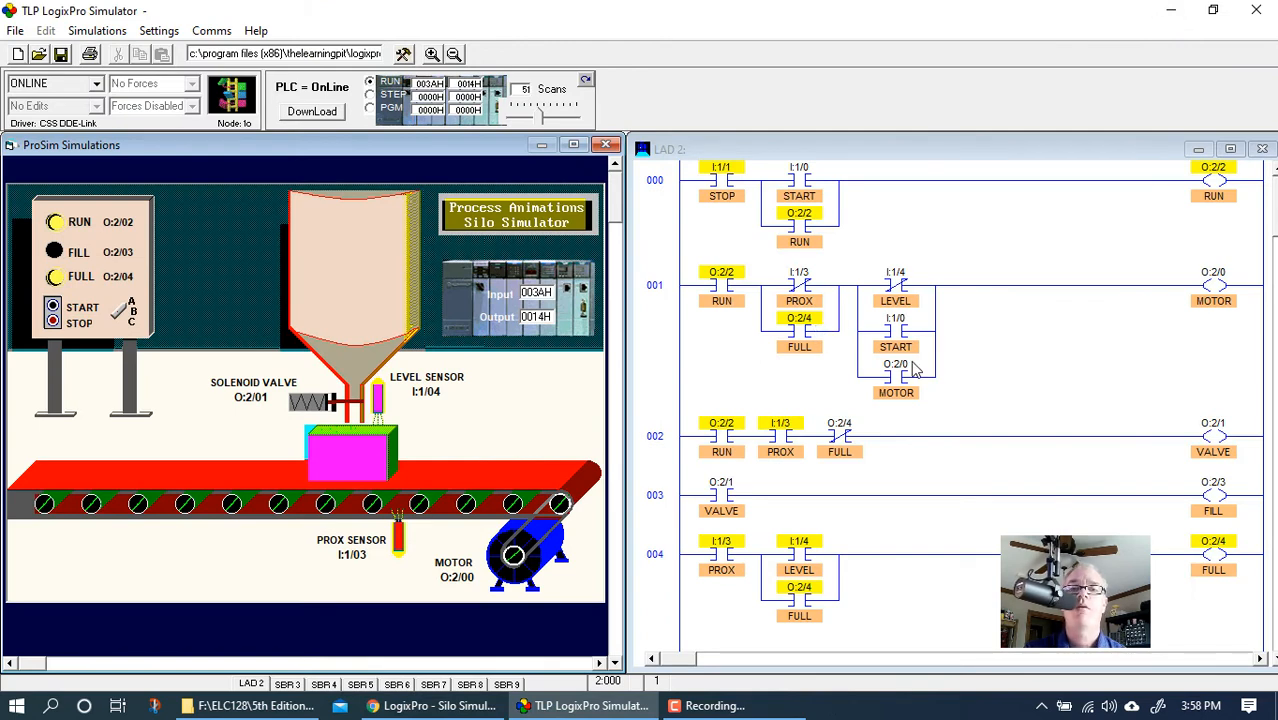
mouse_move(916, 388)
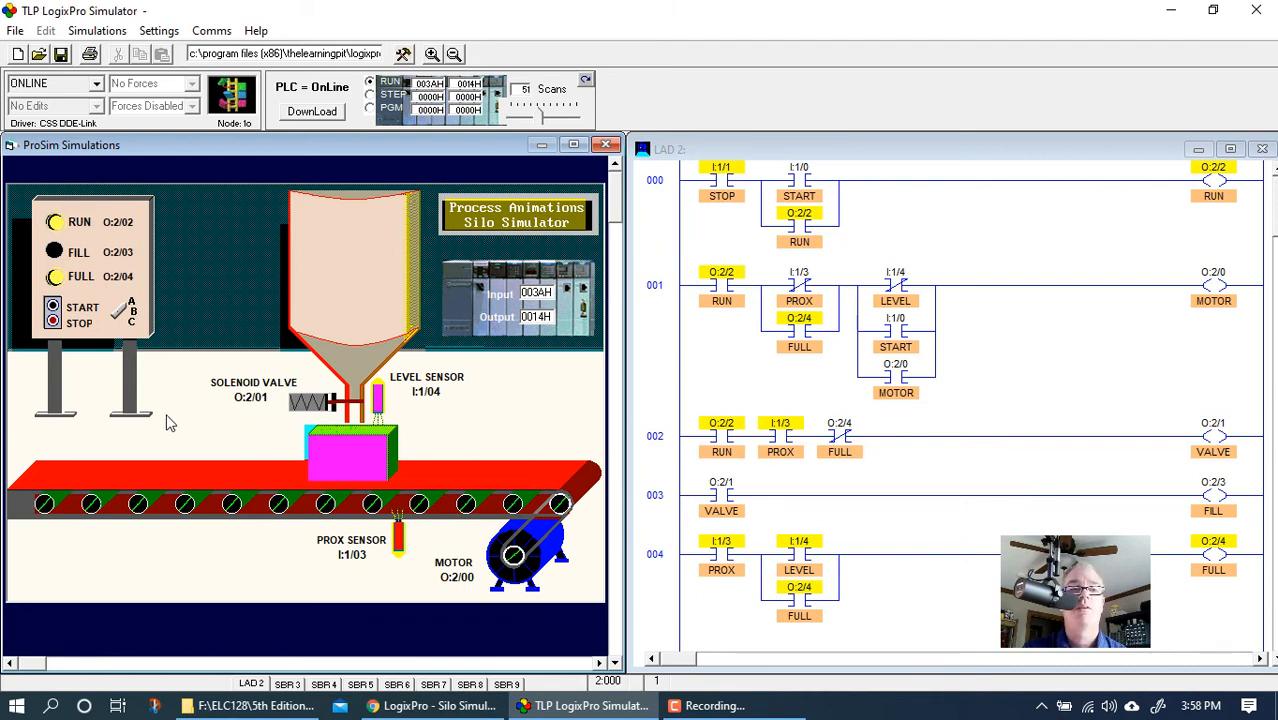
mouse_move(144, 344)
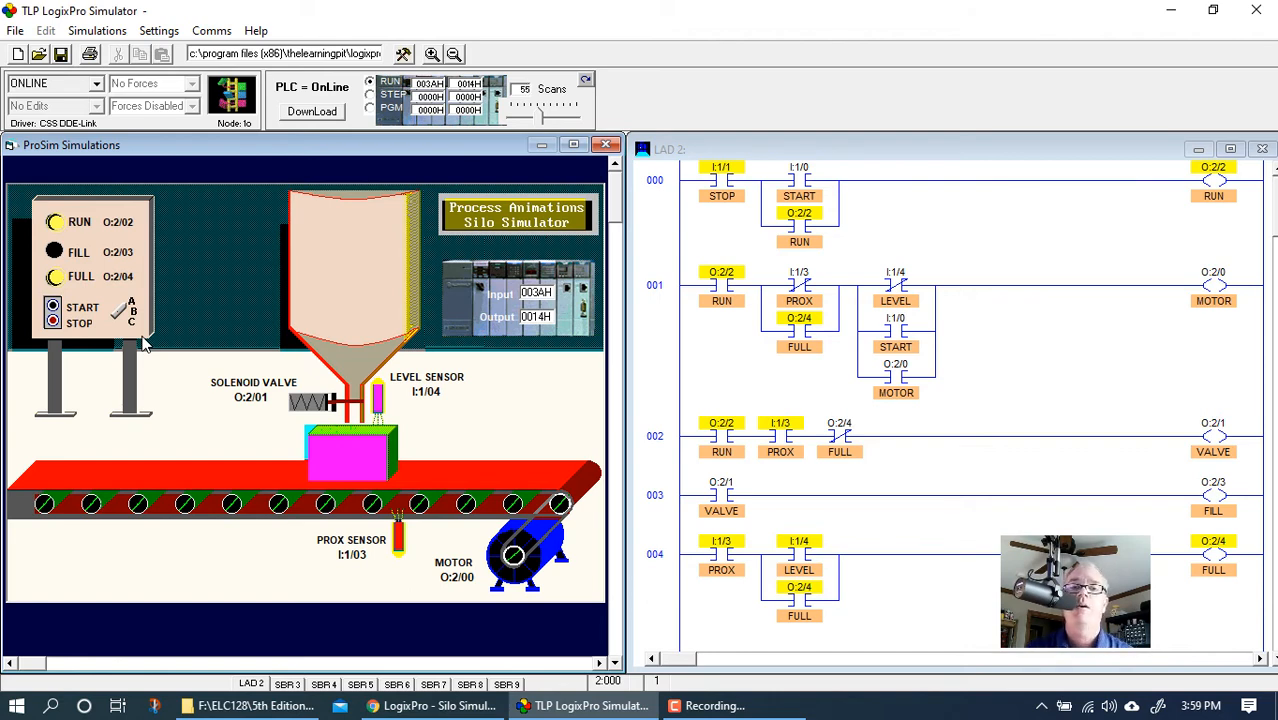
mouse_move(540, 360)
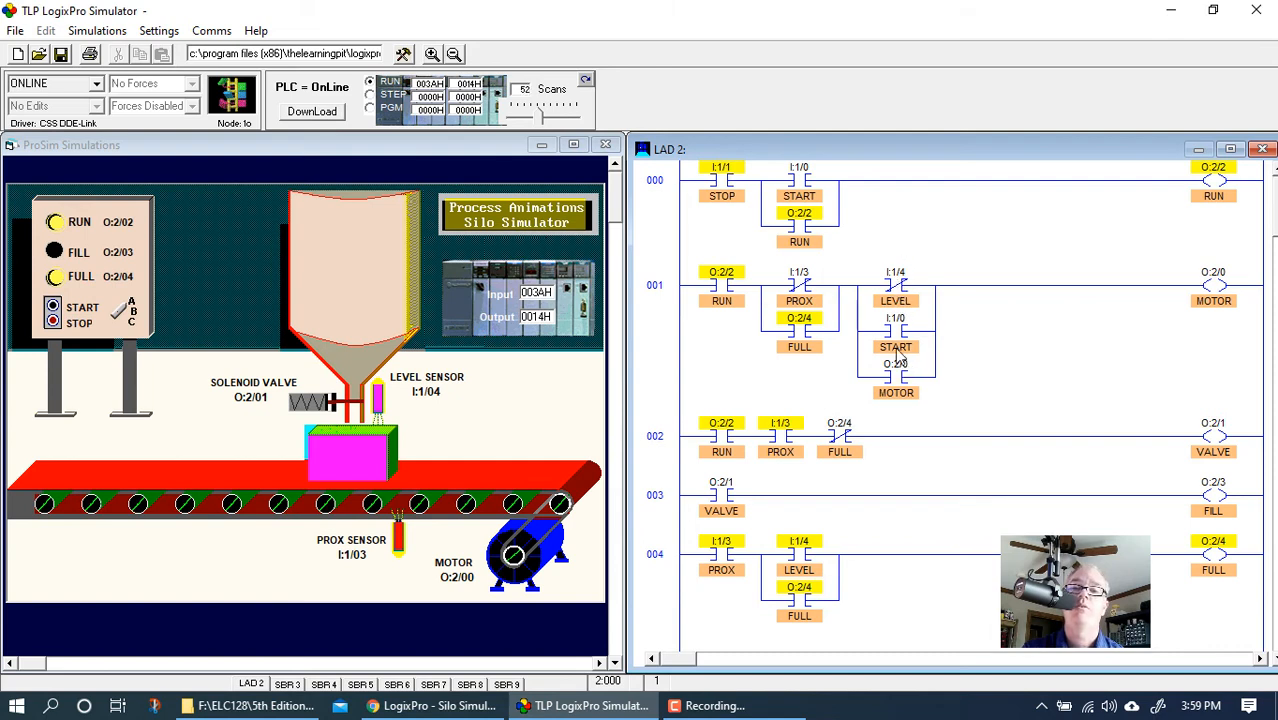
mouse_move(990, 290)
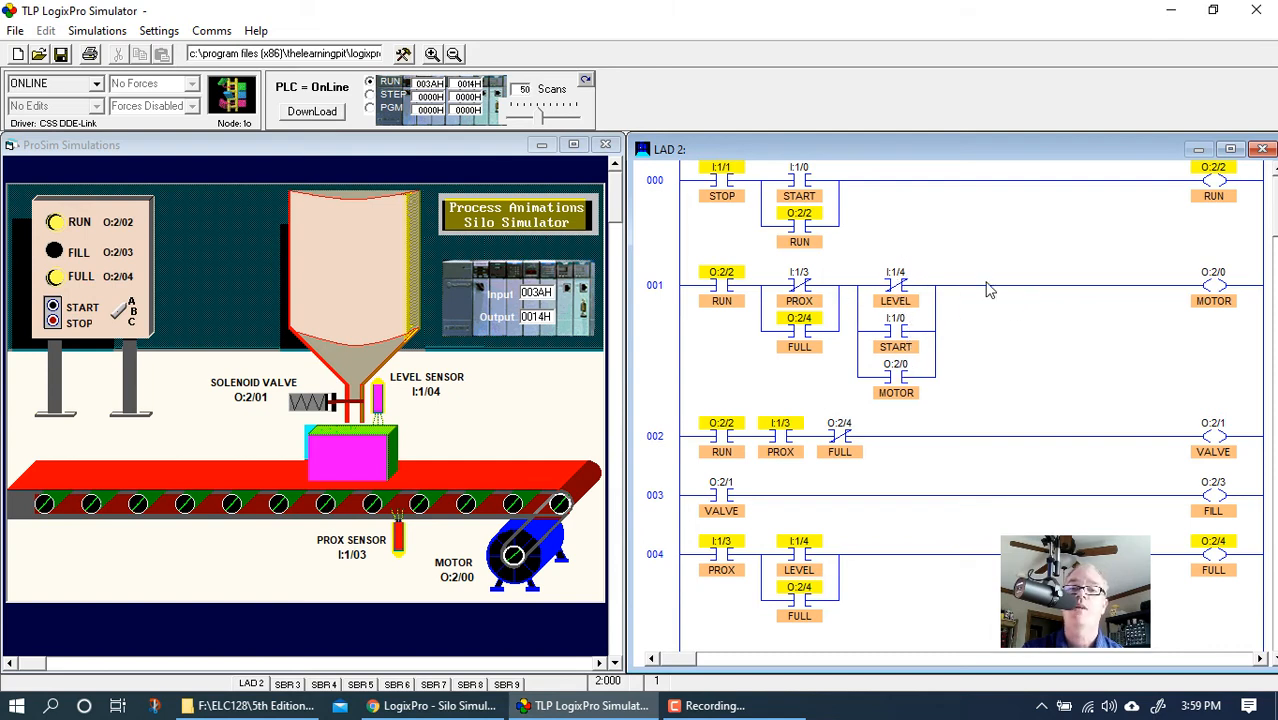
mouse_move(1120, 338)
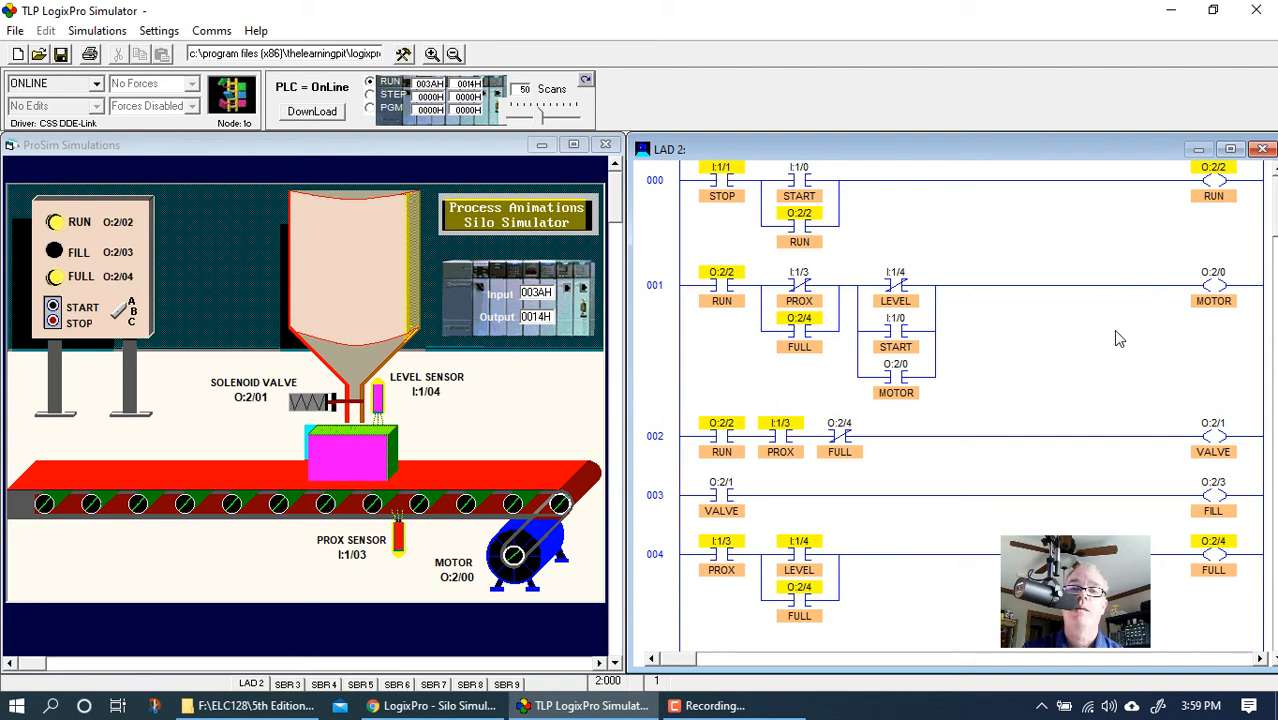
mouse_move(1084, 512)
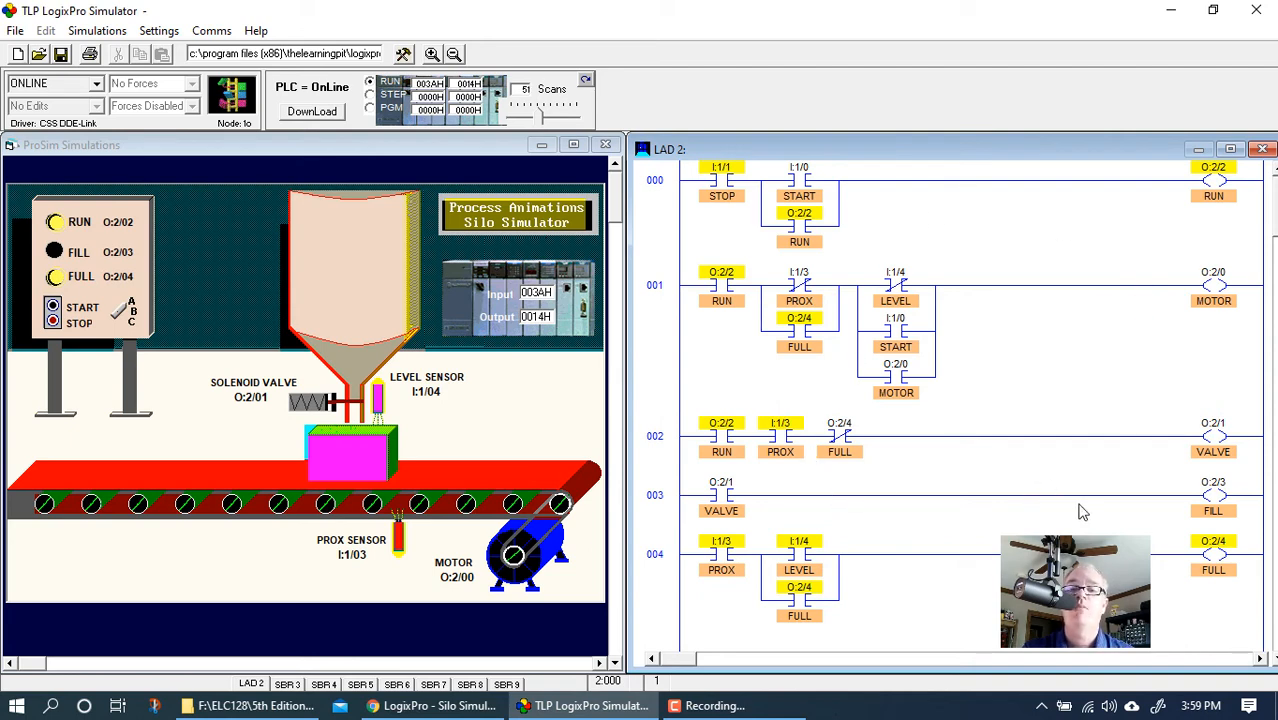
mouse_move(818, 396)
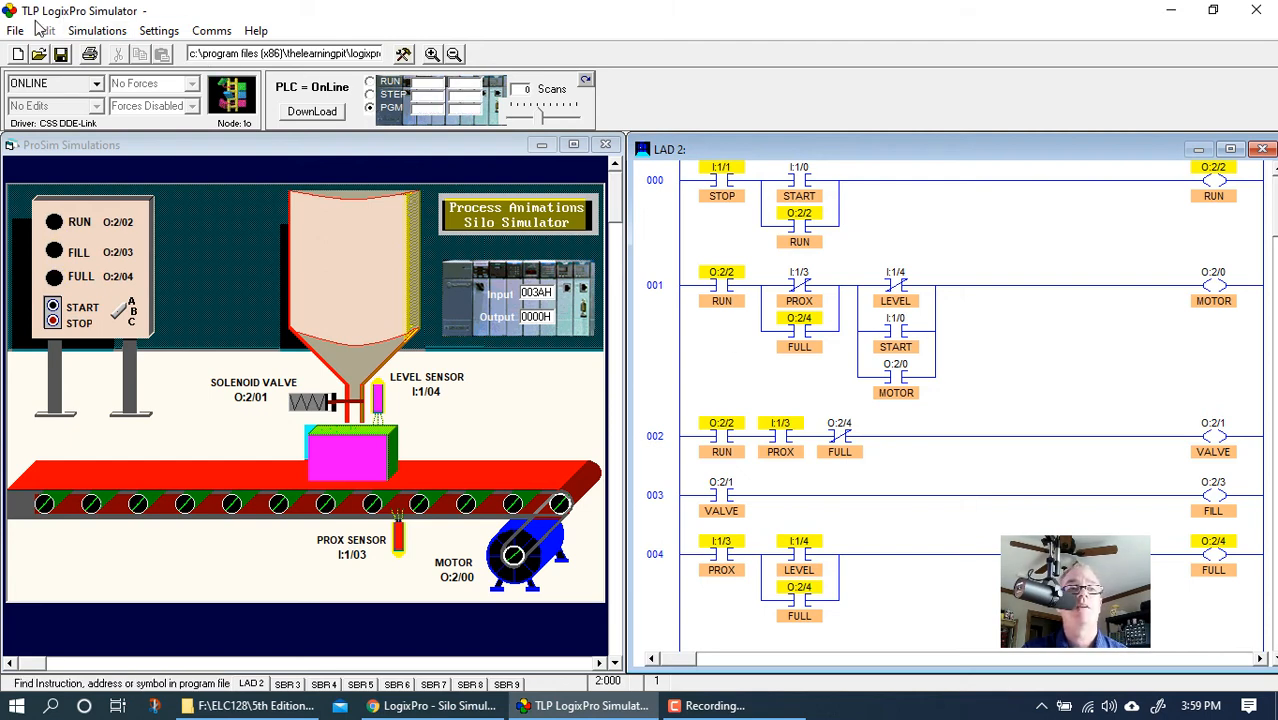
Step: Save the ladder program as Silo 2
left_click(60, 54)
type("Silo 2")
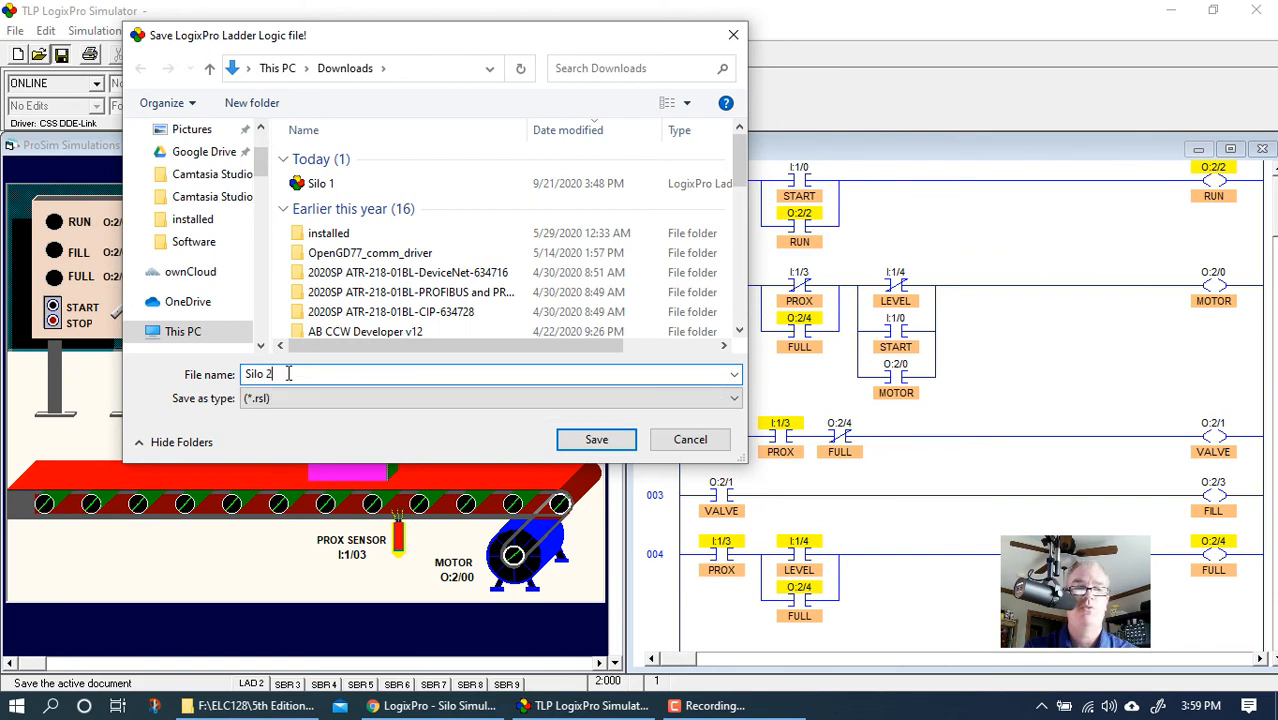
left_click(596, 440)
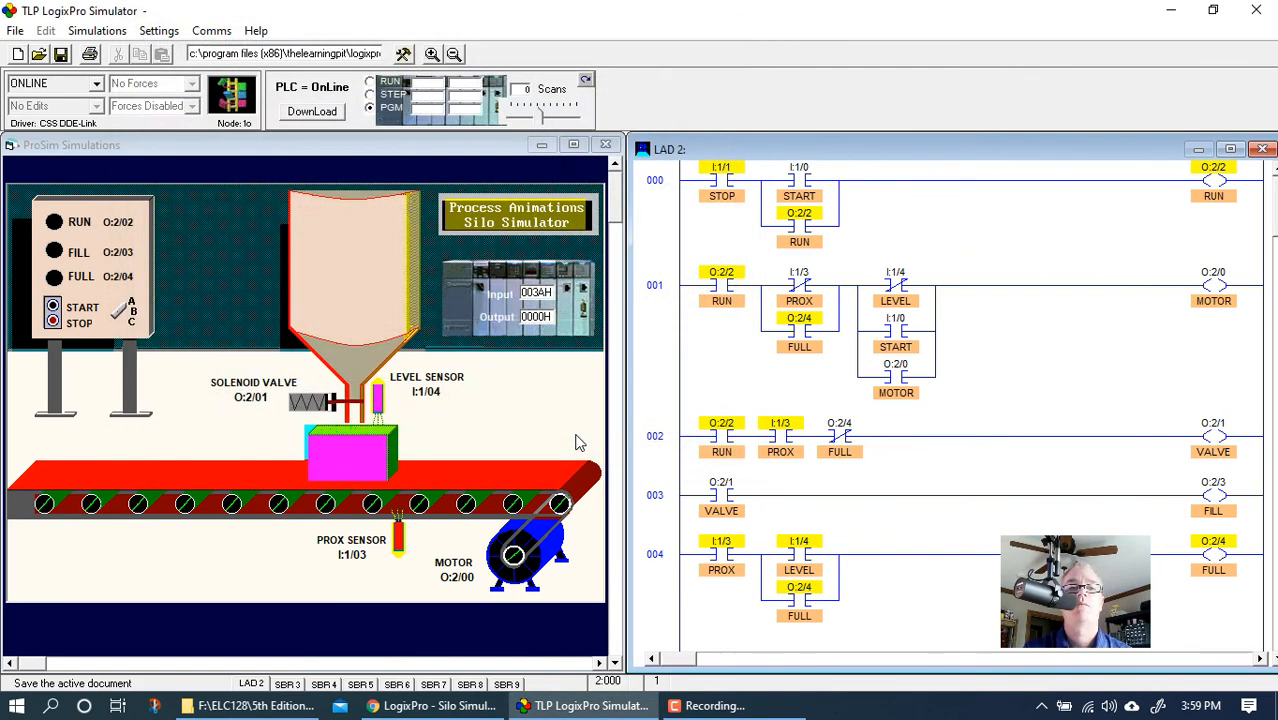